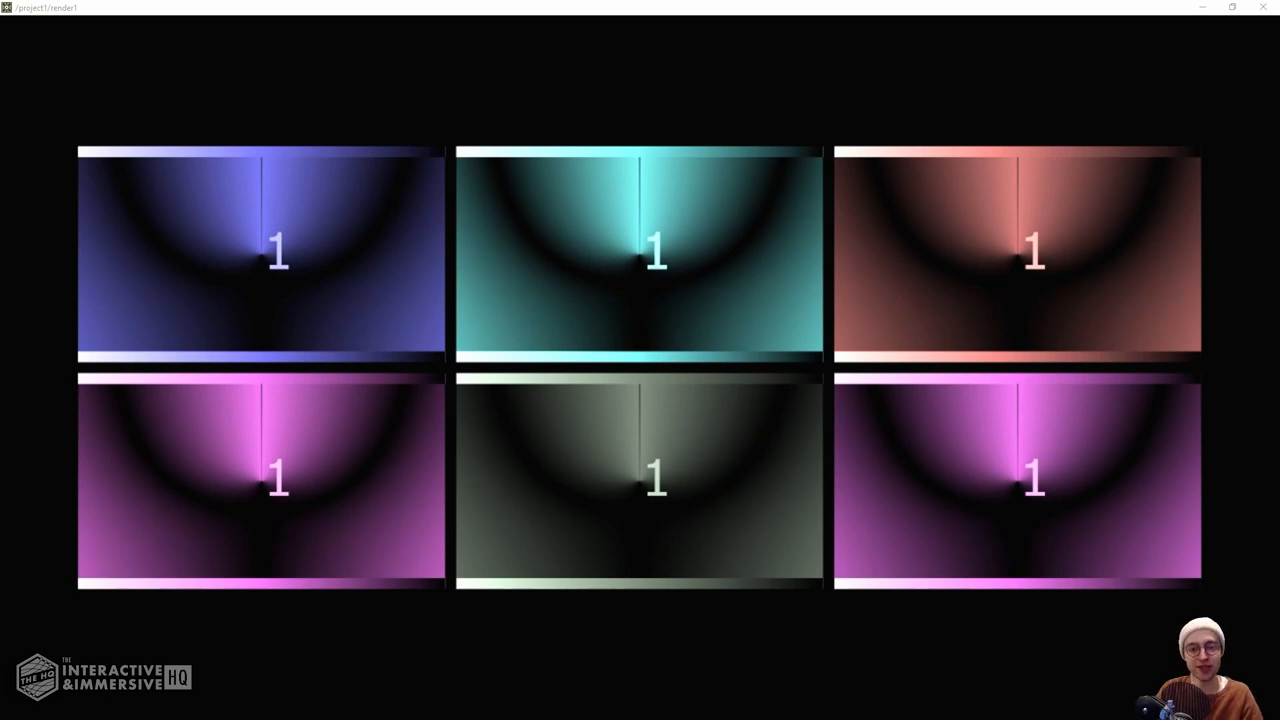
mouse_move(838, 398)
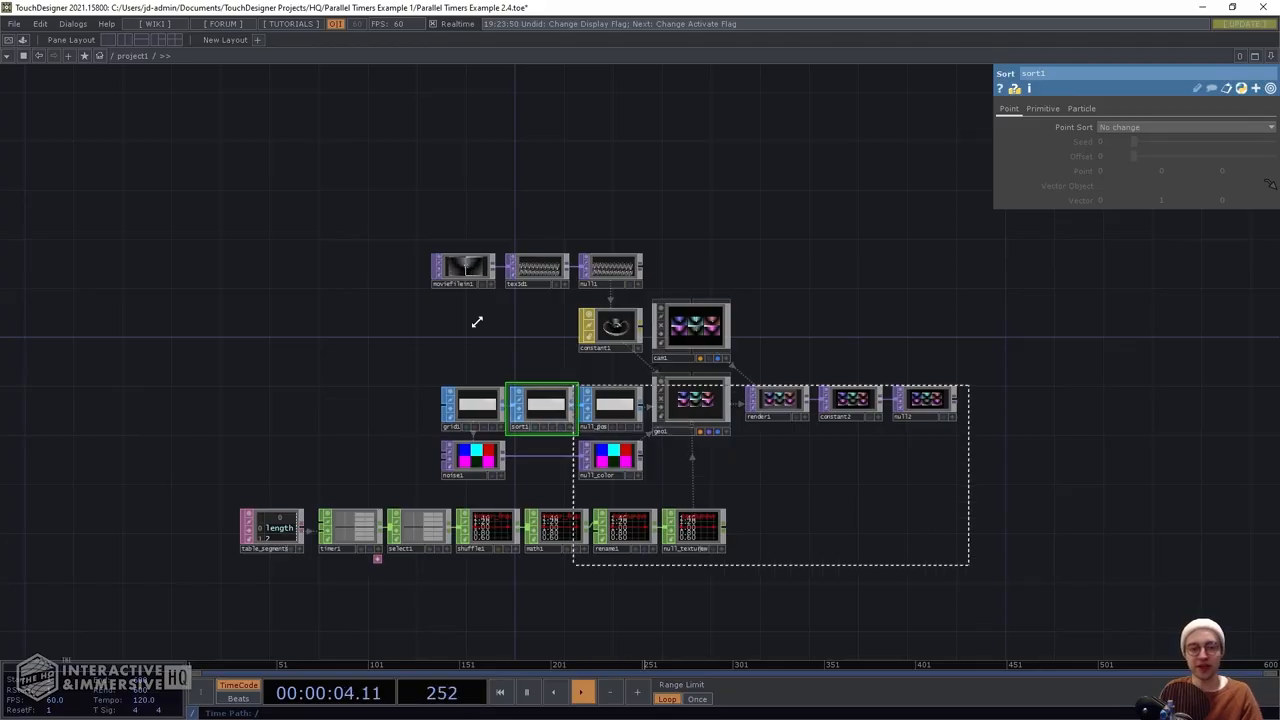
Delete the selected operators, leaving only the default moviefilein1 TOP
key("delete")
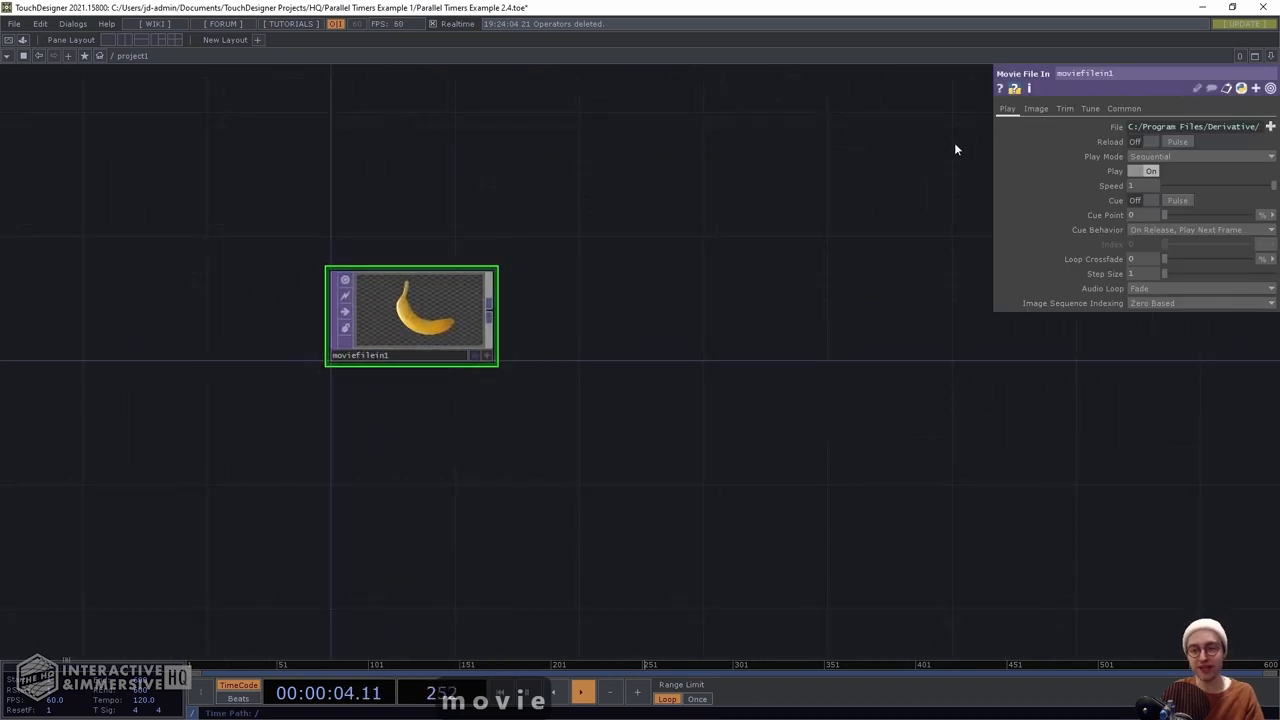
Load Samples/Map/Count.mov into moviefilein1 and set Play Mode to Locked to Timeline
left_click(1270, 126)
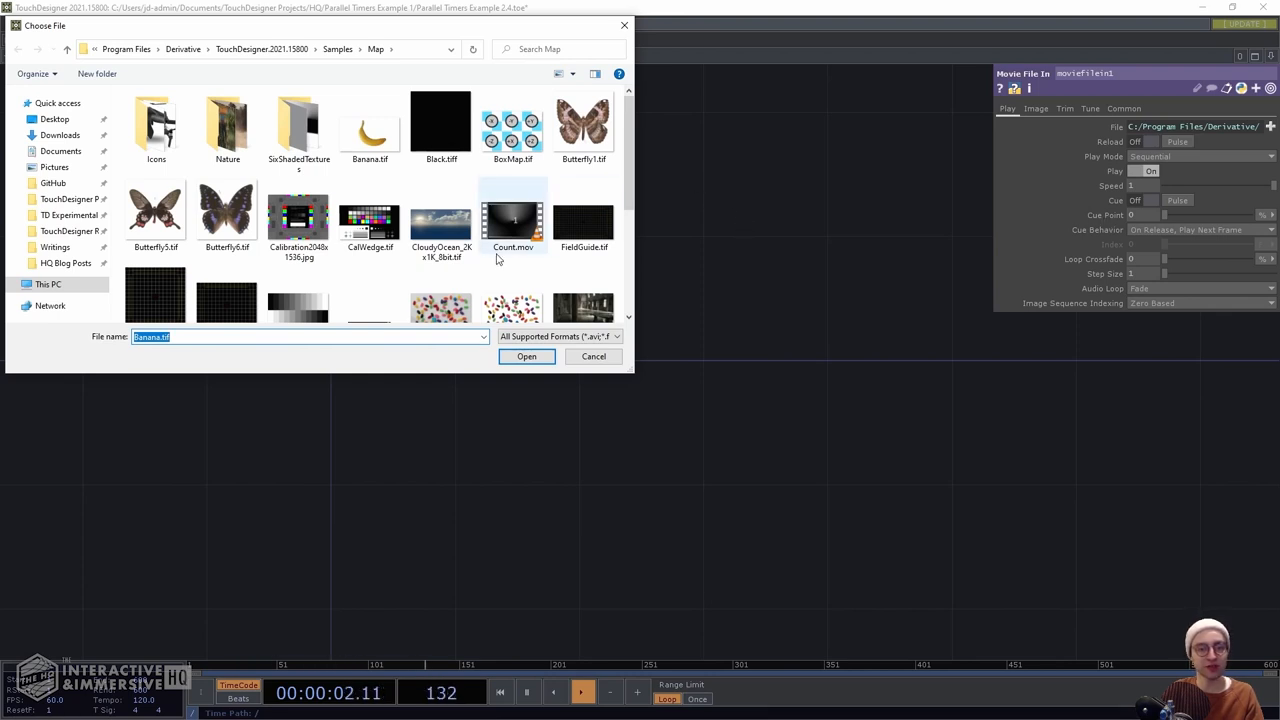
left_click(512, 220)
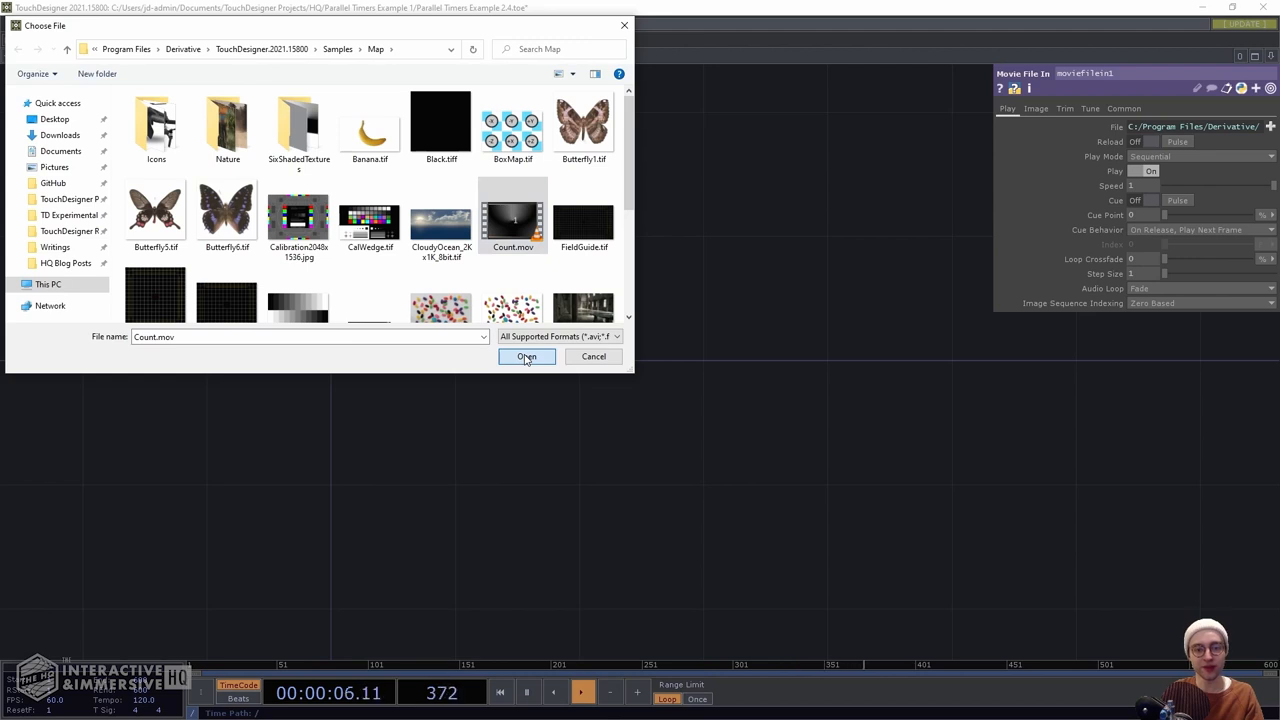
left_click(528, 356)
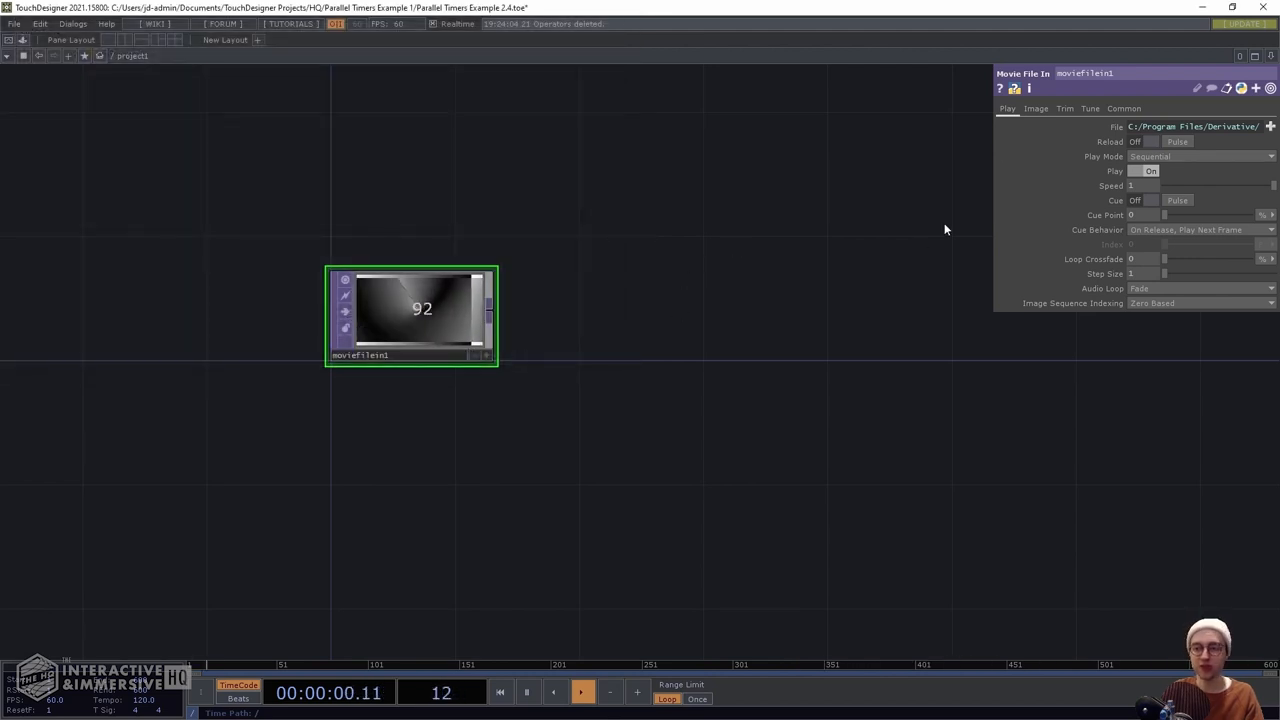
left_click(1200, 156)
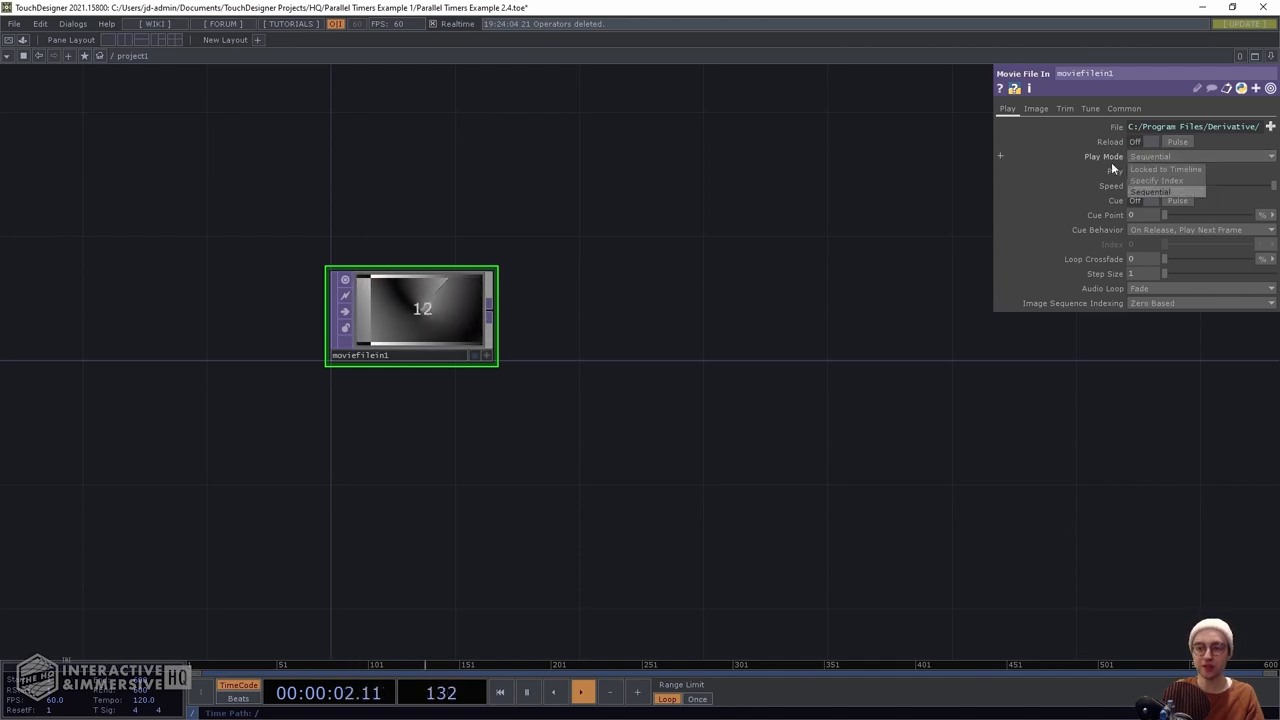
left_click(1164, 168)
type("100")
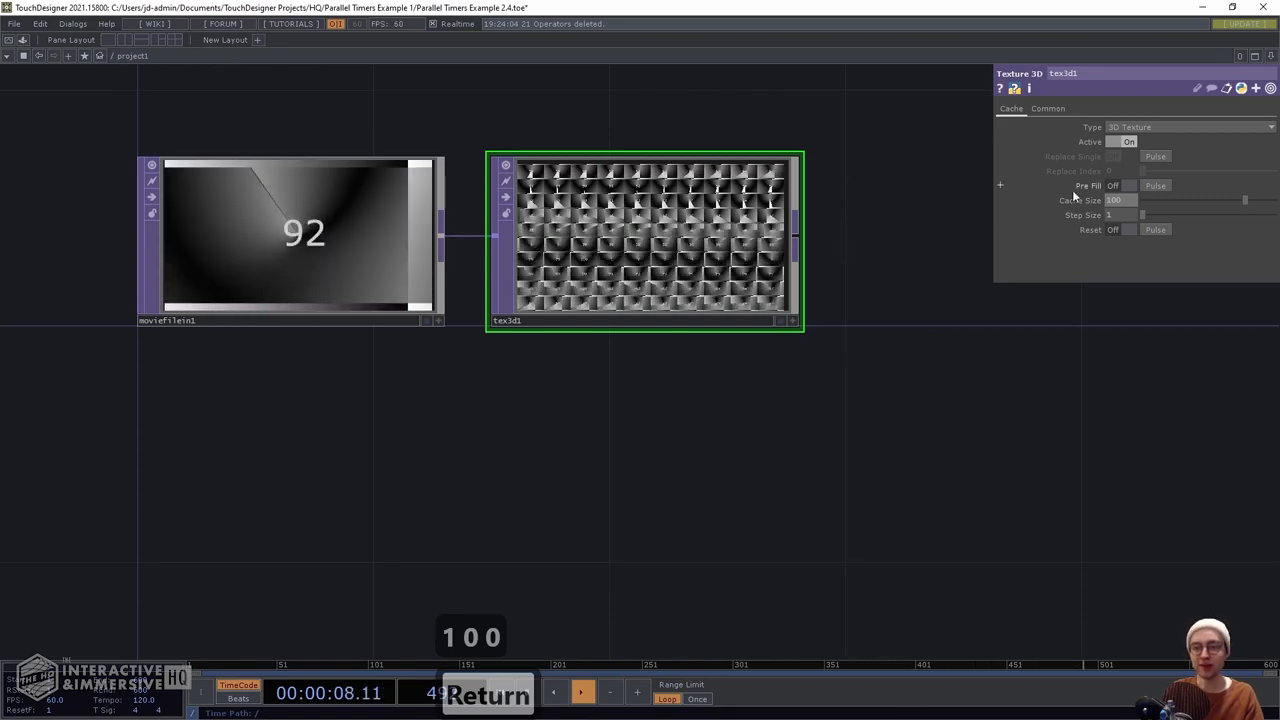
Pre-fill the Texture 3D cache of 100 frames and append a Null TOP after it
left_click(1122, 184)
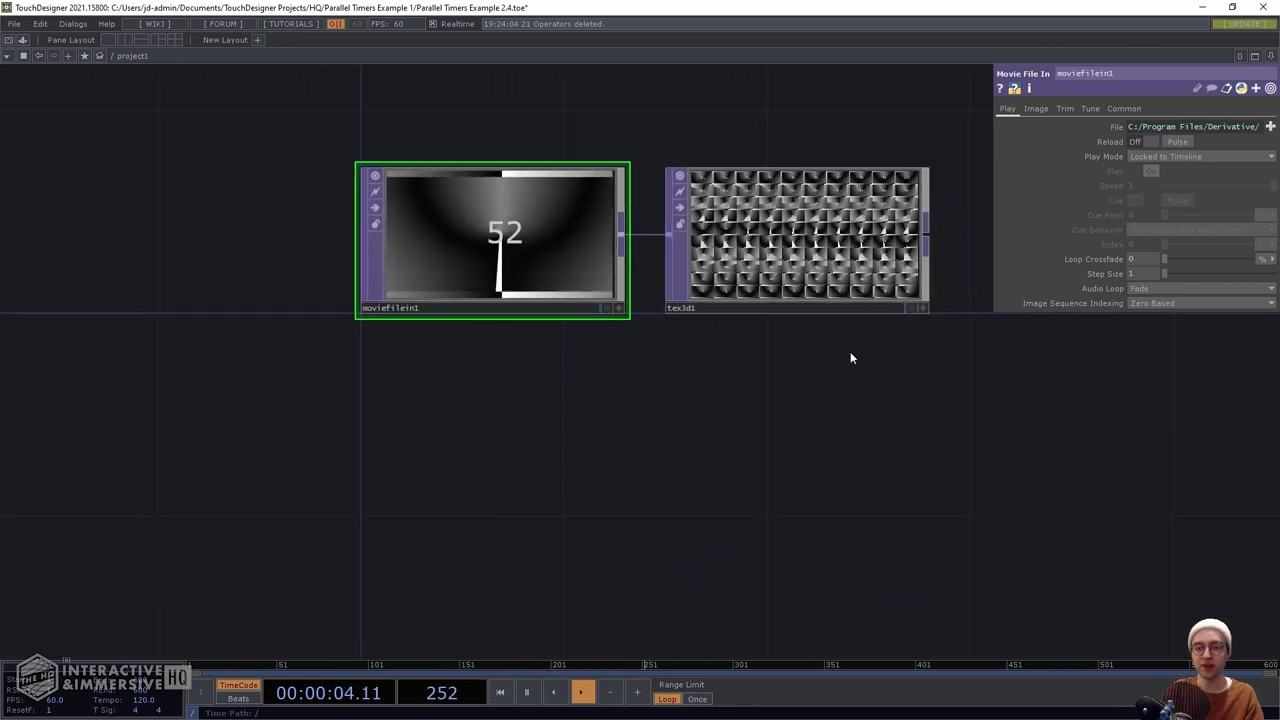
left_click(796, 240)
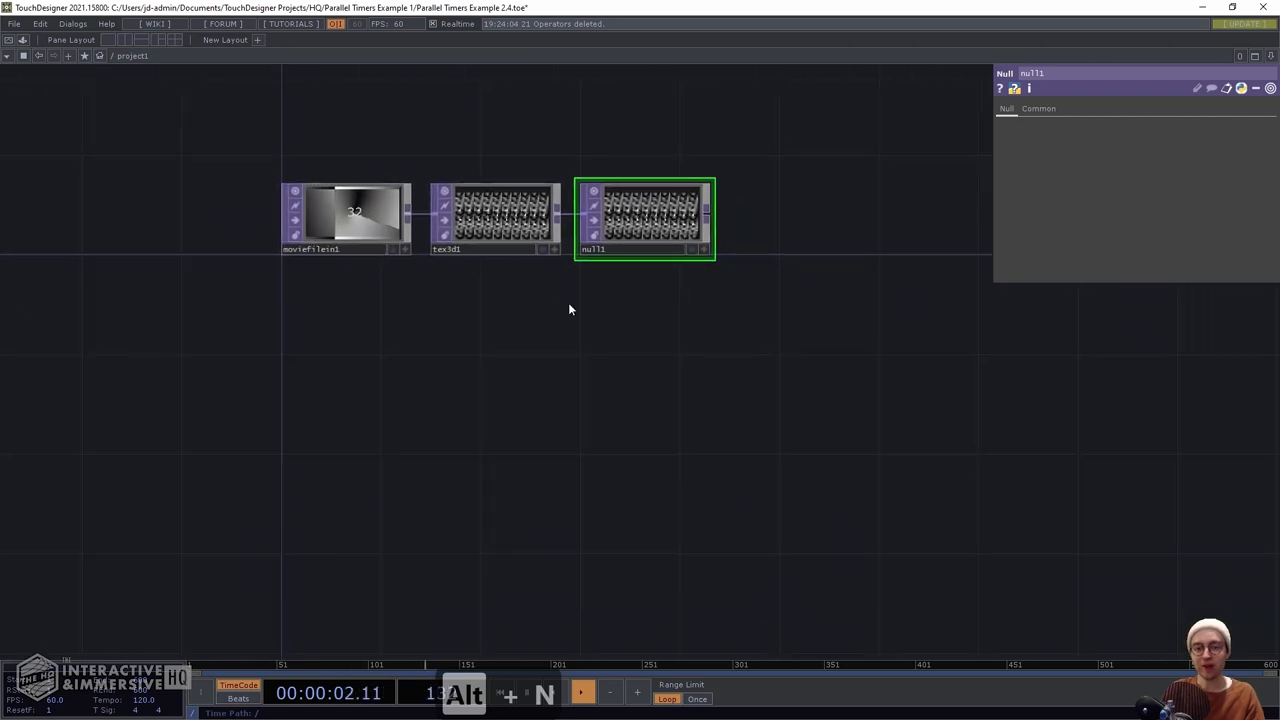
left_click(582, 692)
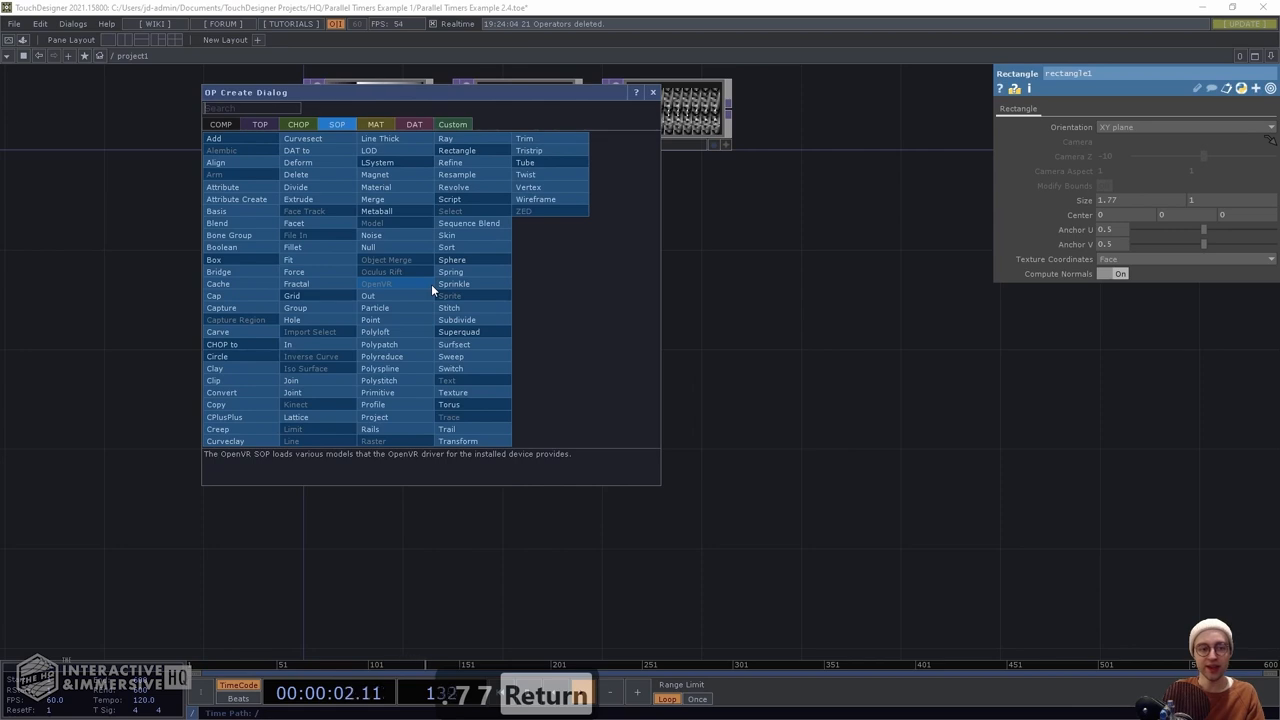
Add a Rectangle SOP with Size X 1.77 to match the video proportions
left_click(220, 124)
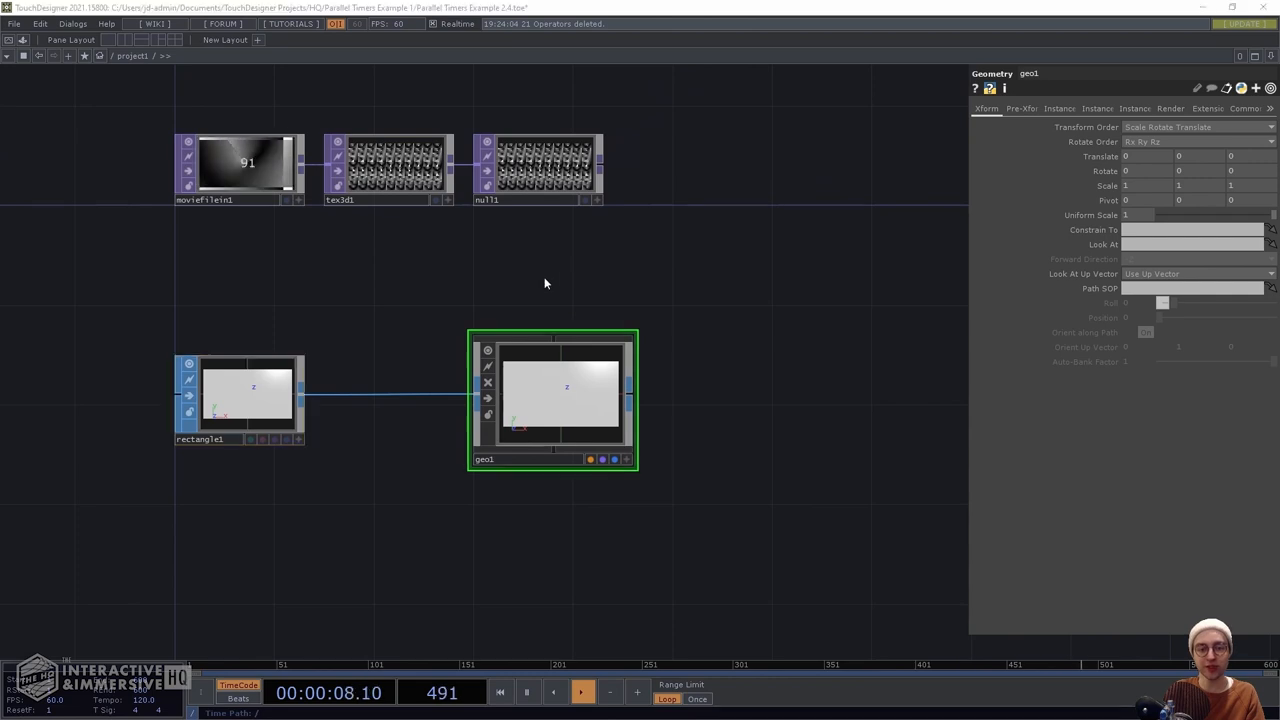
Add a Constant MAT and apply it to geo1 through the component's menu
key("Tab")
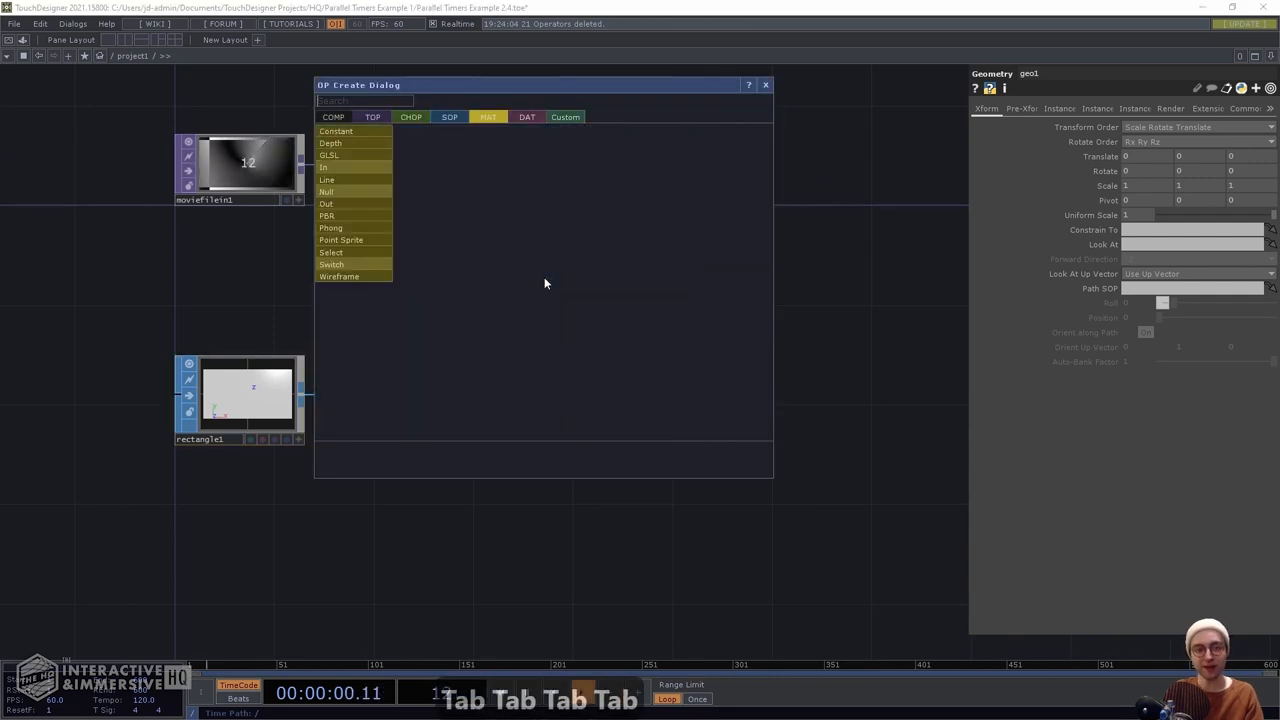
mouse_move(352, 132)
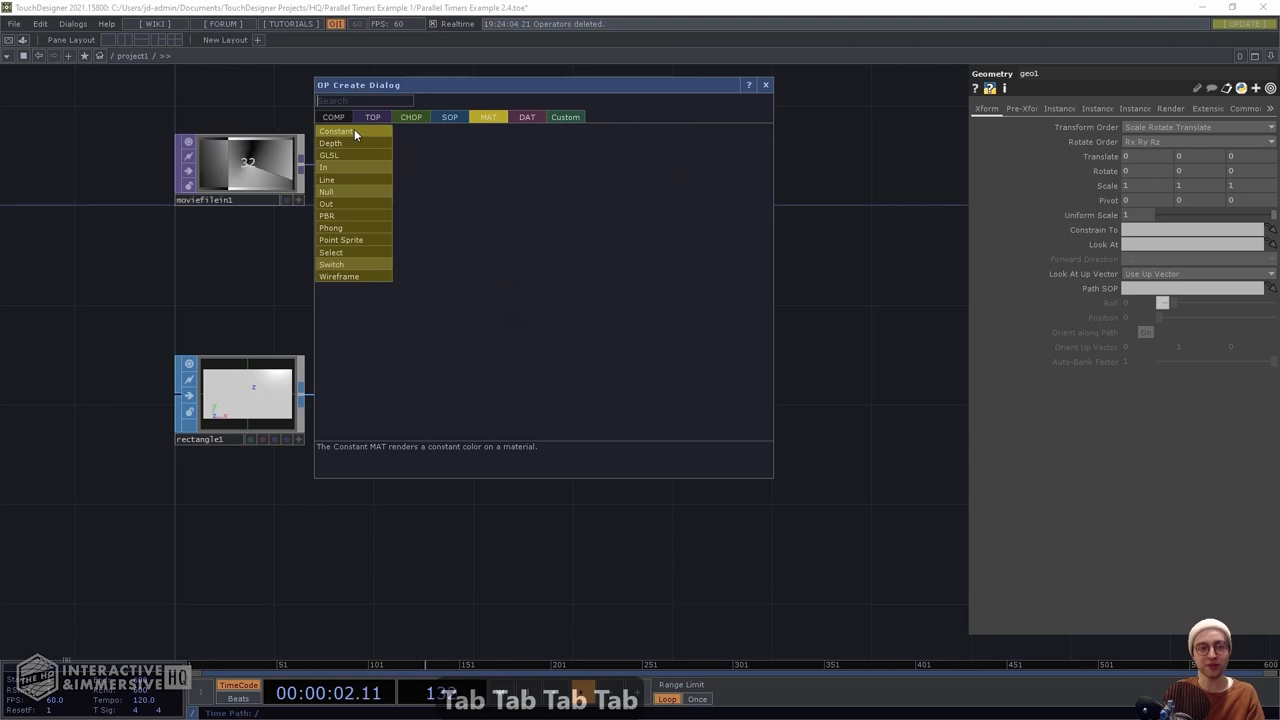
left_click(336, 130)
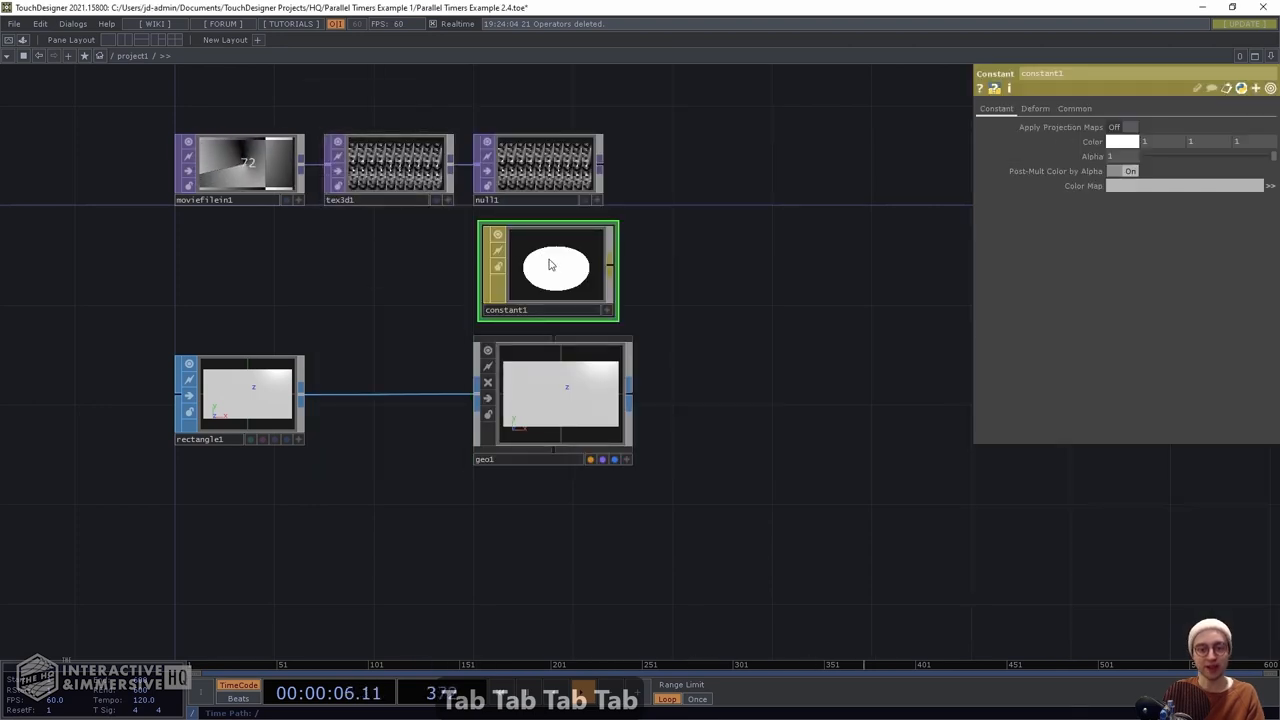
right_click(568, 388)
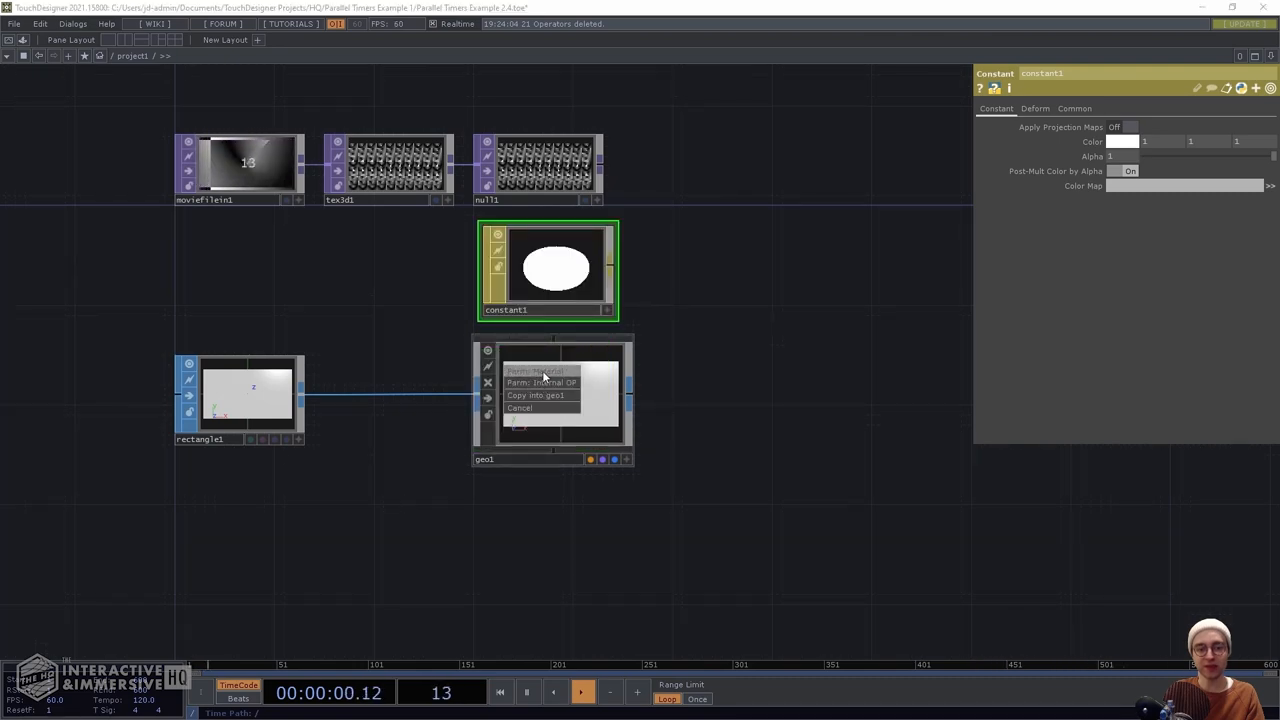
left_click(536, 396)
type("gri")
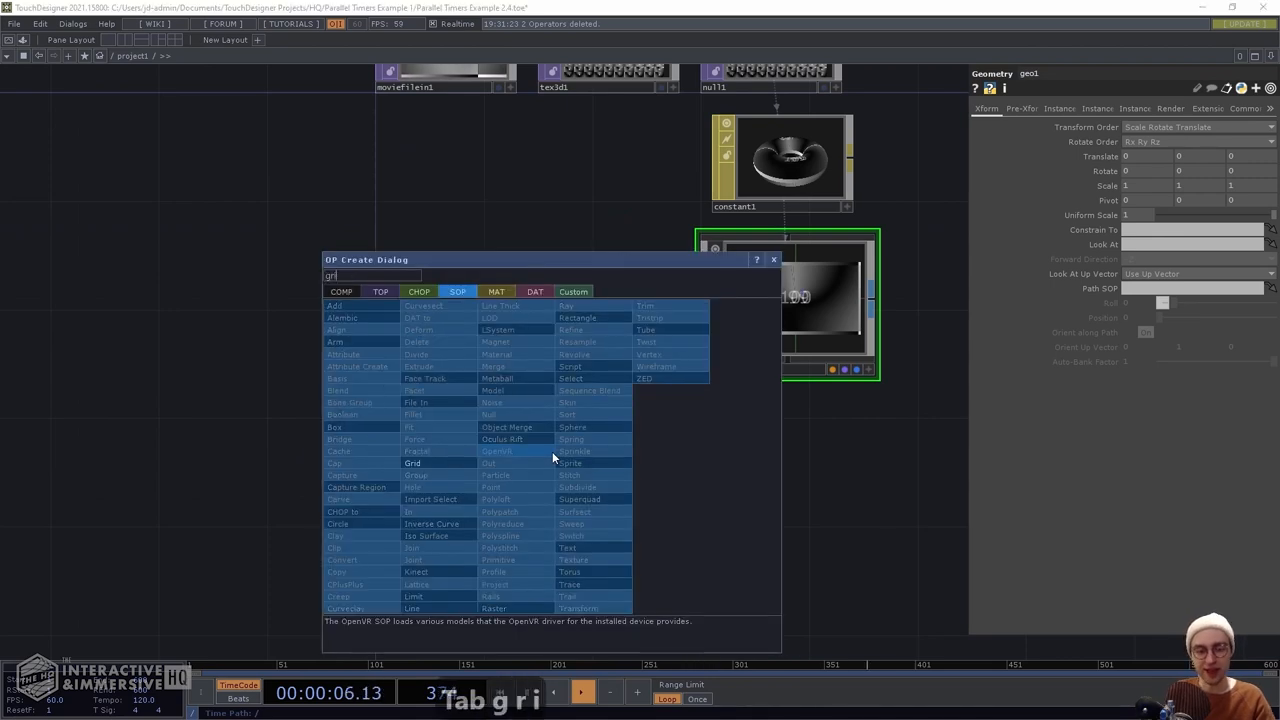
Add a Grid SOP and show its points in the viewer via Display Options
key("Return")
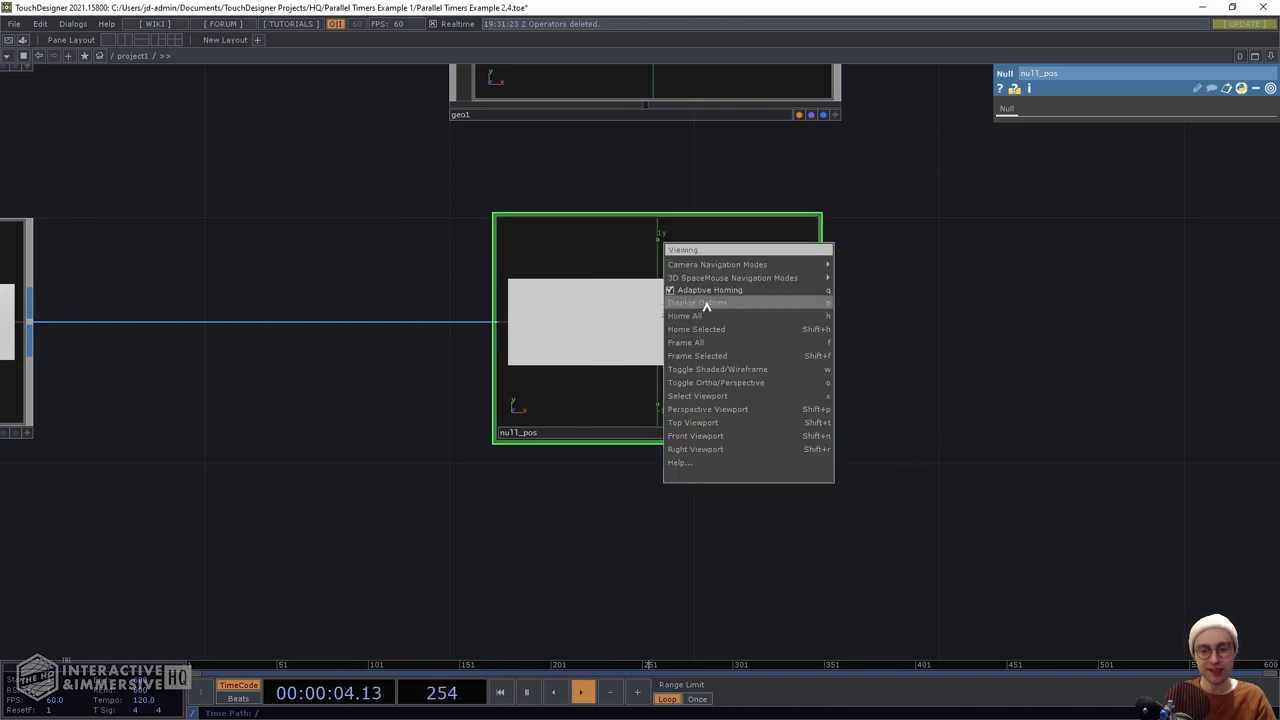
left_click(696, 302)
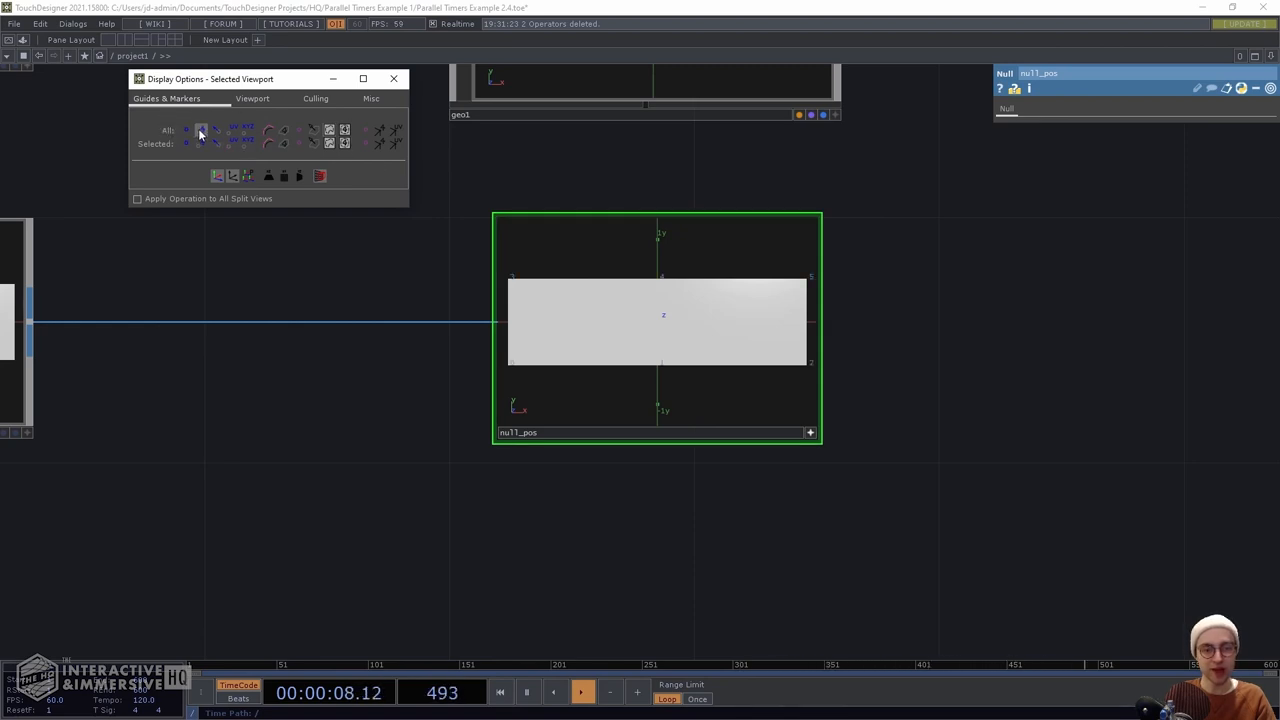
left_click(392, 78)
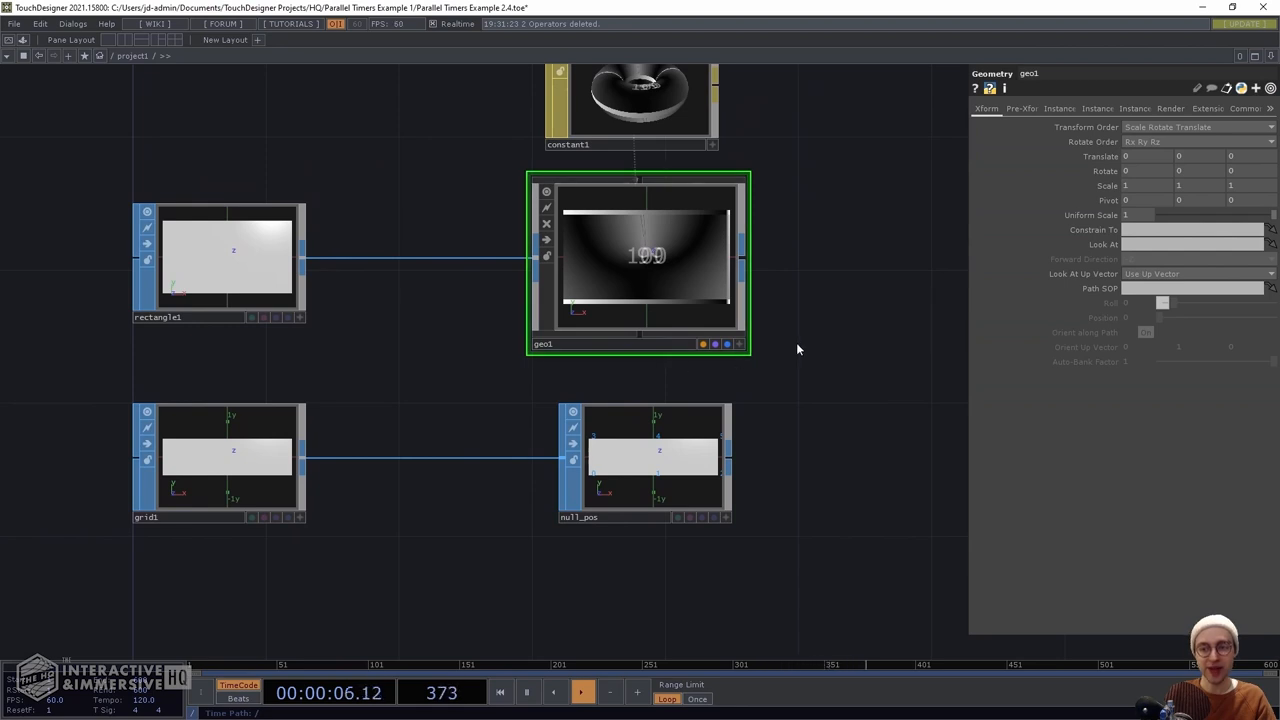
Enable instancing on geo1 with Translate X set to P(0) from null1_pos
left_click(1060, 108)
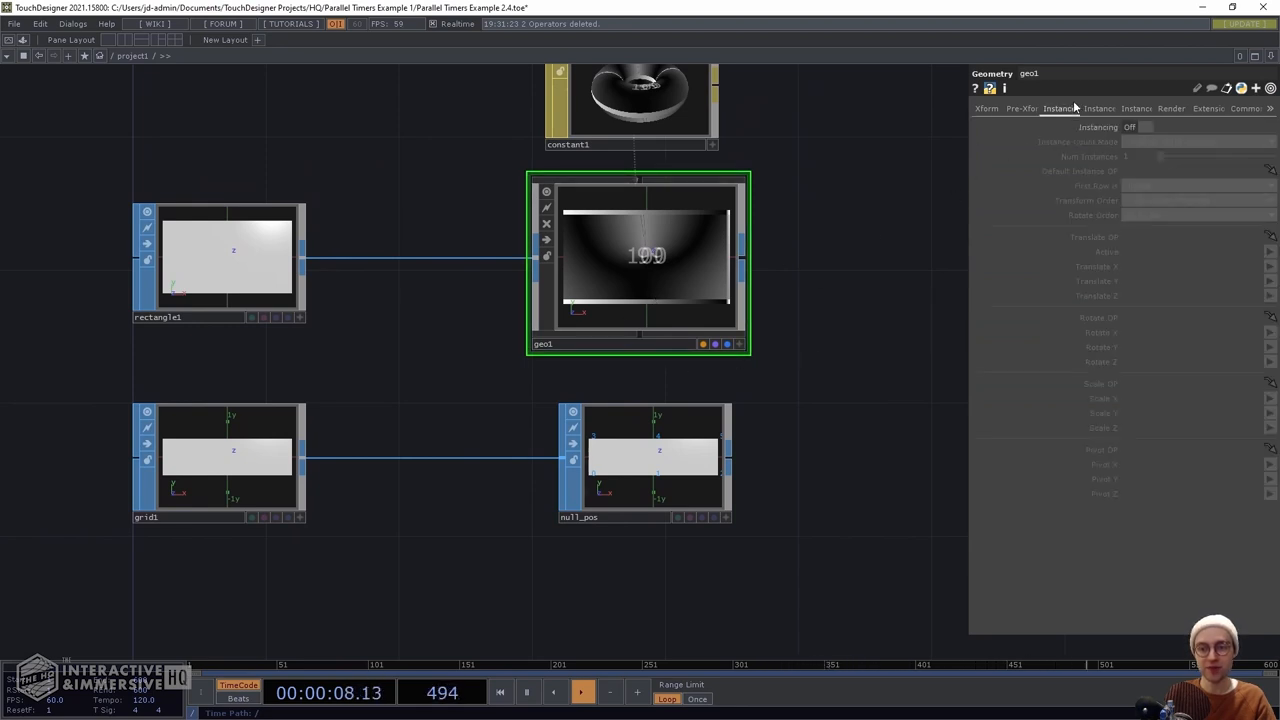
left_click(1144, 128)
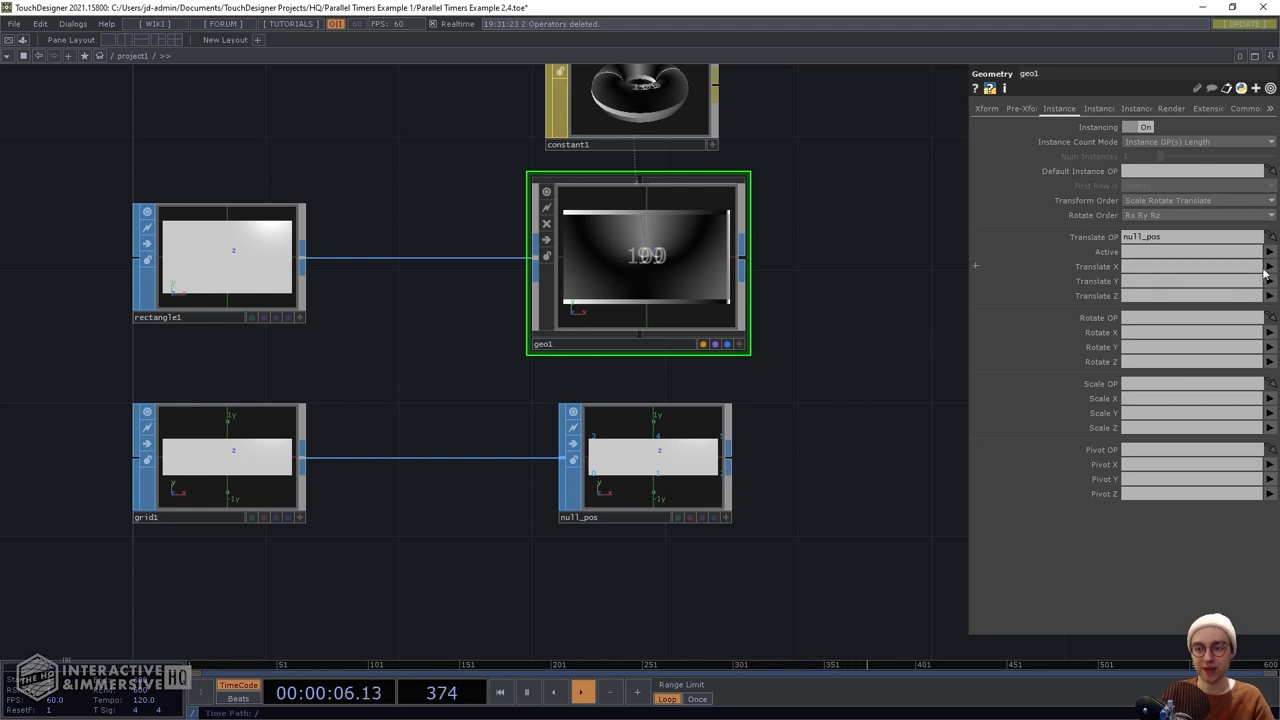
type("P(0)")
type("P(1")
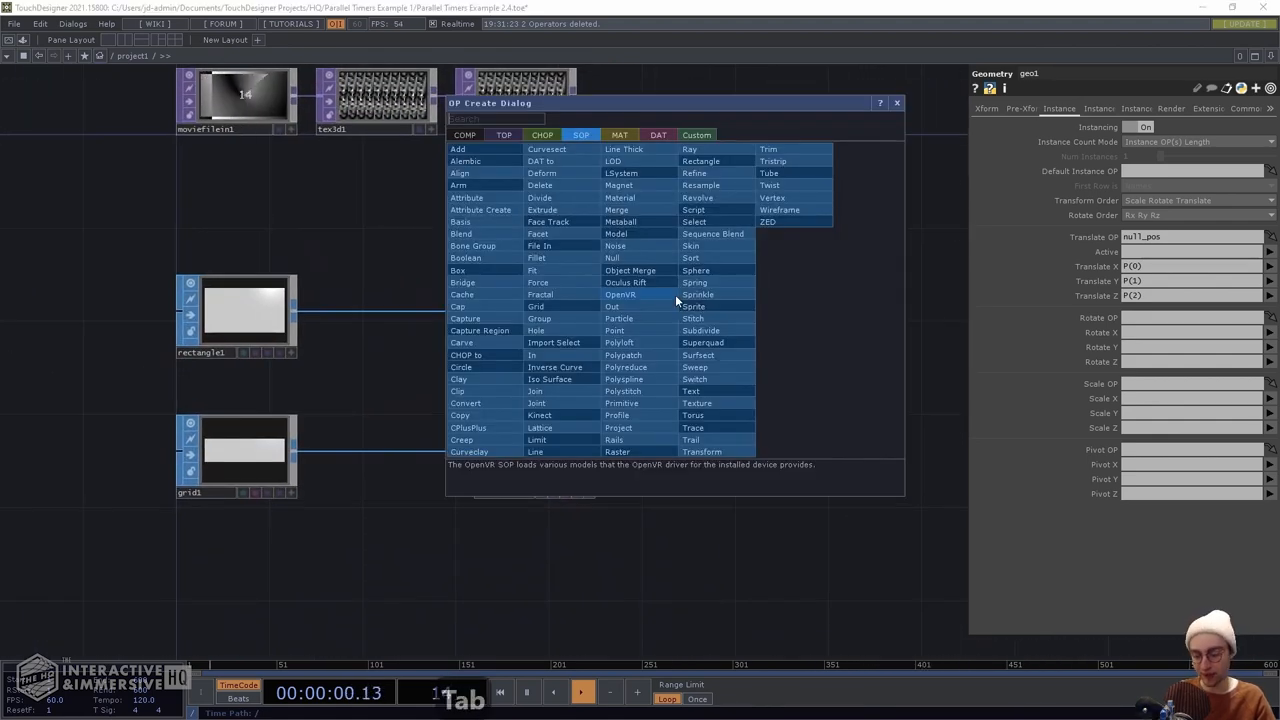
Create a Render TOP and a Camera COMP, then search for a Constant TOP
type("render")
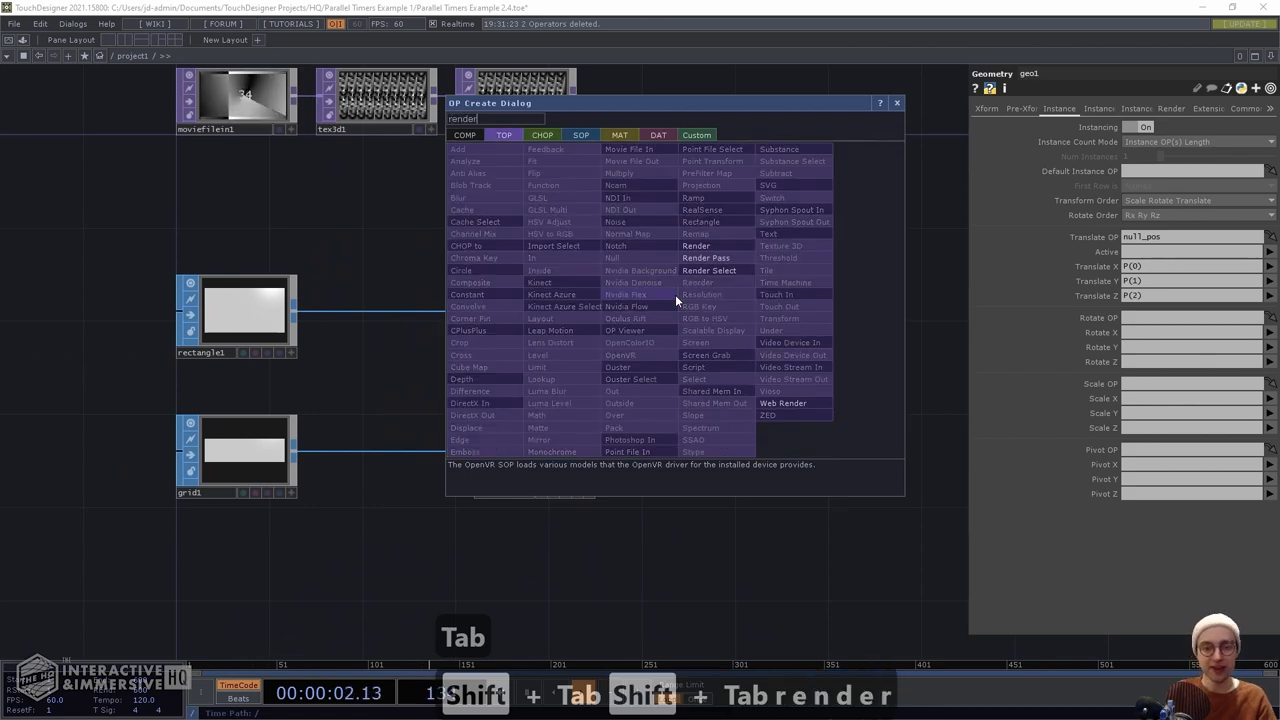
key("Return")
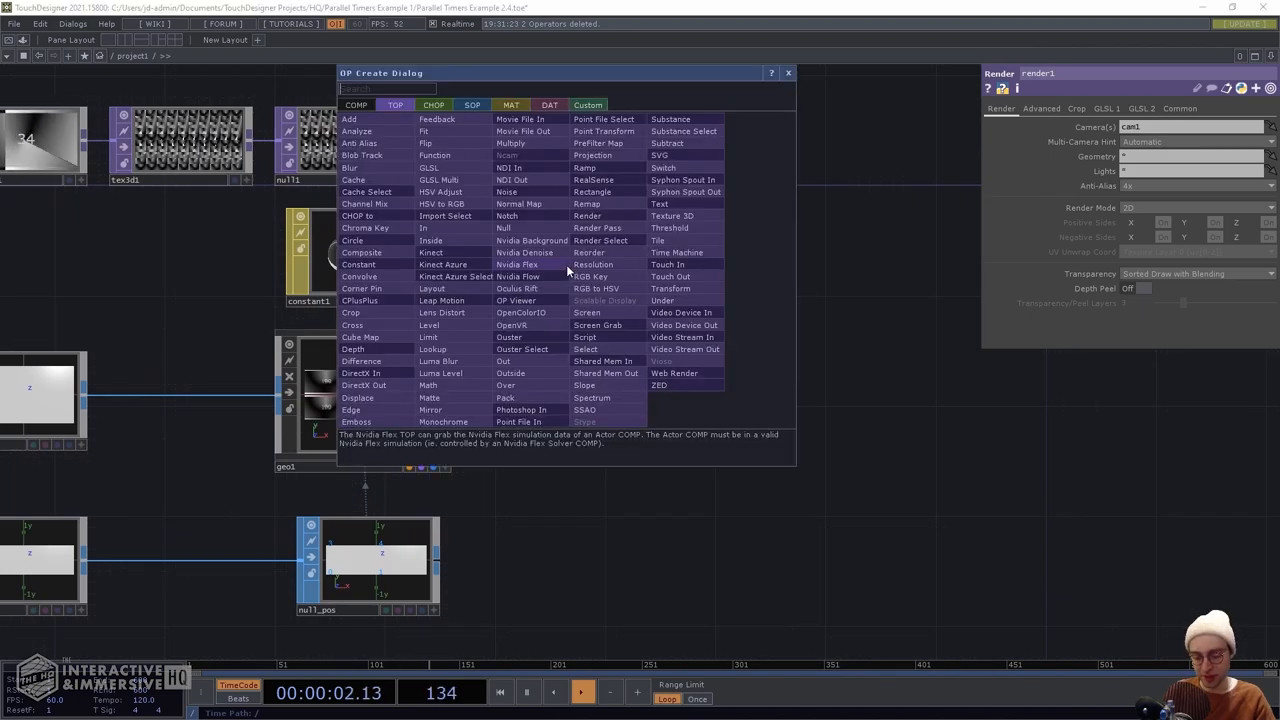
type("cam")
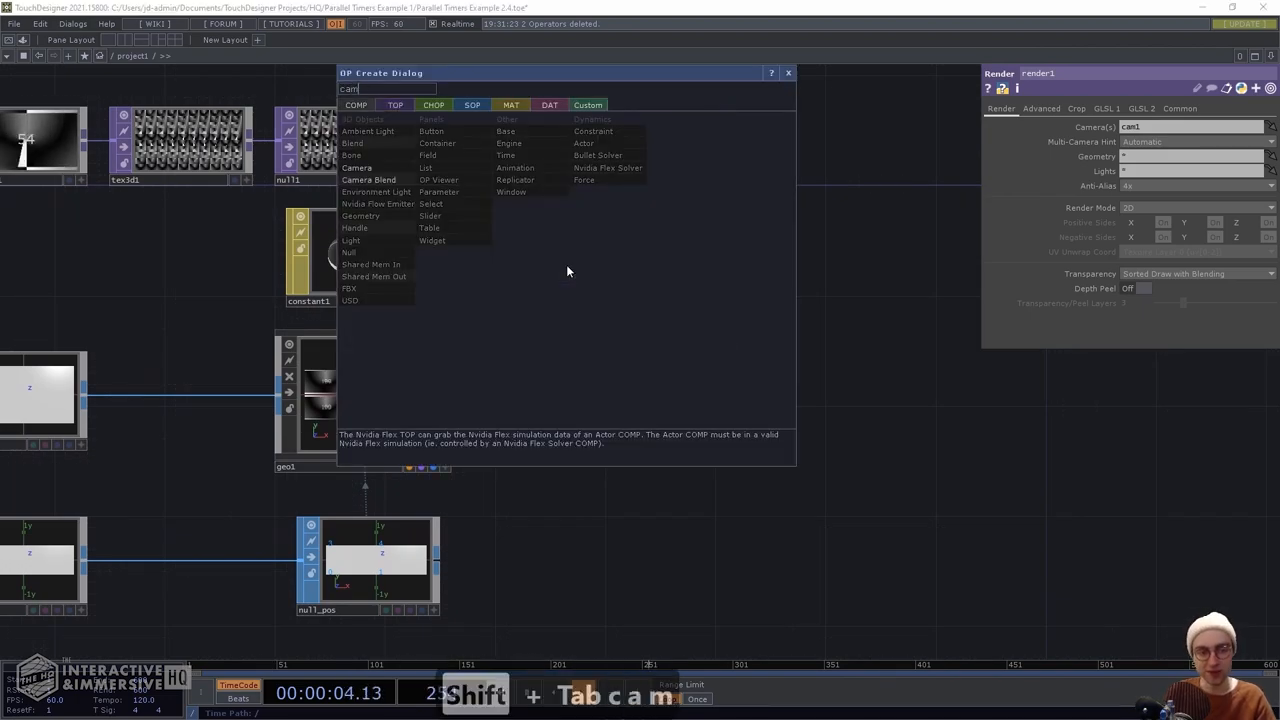
key("Return")
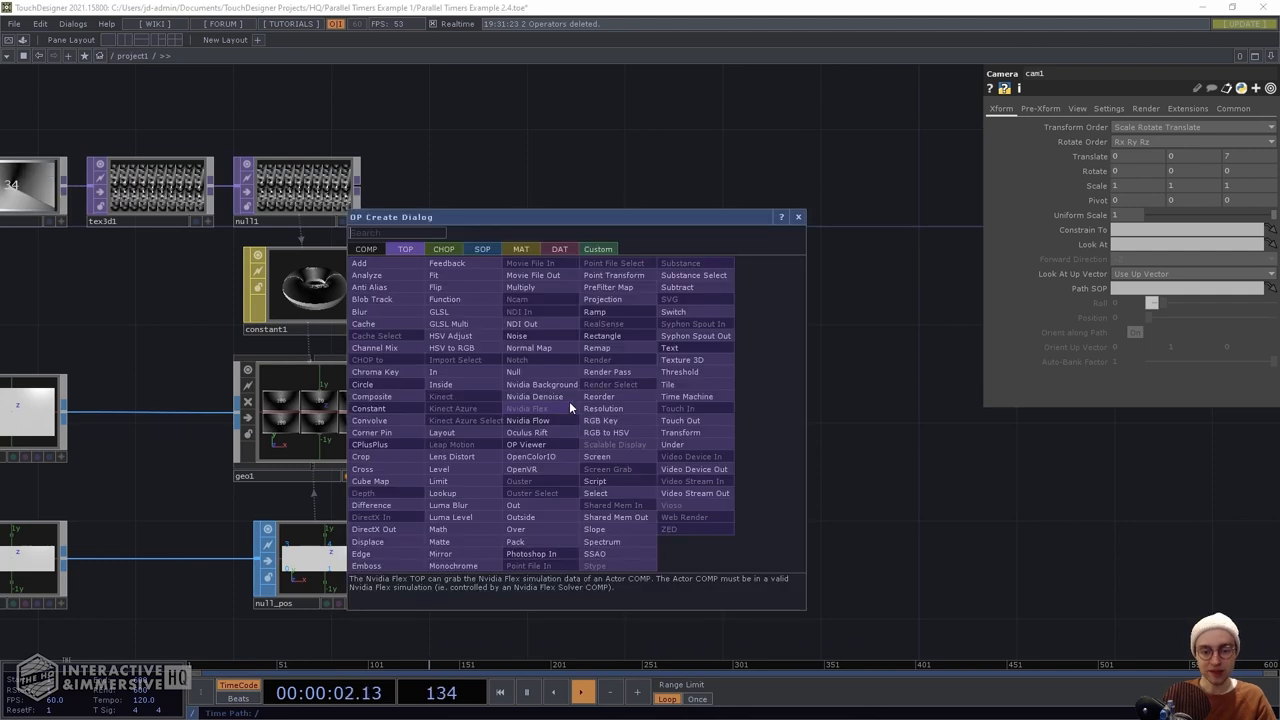
type("consta")
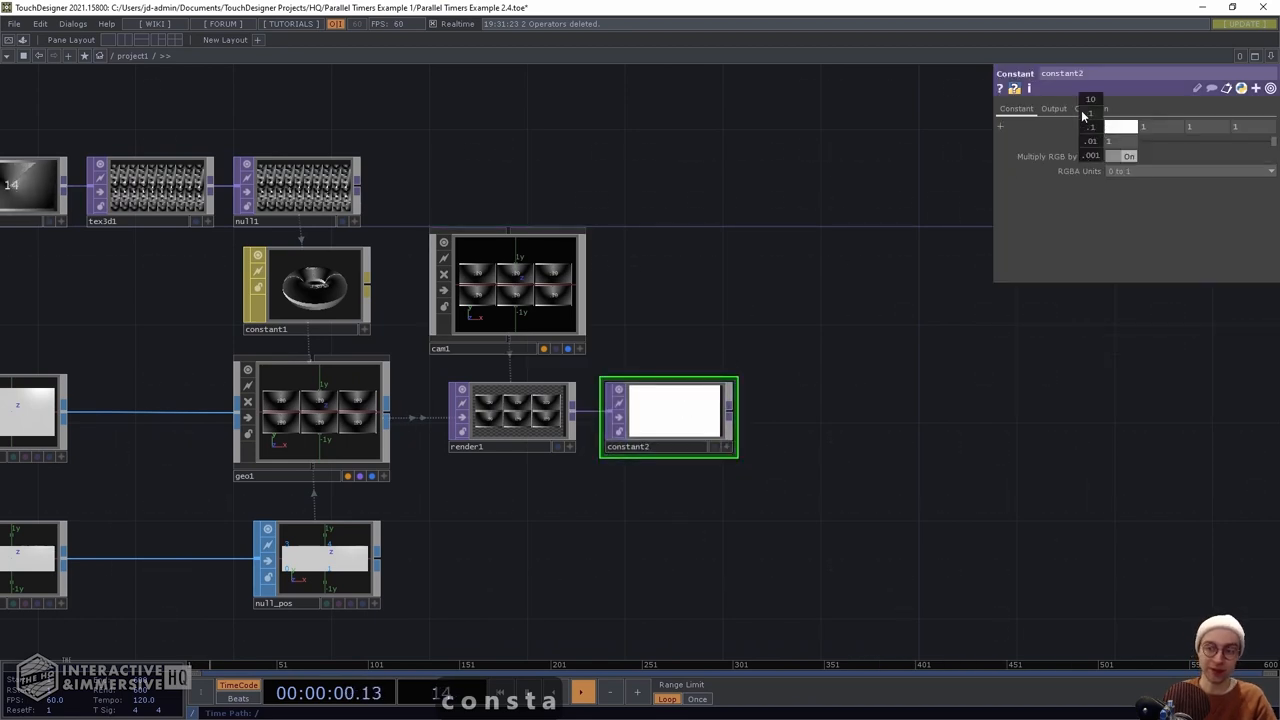
Turn on Comp with Input on the constant's Output page to composite the render over it
left_click(1052, 108)
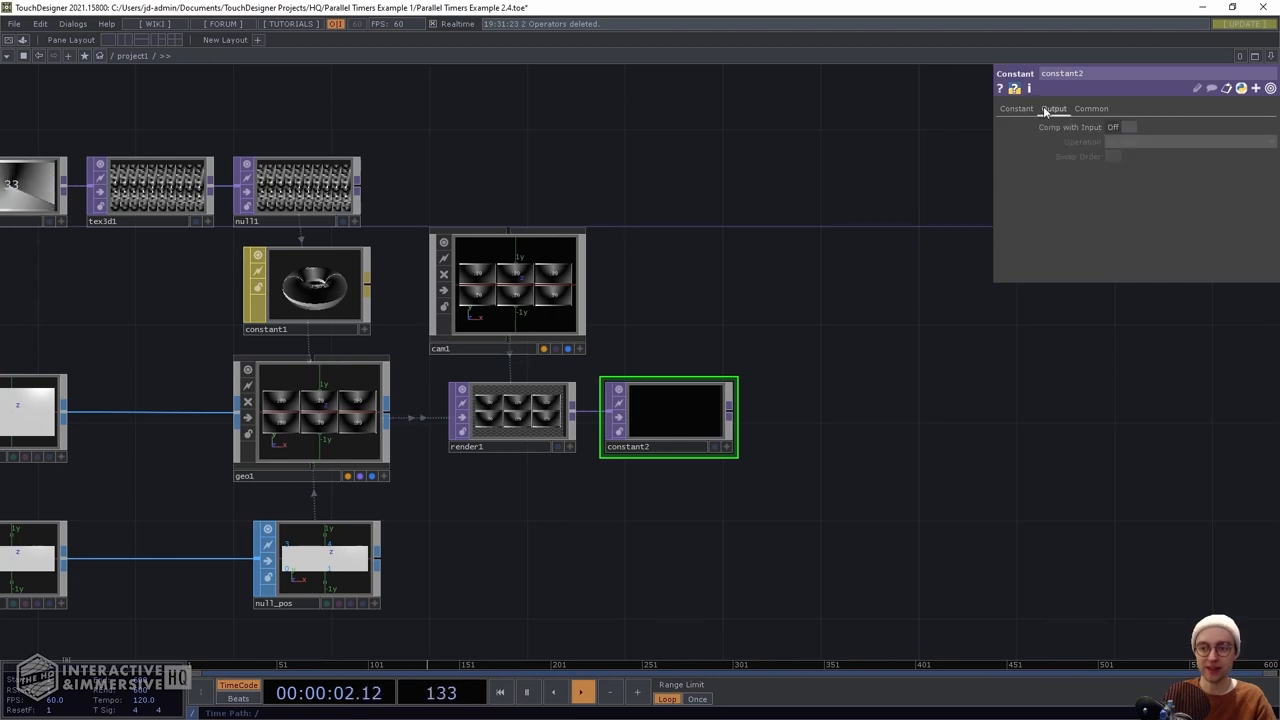
left_click(1128, 128)
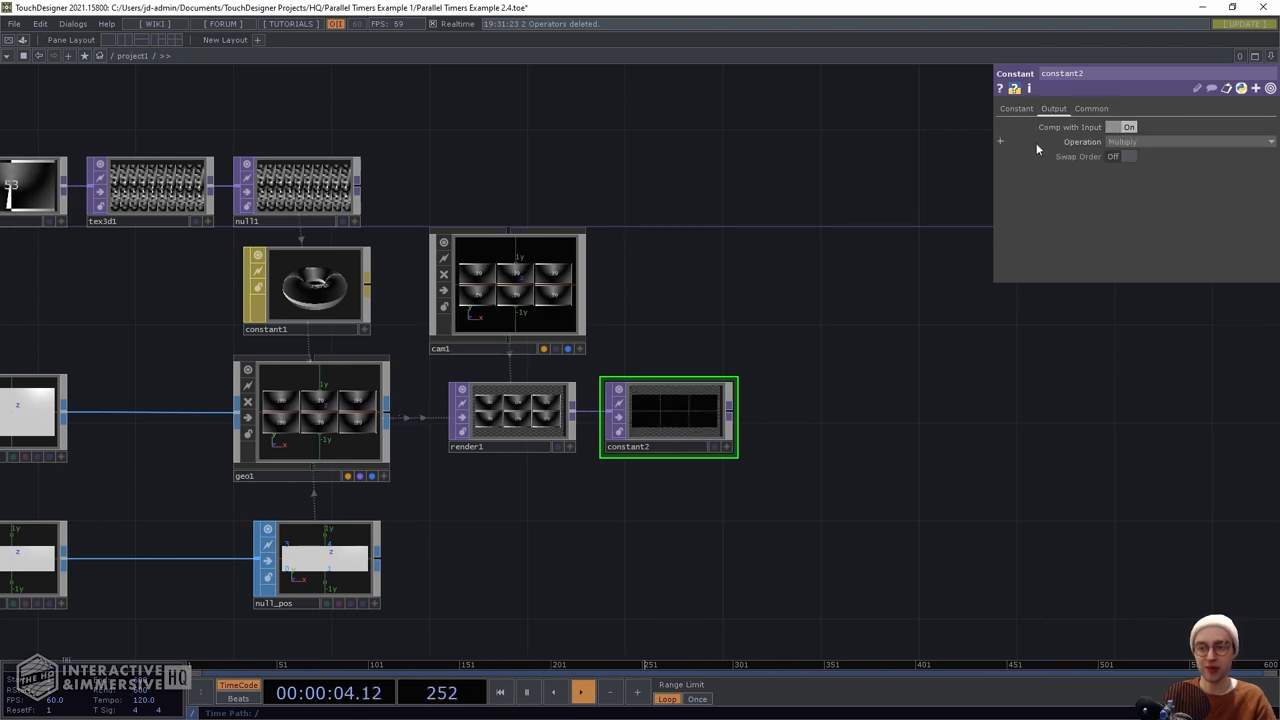
left_click(1190, 140)
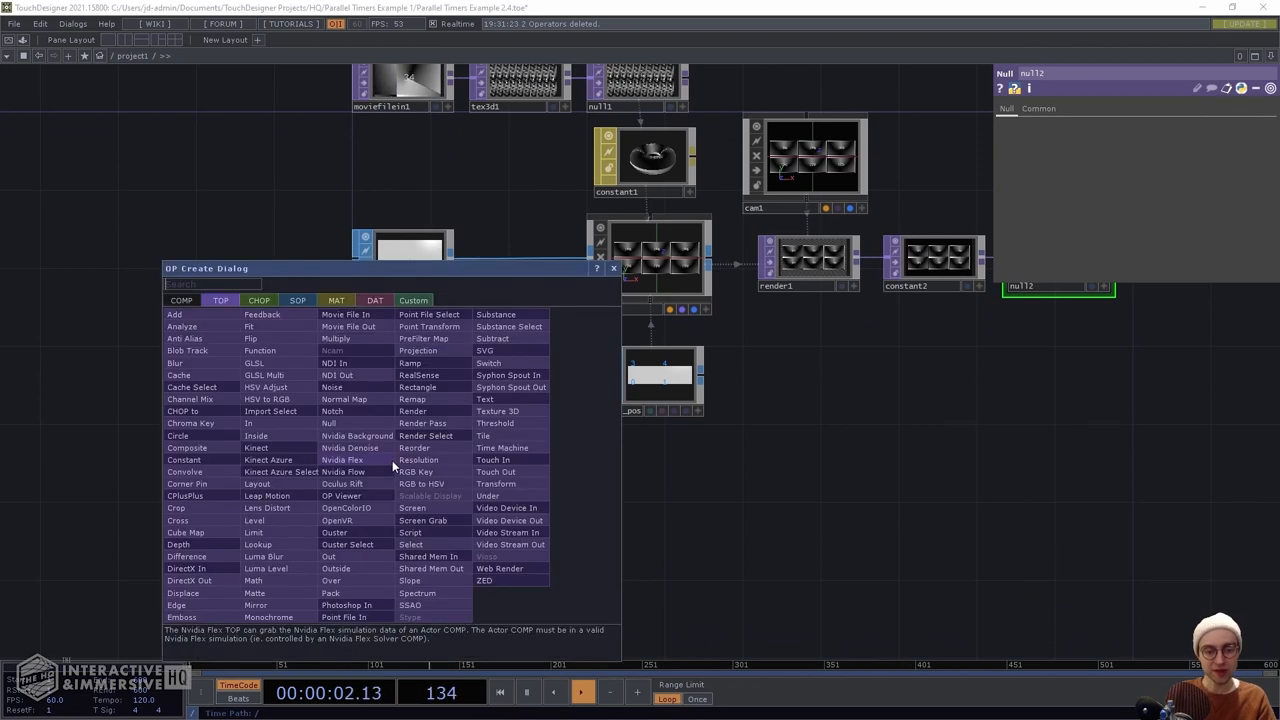
Set the Noise TOP resolution to op('grid1').par.cols by op('grid1').par.rows and adjust viewer pixel smoothing
left_click(332, 388)
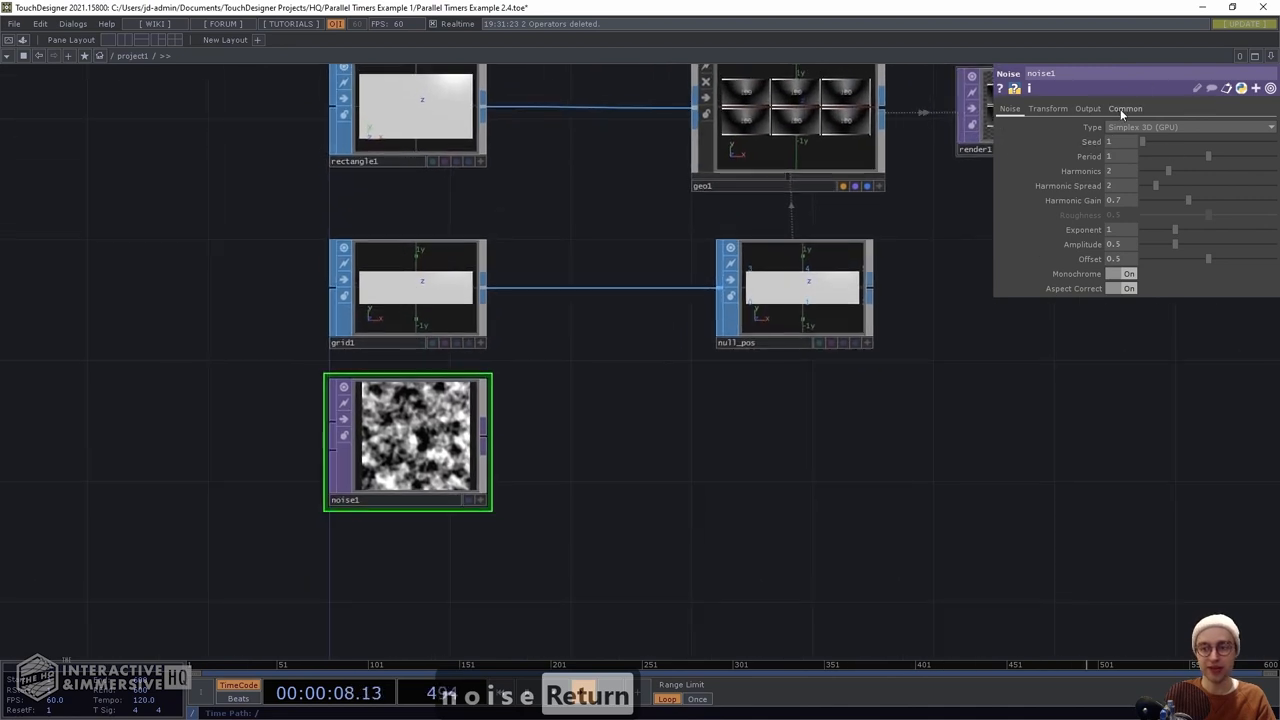
left_click(1124, 108)
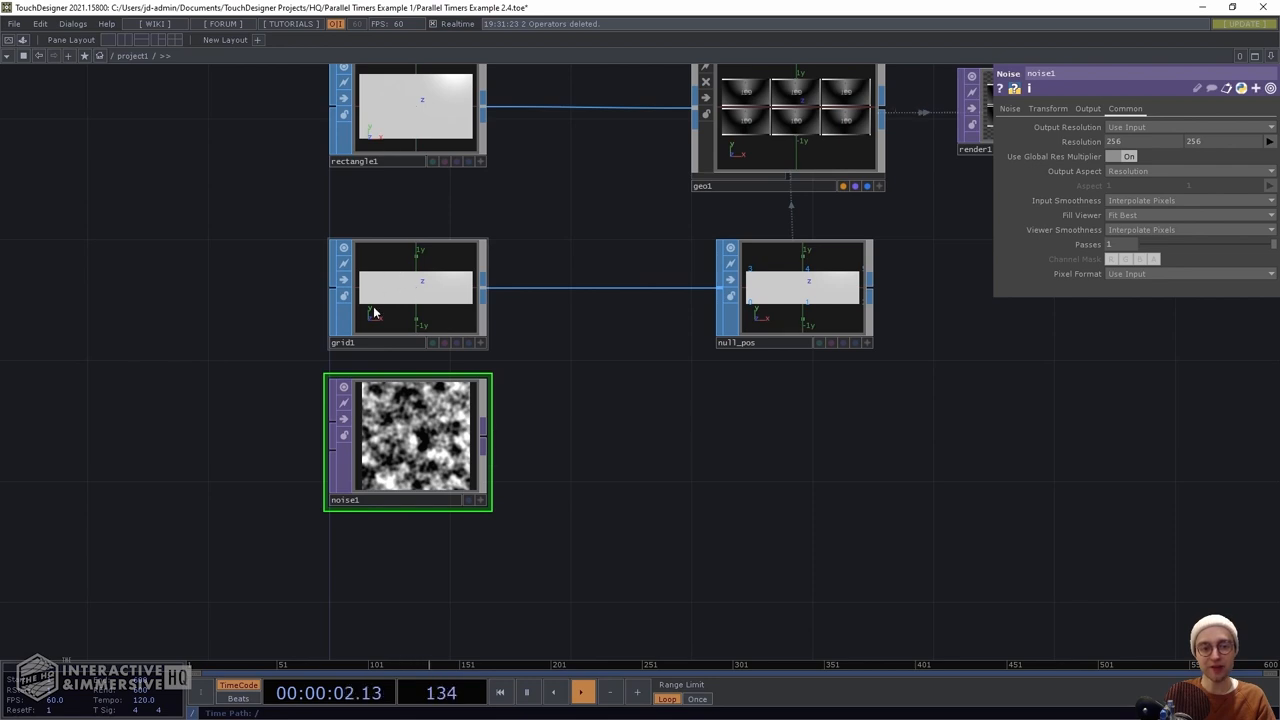
mouse_move(632, 270)
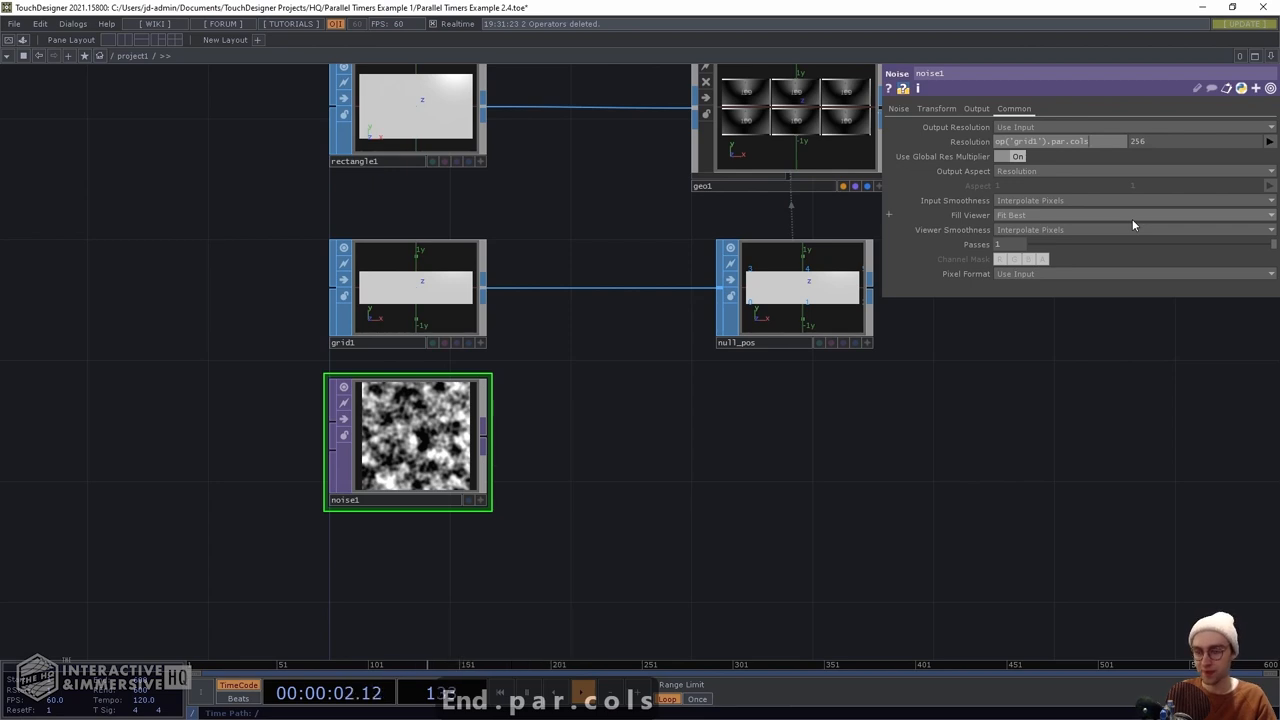
key("shift+Home")
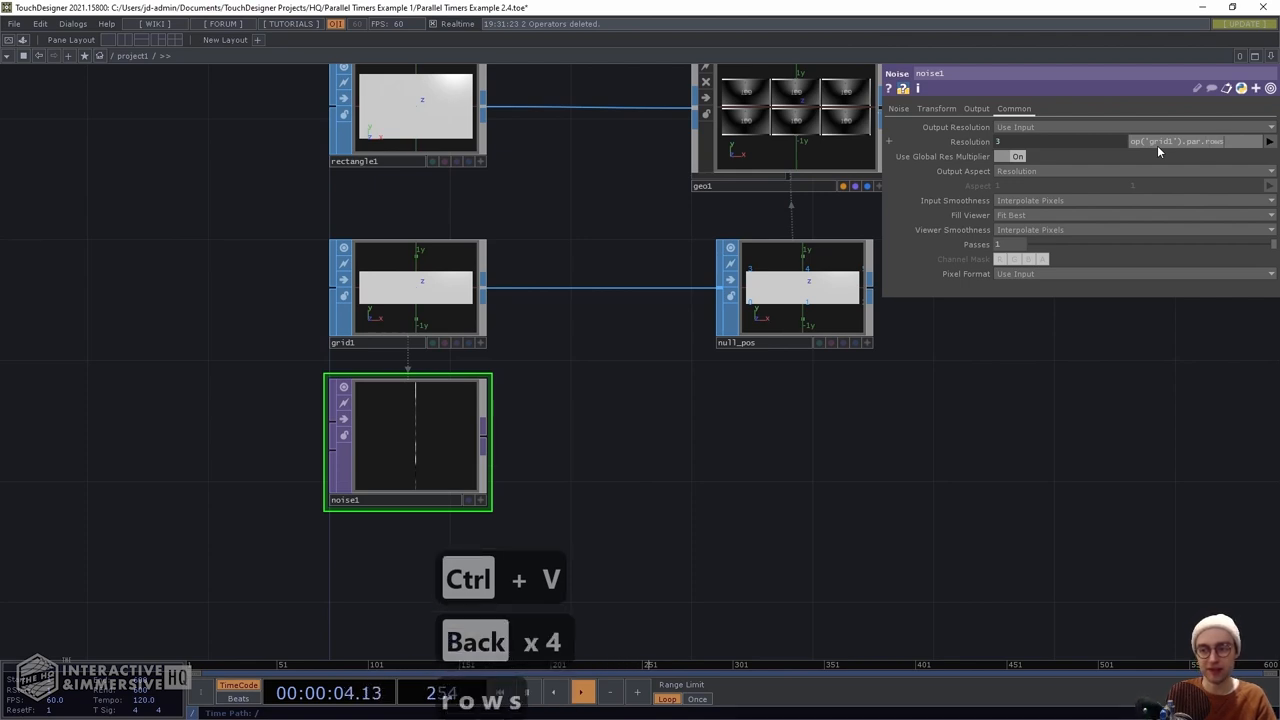
key("Return")
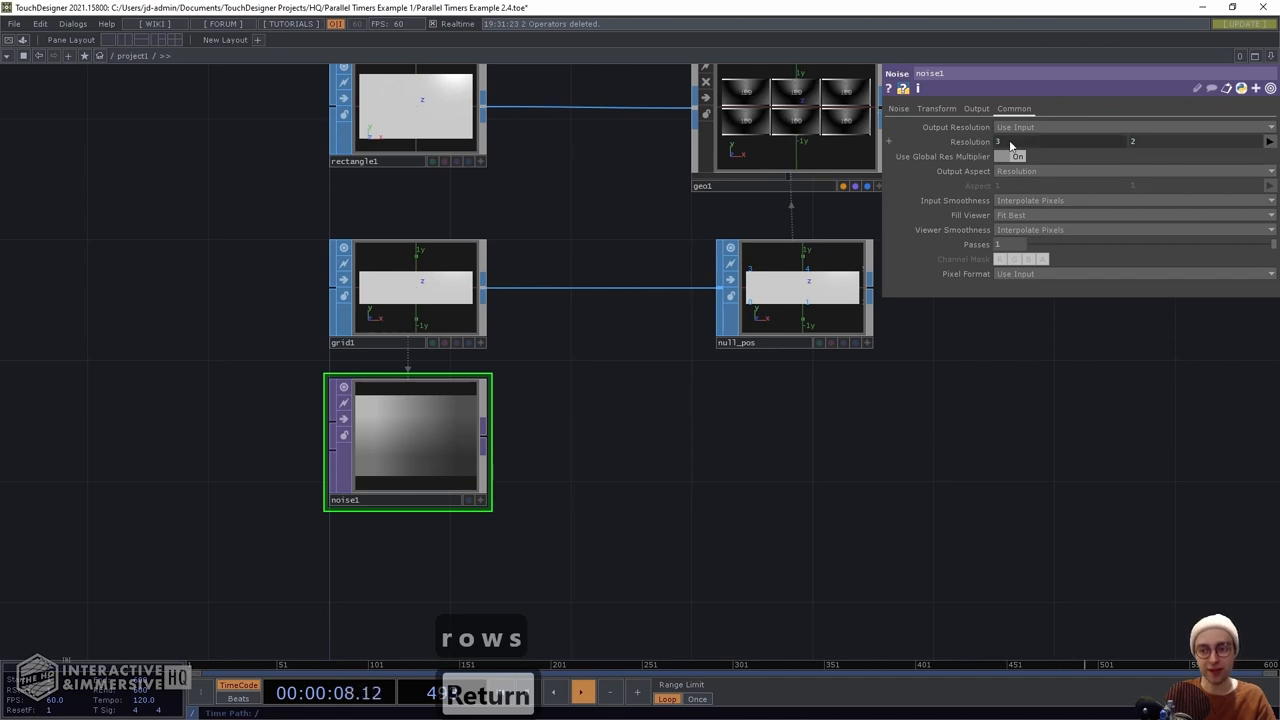
left_click(1130, 200)
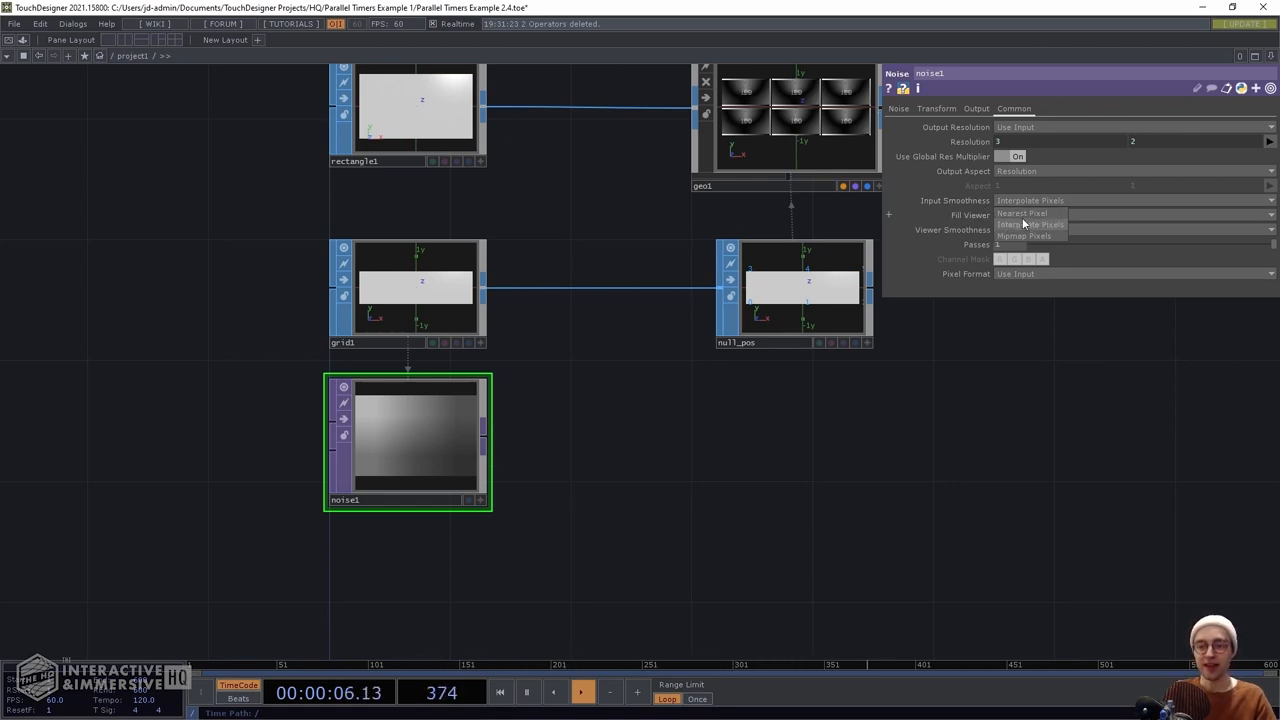
Set Viewer Smoothness to Nearest Pixel, turn Monochrome off and raise Exposure for high-contrast colours
left_click(1020, 212)
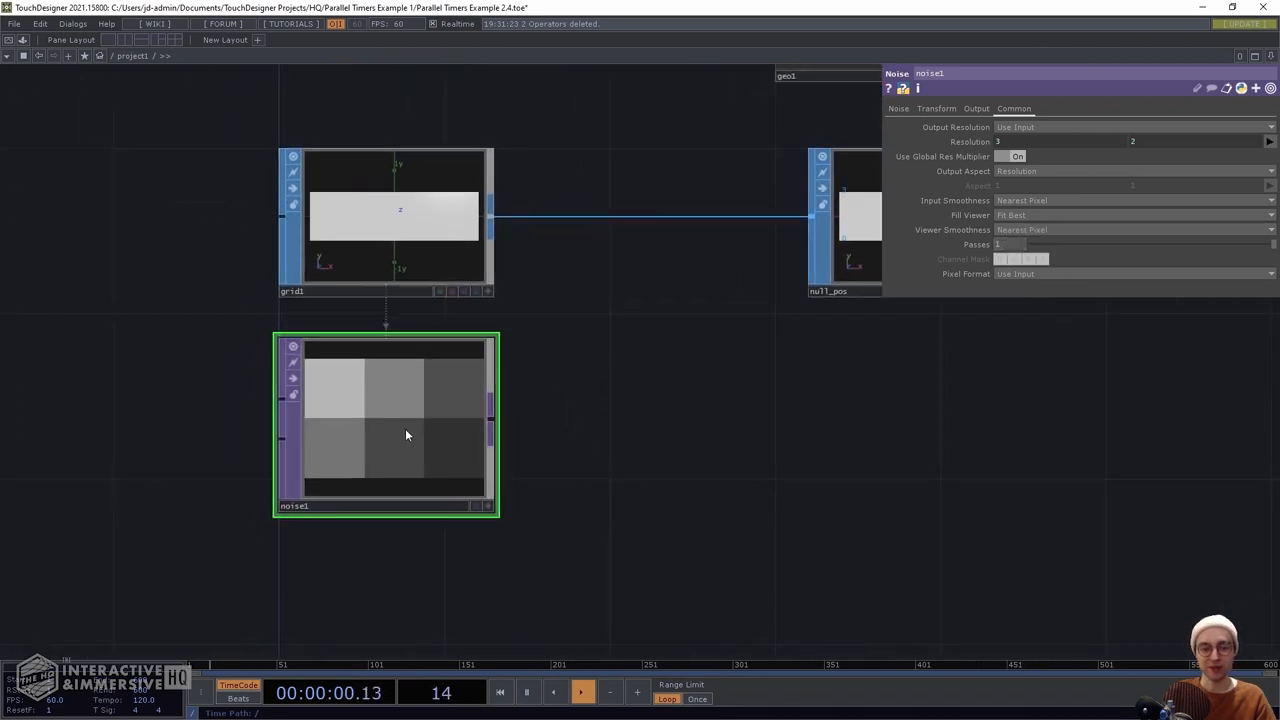
left_click(898, 108)
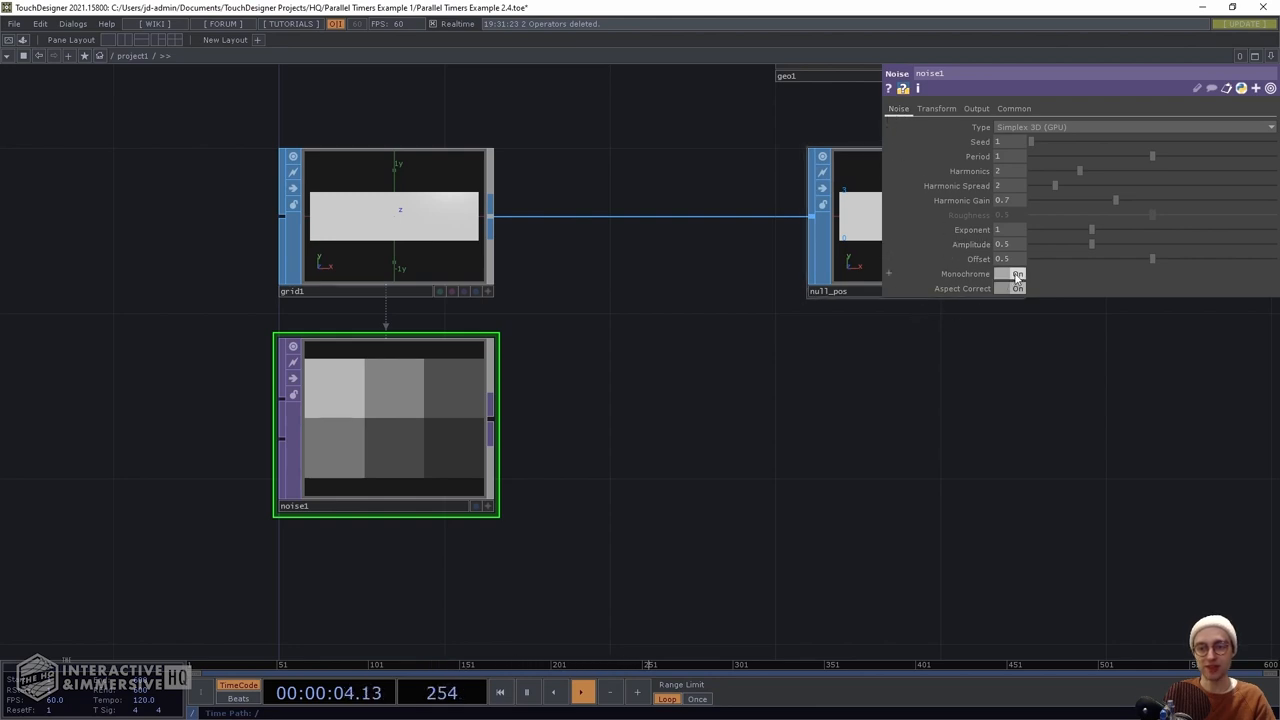
left_click(1016, 274)
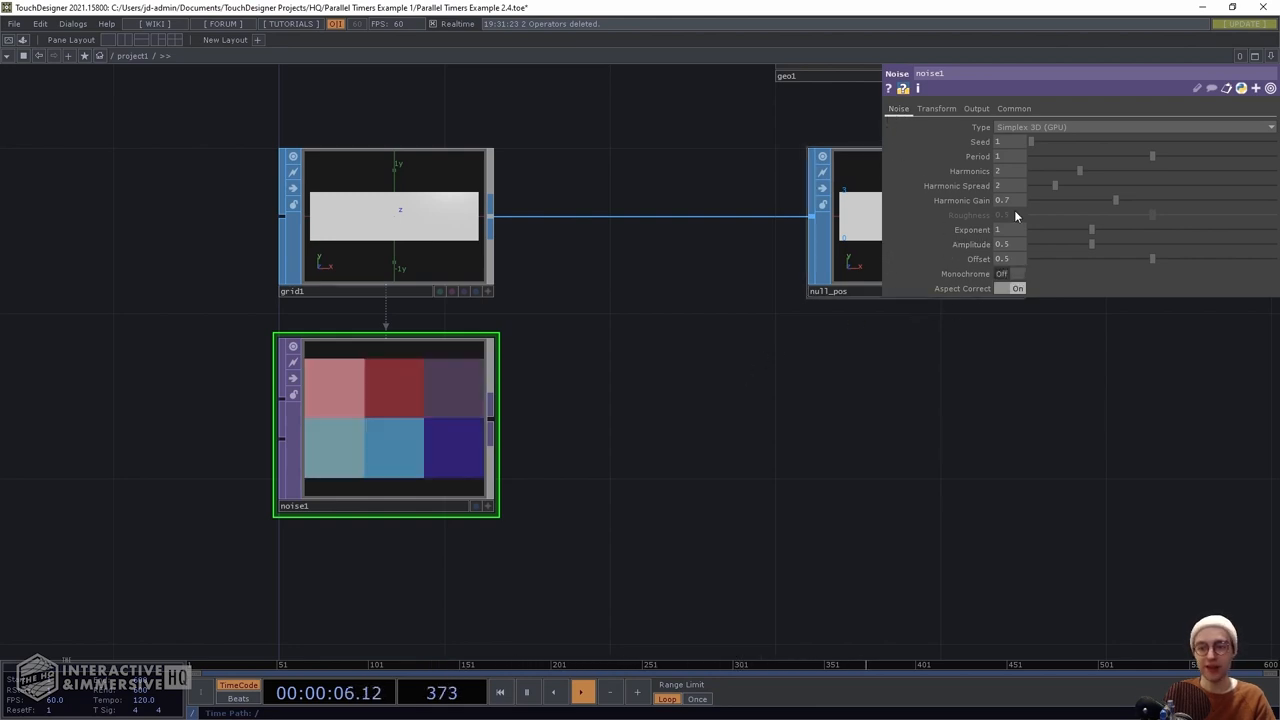
left_click_drag(1092, 230, 1076, 230)
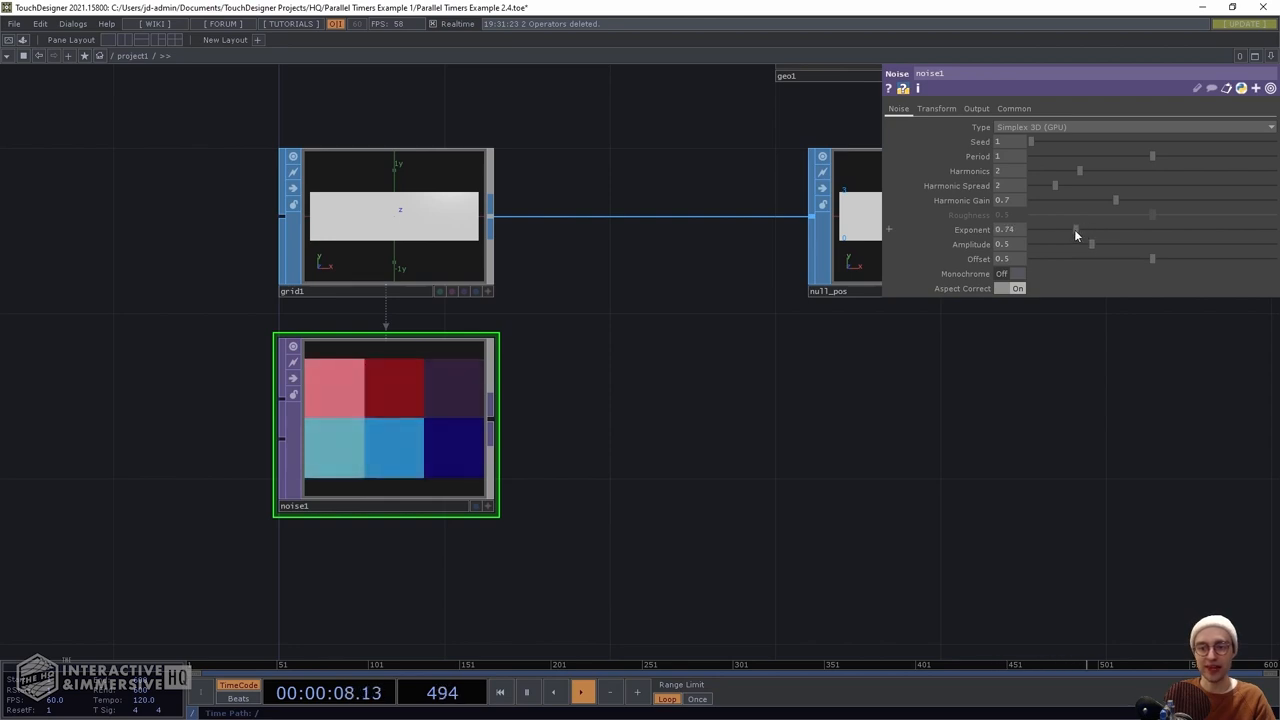
left_click_drag(1076, 228, 1050, 228)
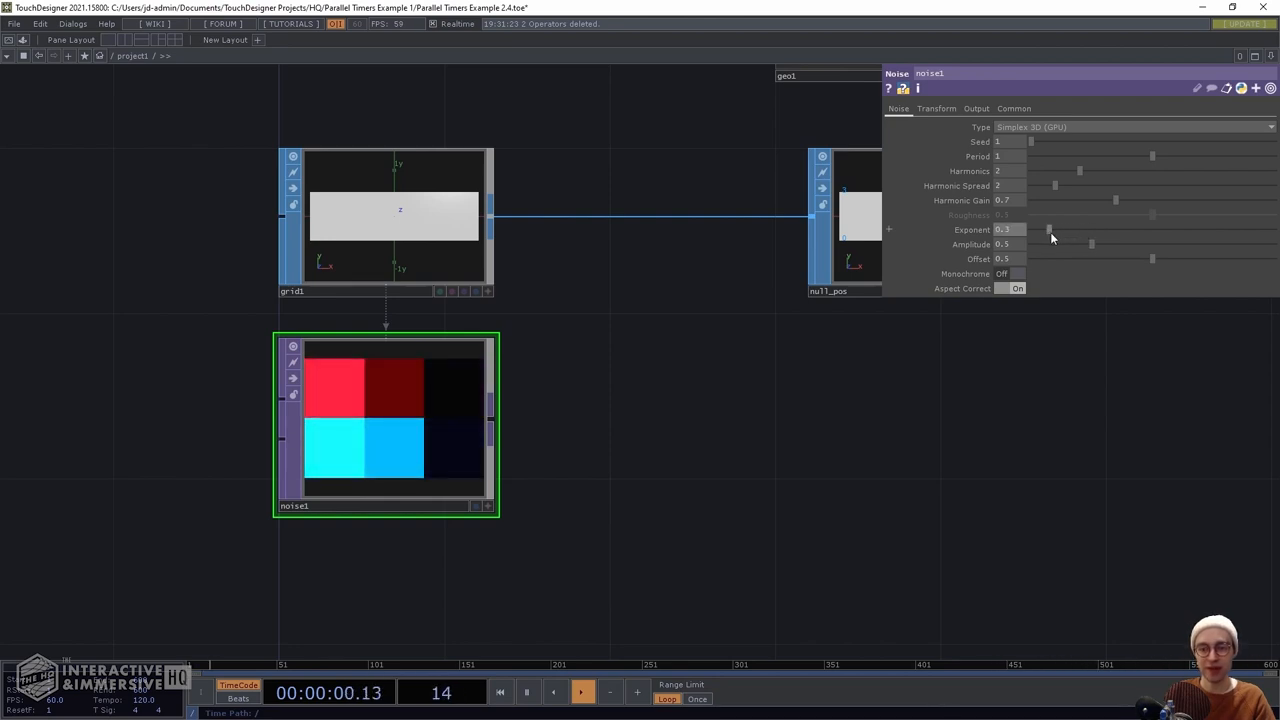
left_click_drag(1092, 246, 1100, 246)
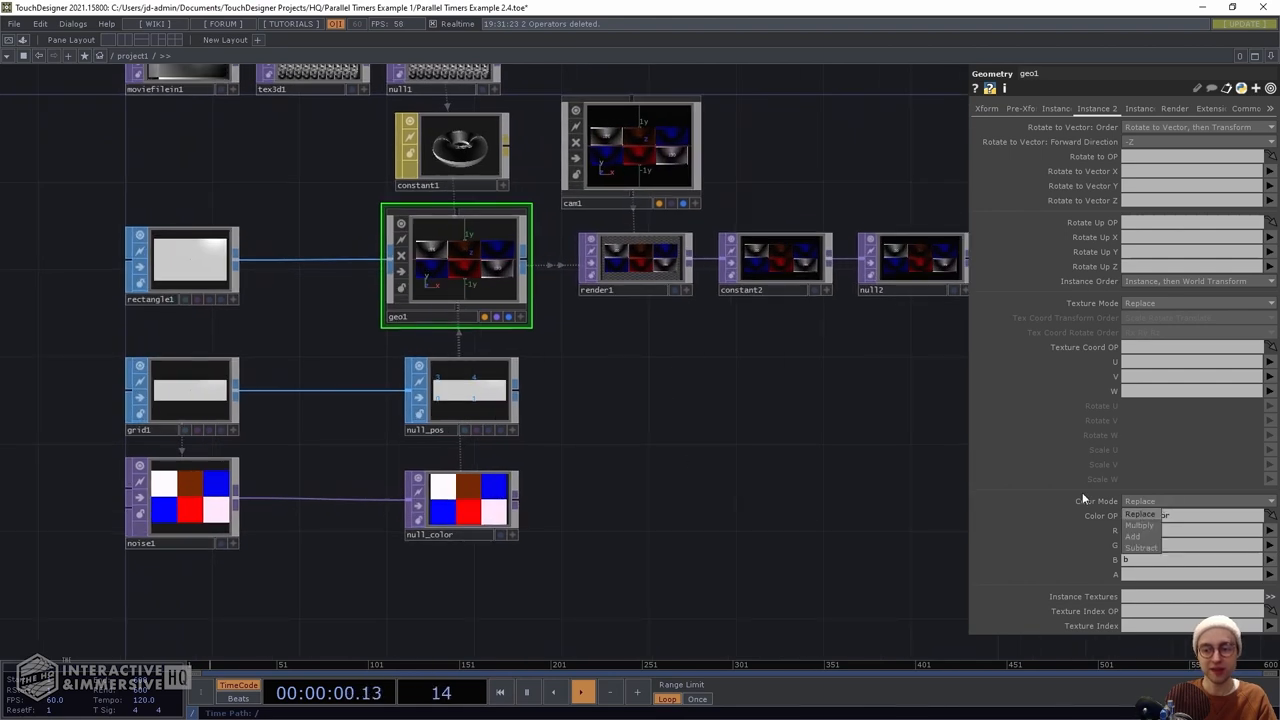
Set geo1's instance Color Mode to Add so null_color tints the copies additively
left_click(1132, 536)
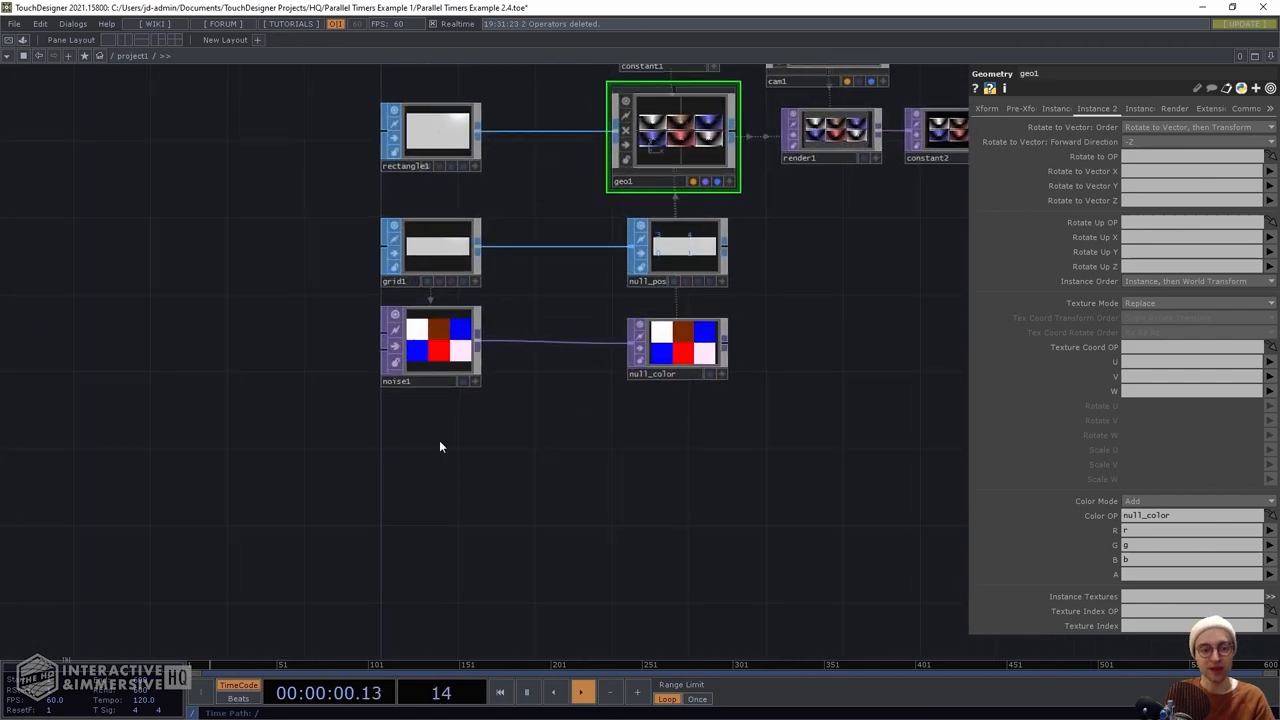
Create a Timer CHOP, pulse Start, show its Segments page and the DAT operator family
key("Tab")
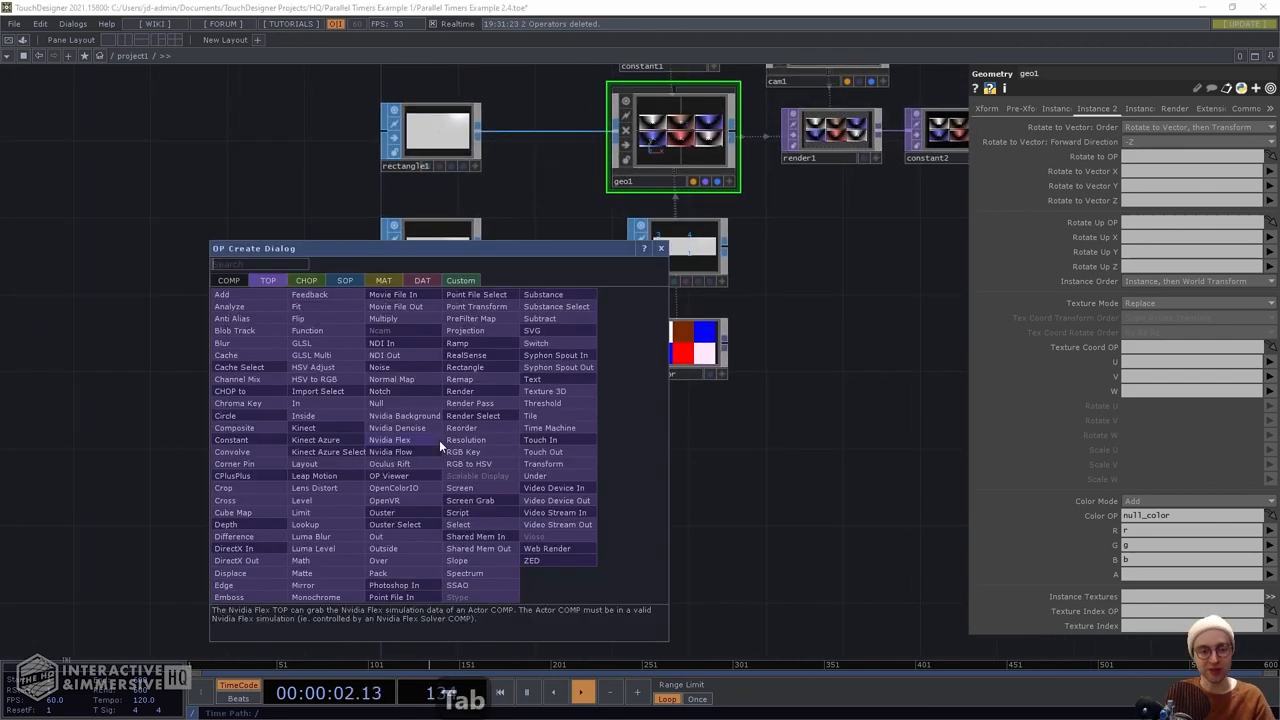
type("timer")
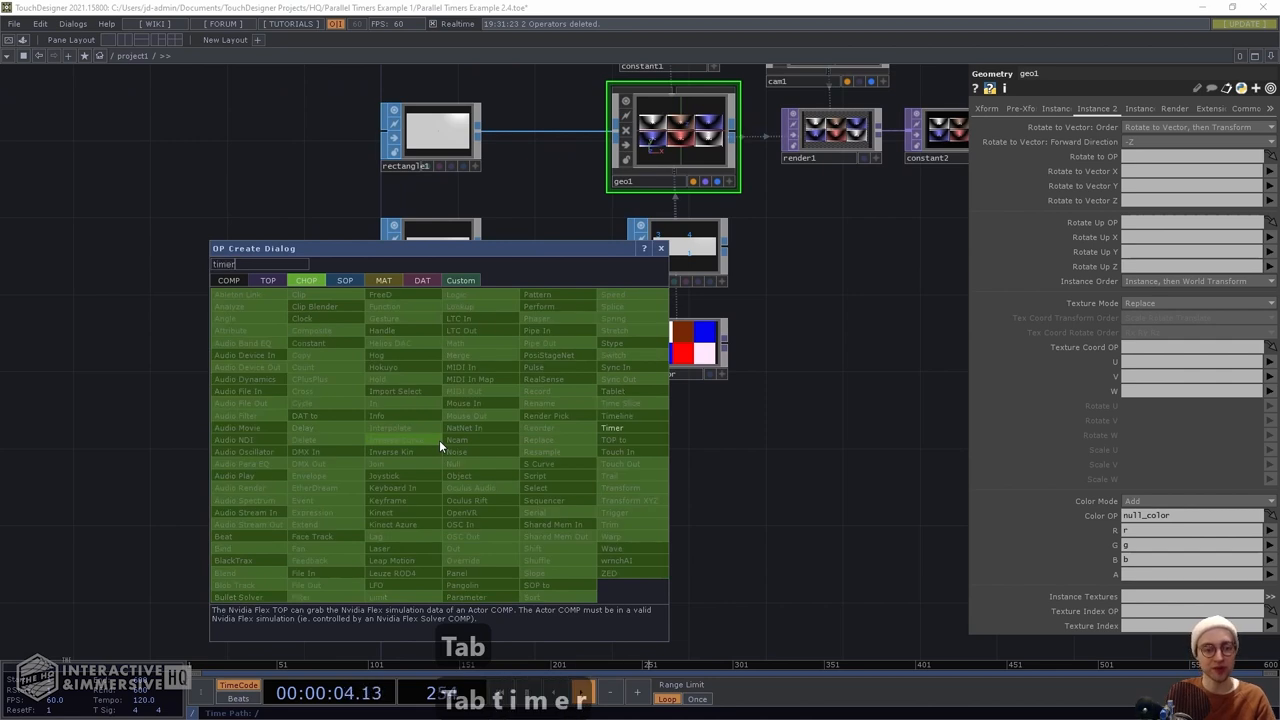
key("Return")
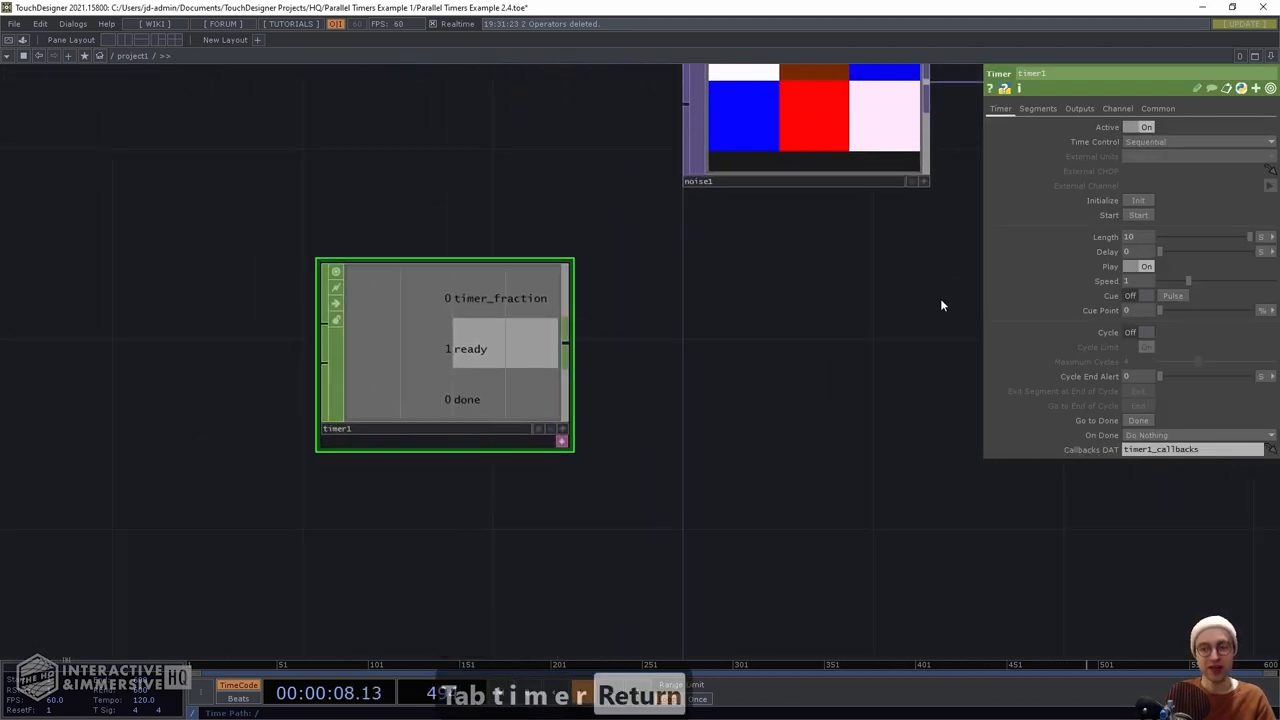
left_click(1138, 216)
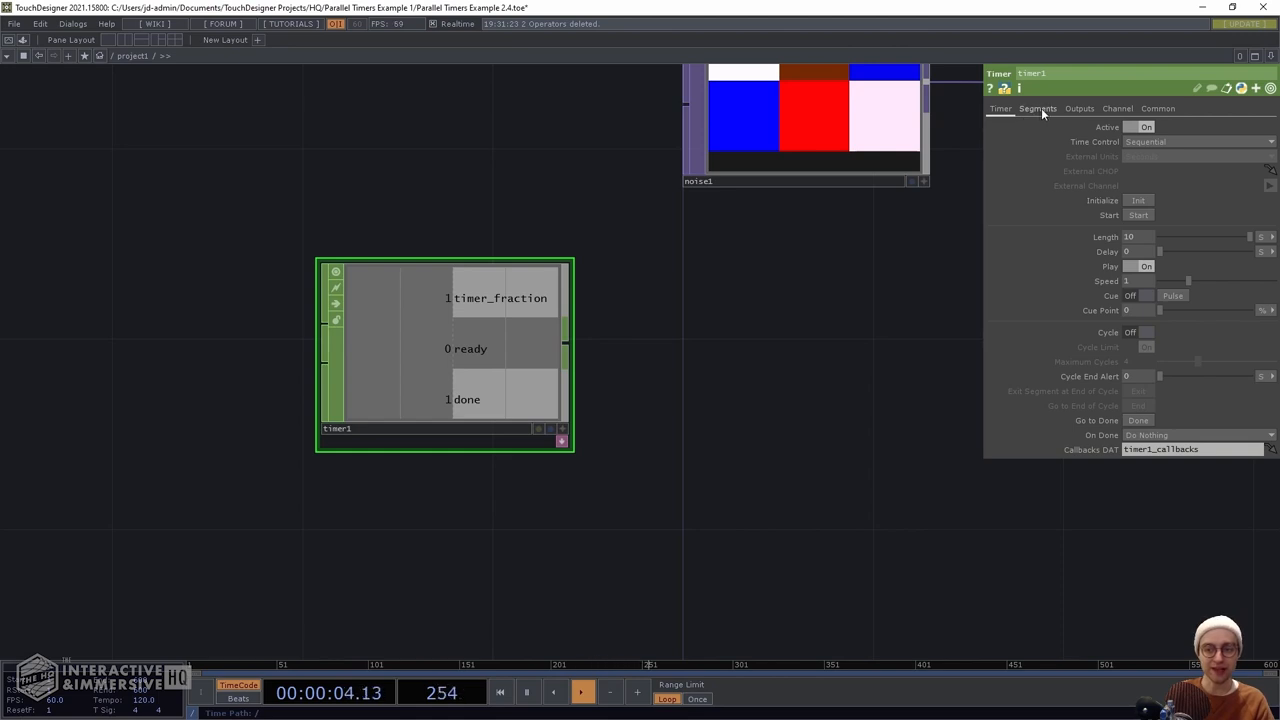
left_click(1036, 108)
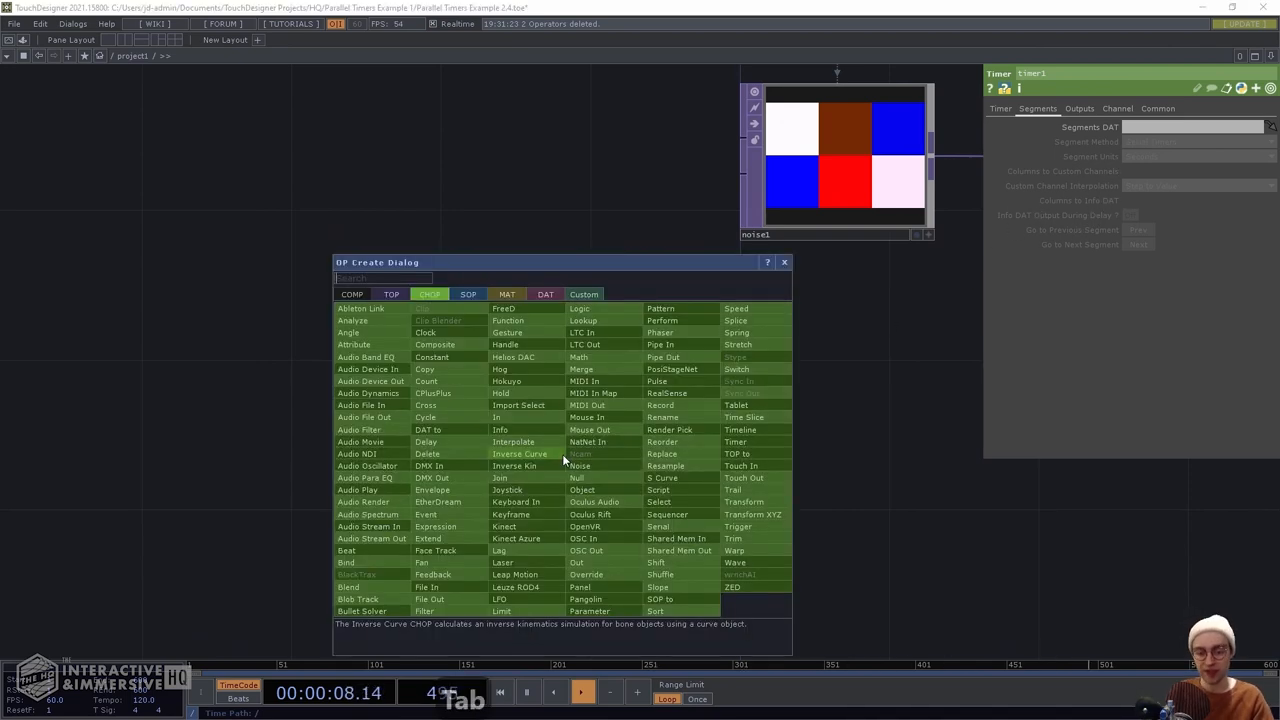
left_click(544, 294)
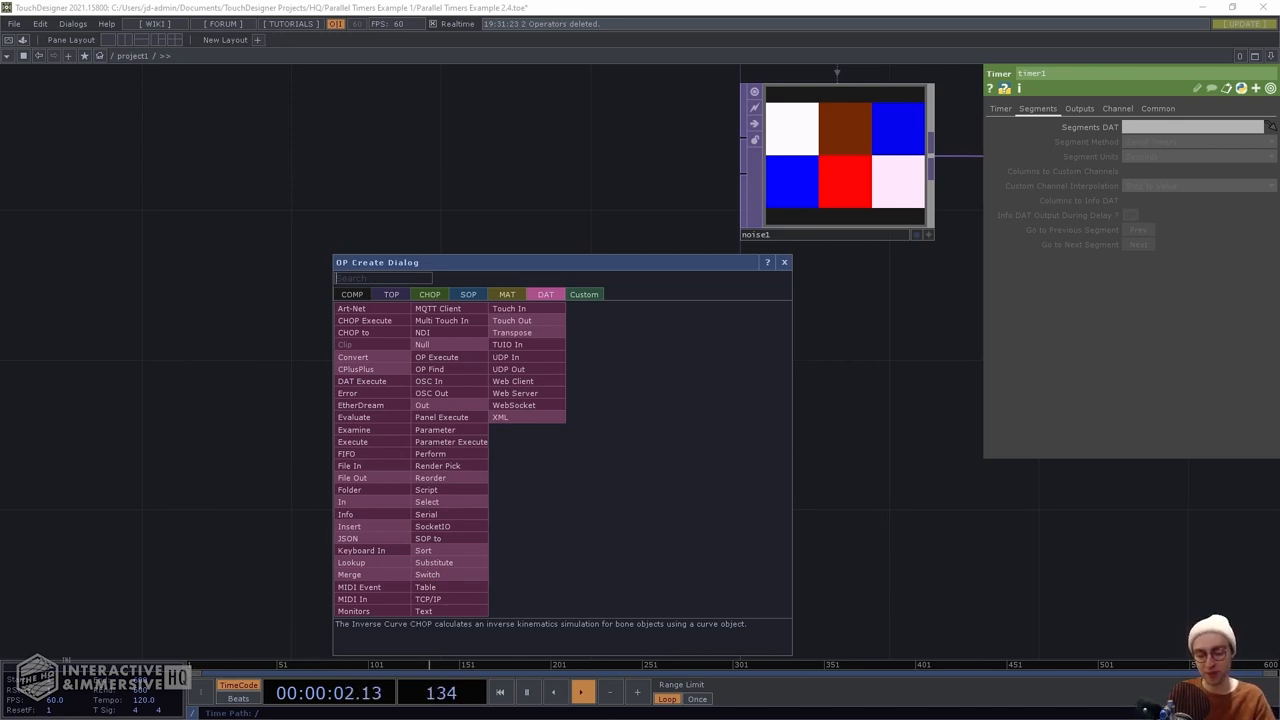
Set timer1's Segments DAT to table1 and its Segment Method to Parallel Timers
left_click(424, 588)
type("table")
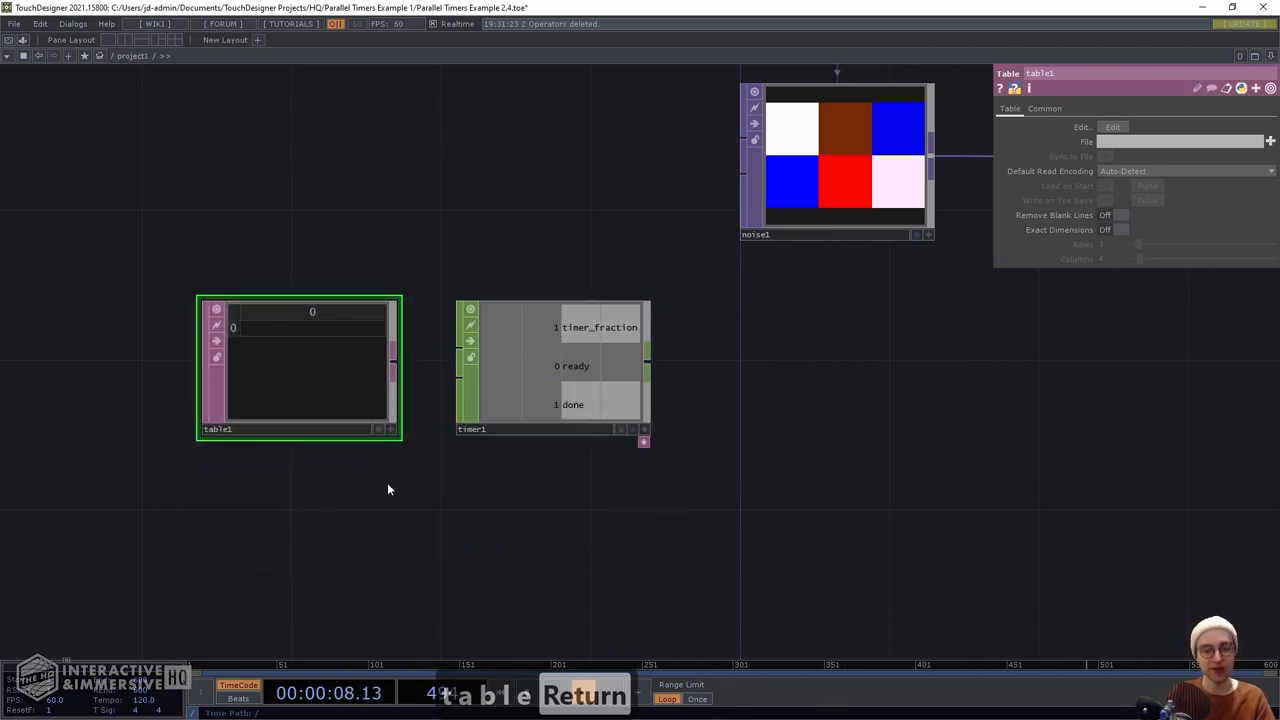
left_click(550, 364)
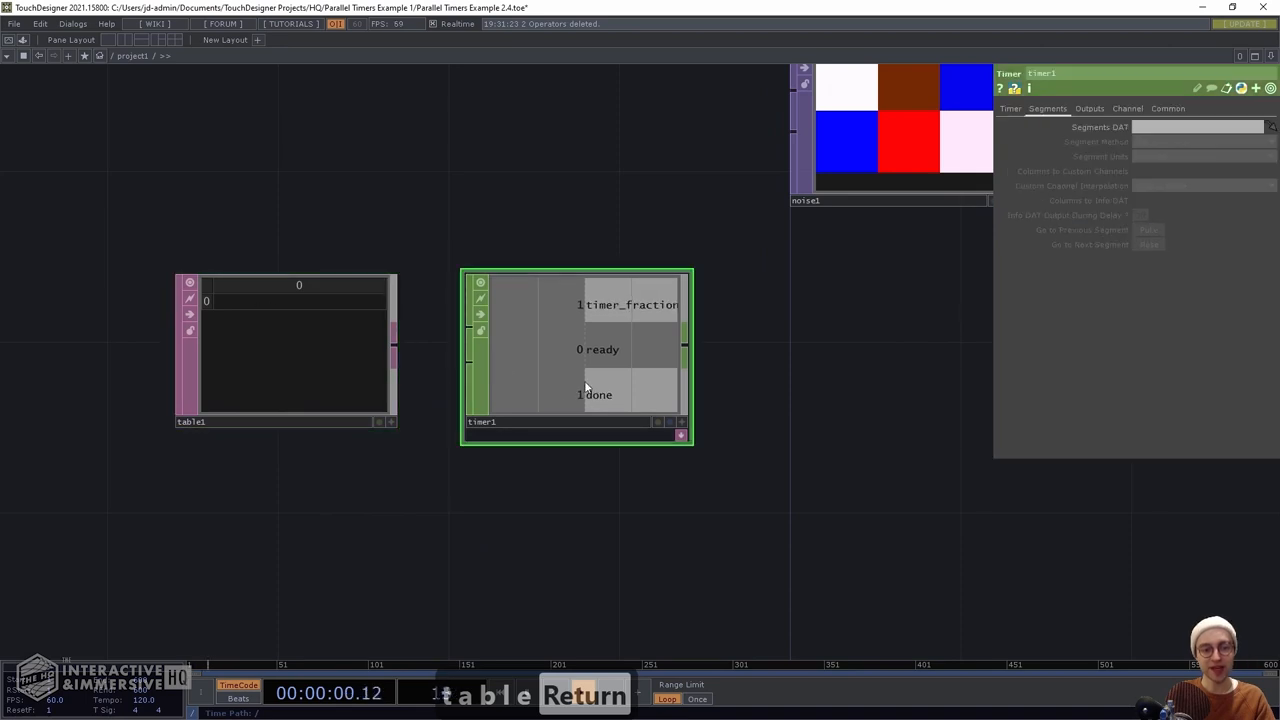
left_click(582, 692)
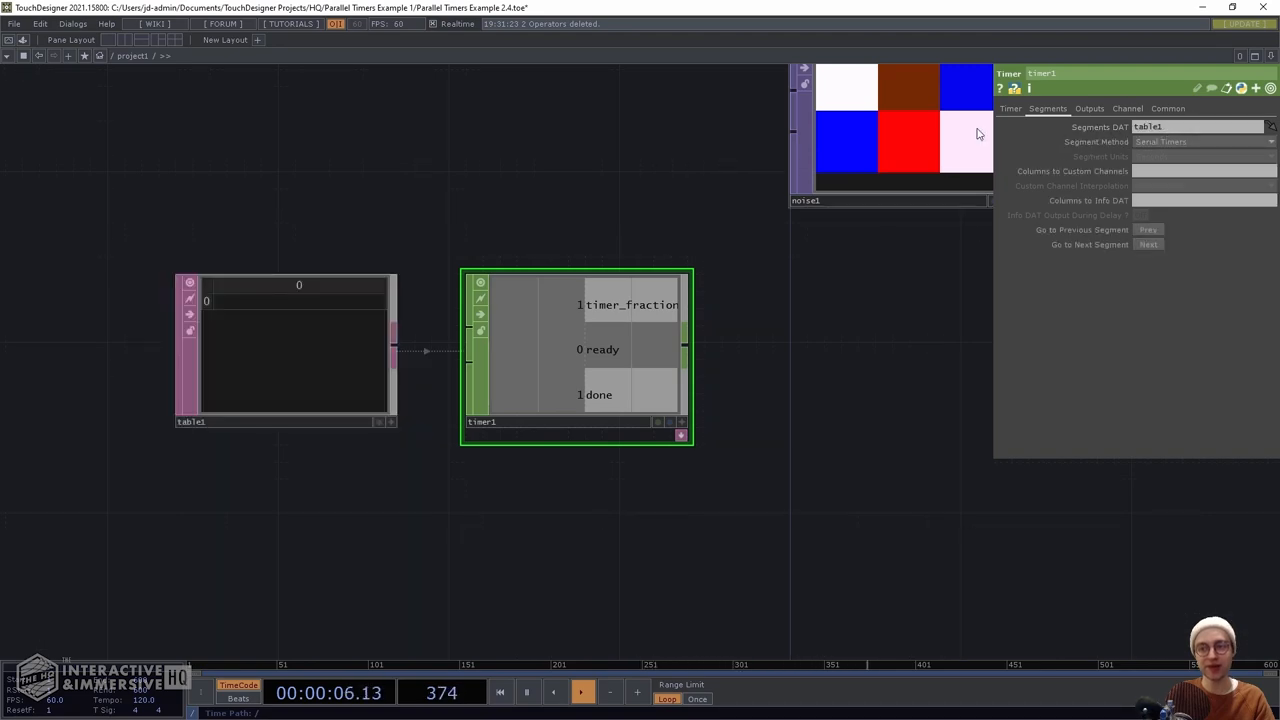
left_click(1200, 140)
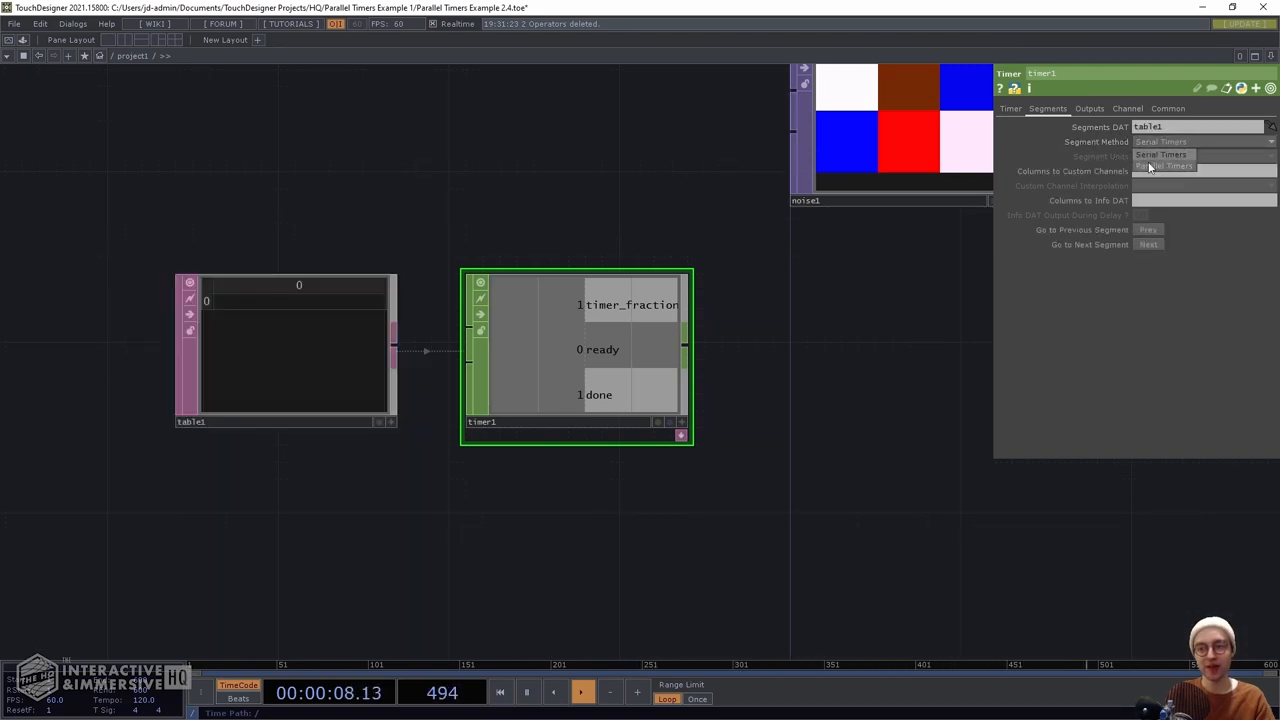
left_click(1164, 166)
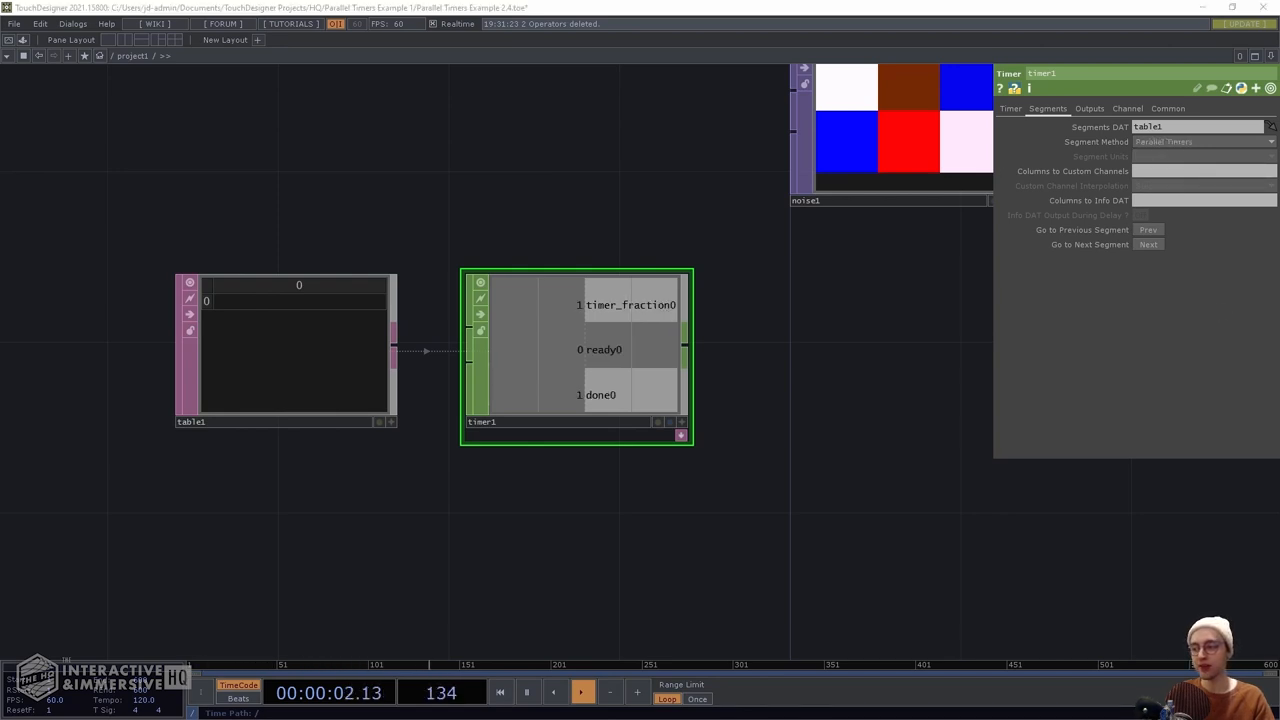
left_click(270, 330)
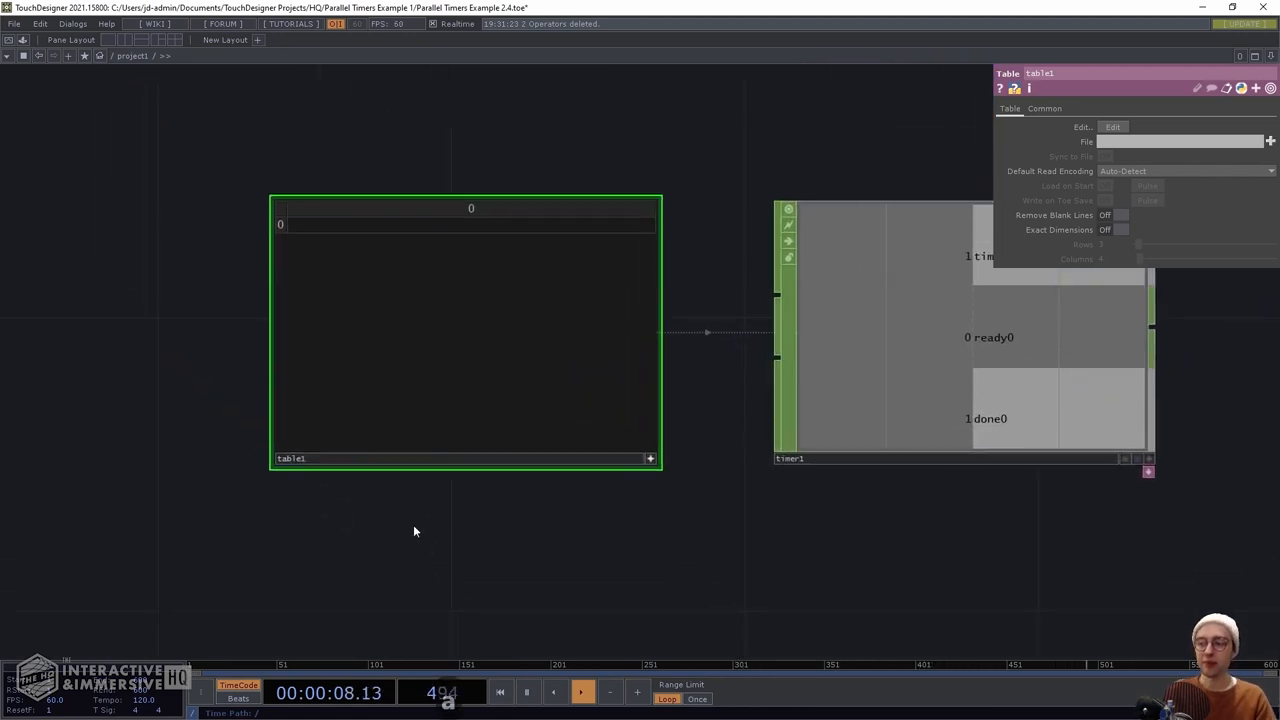
Enter 'begin' as the heading of table1's first cell
right_click(336, 212)
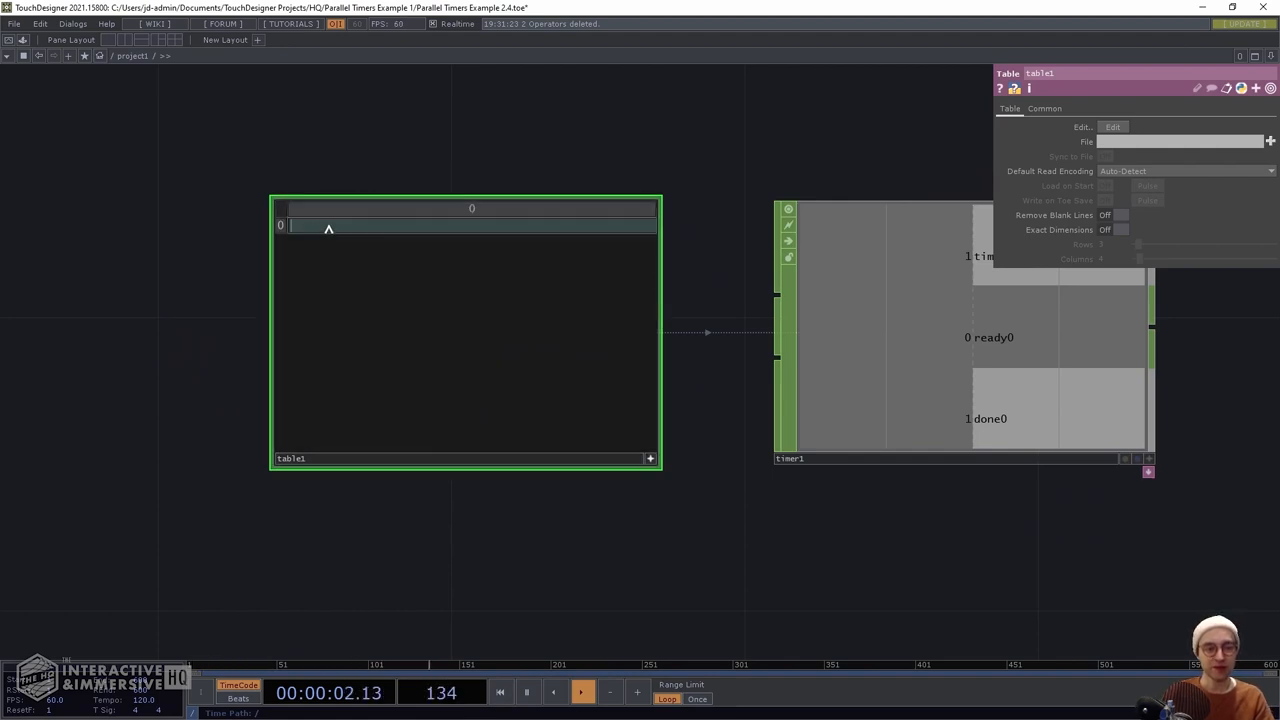
type("beg")
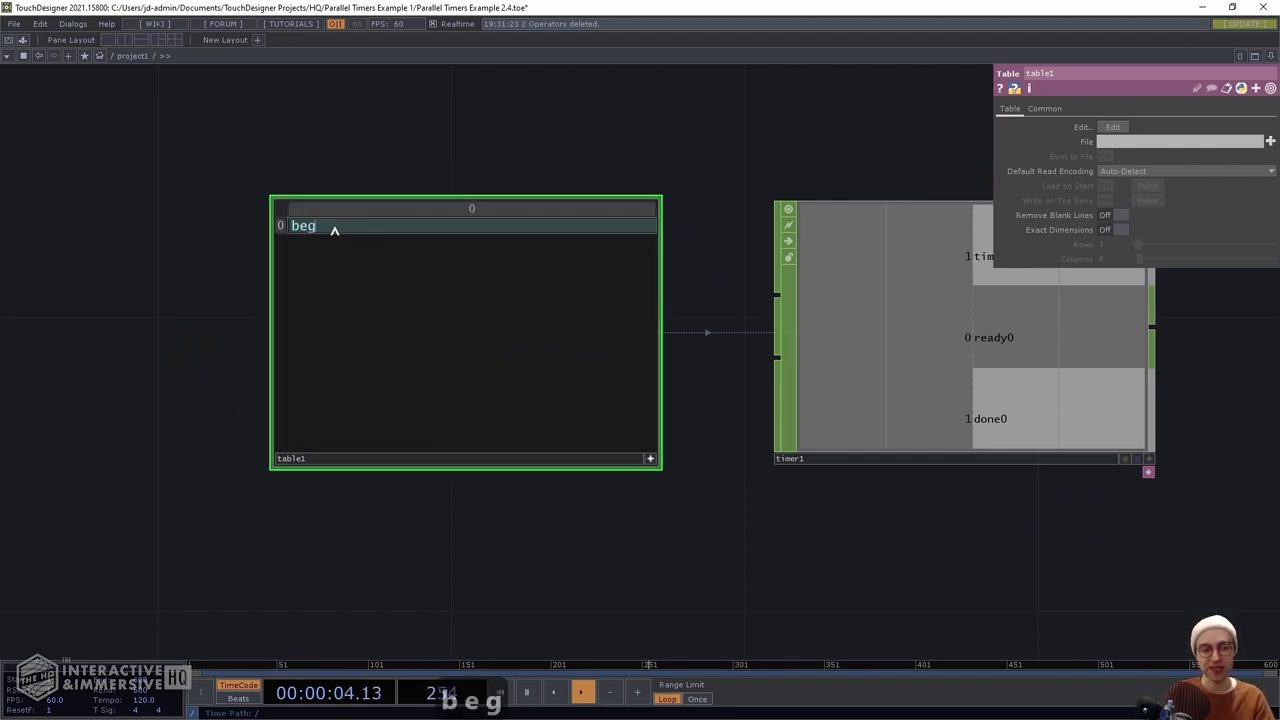
type("in")
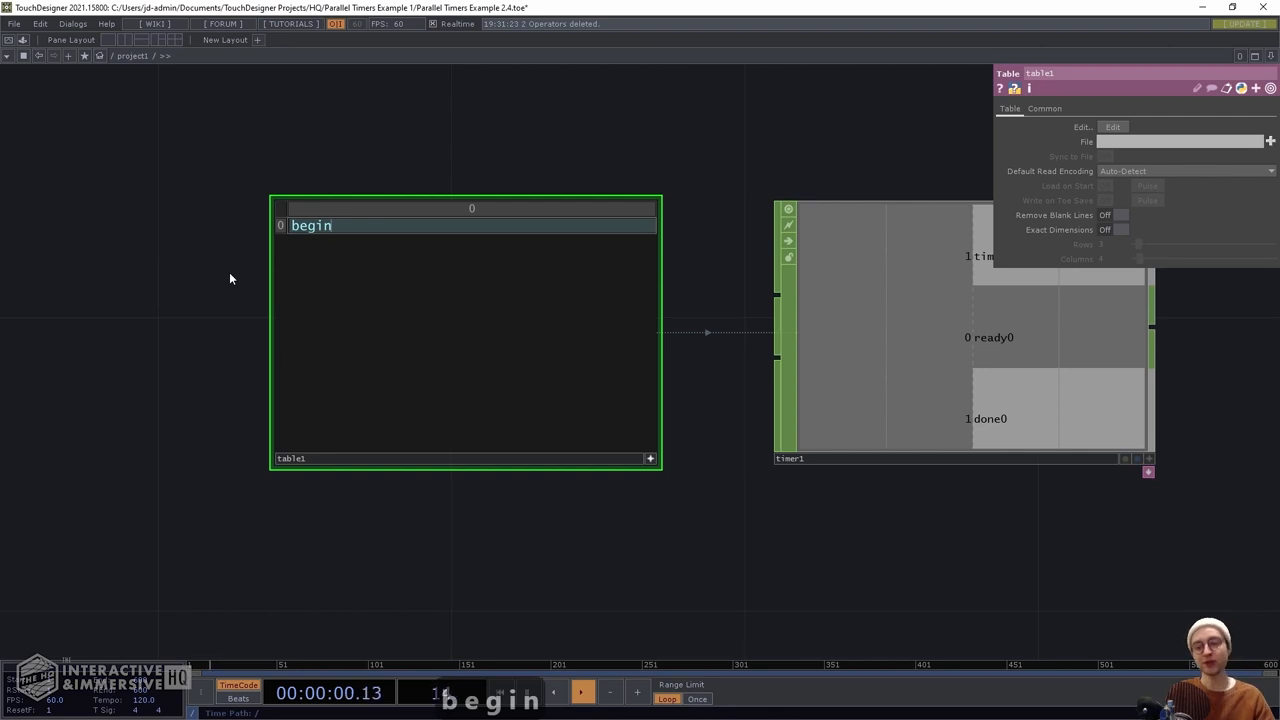
left_click(582, 692)
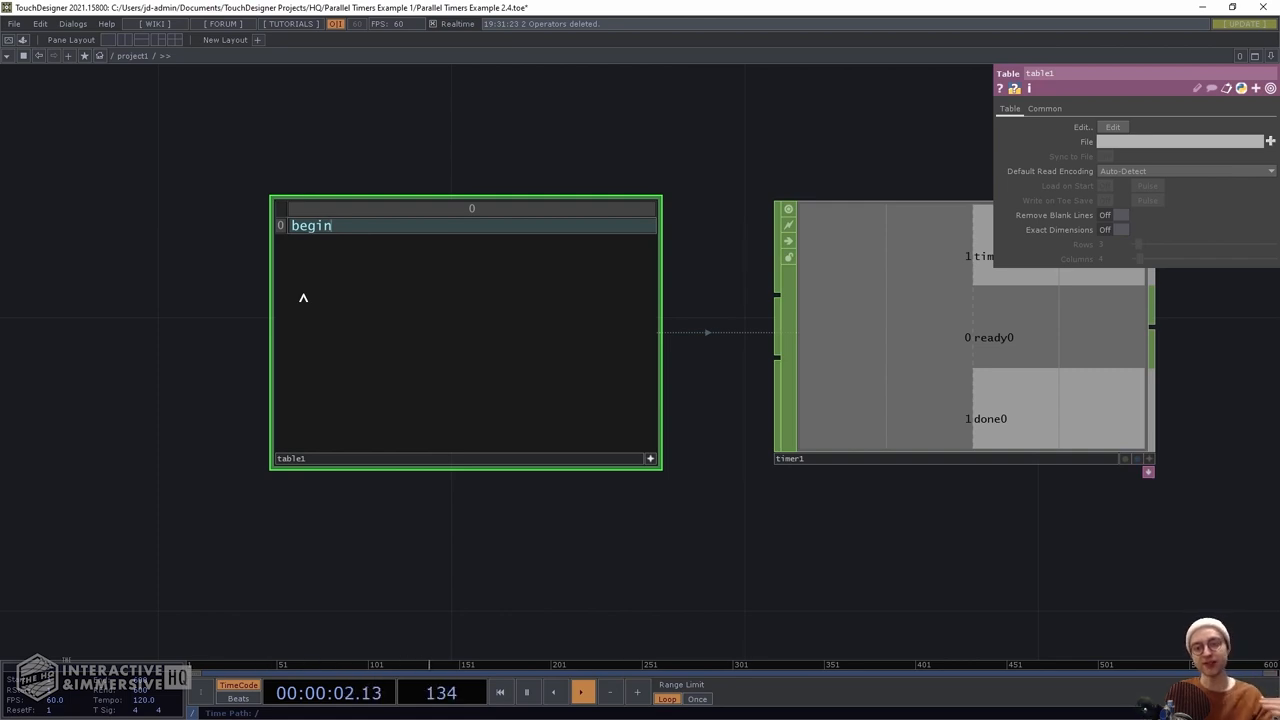
mouse_move(870, 398)
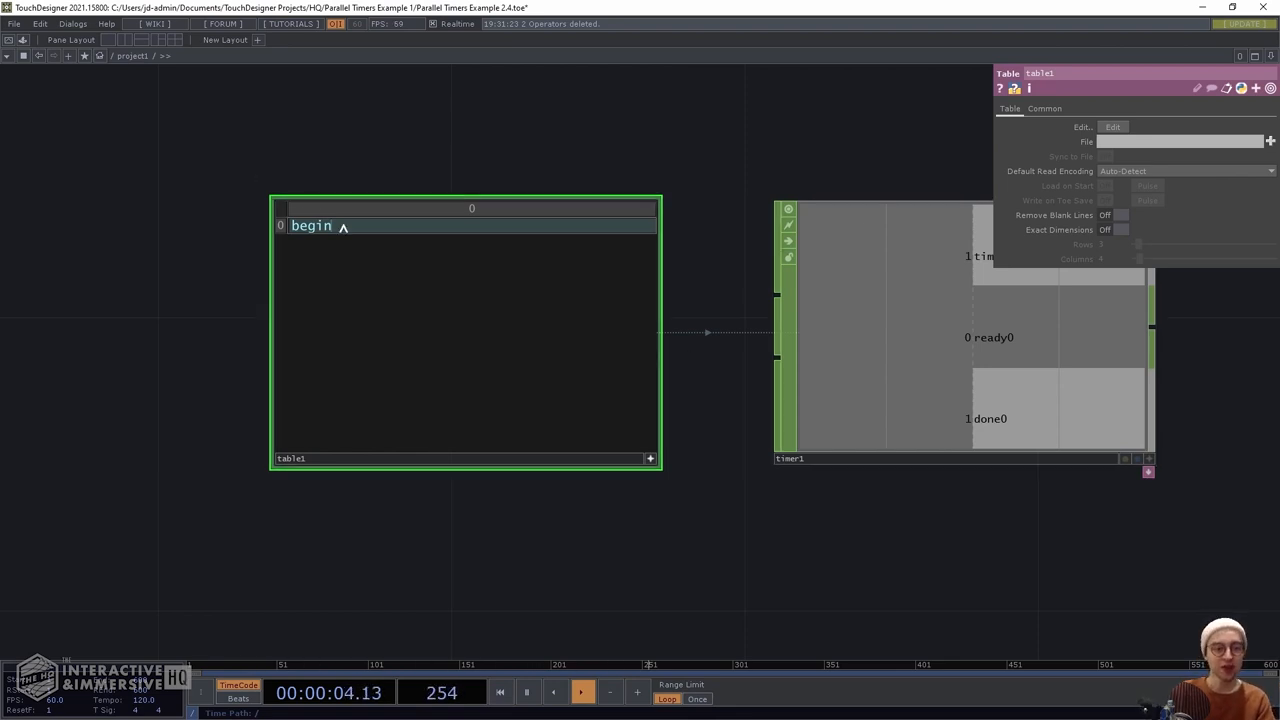
Add columns headed length, cycle and cyclelimit after begin
right_click(384, 210)
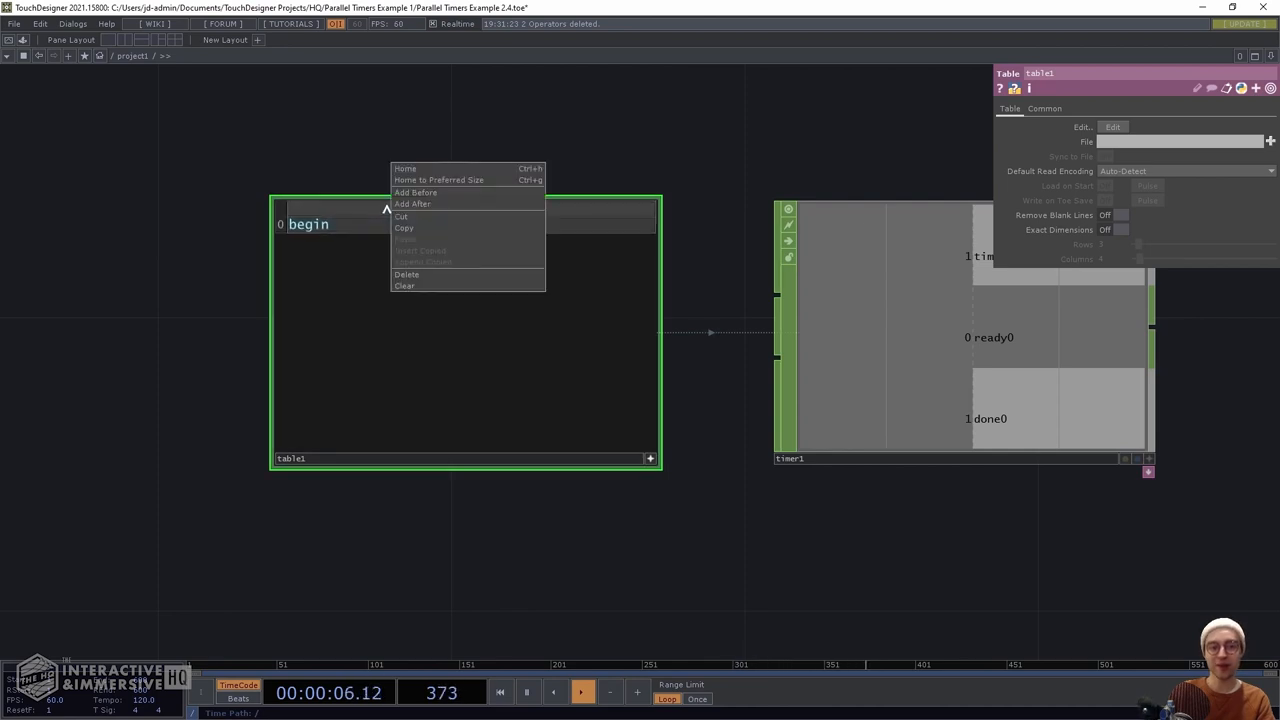
left_click(412, 204)
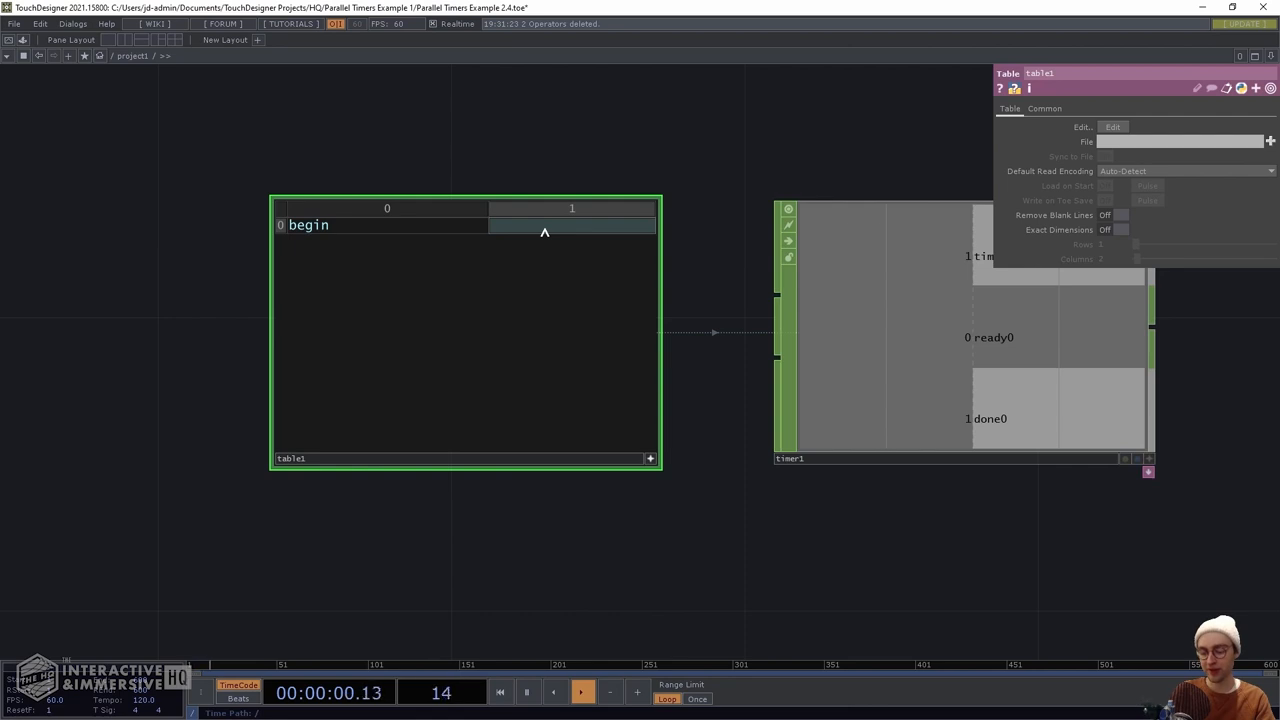
type("length")
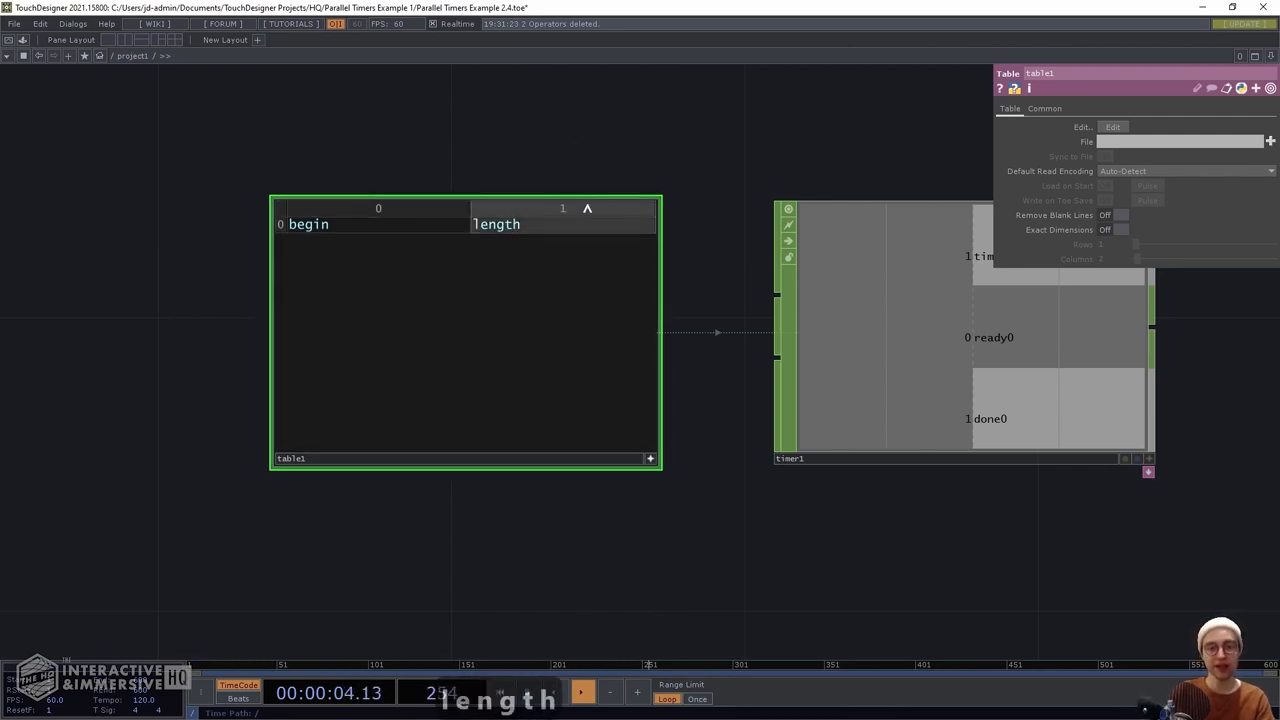
right_click(620, 210)
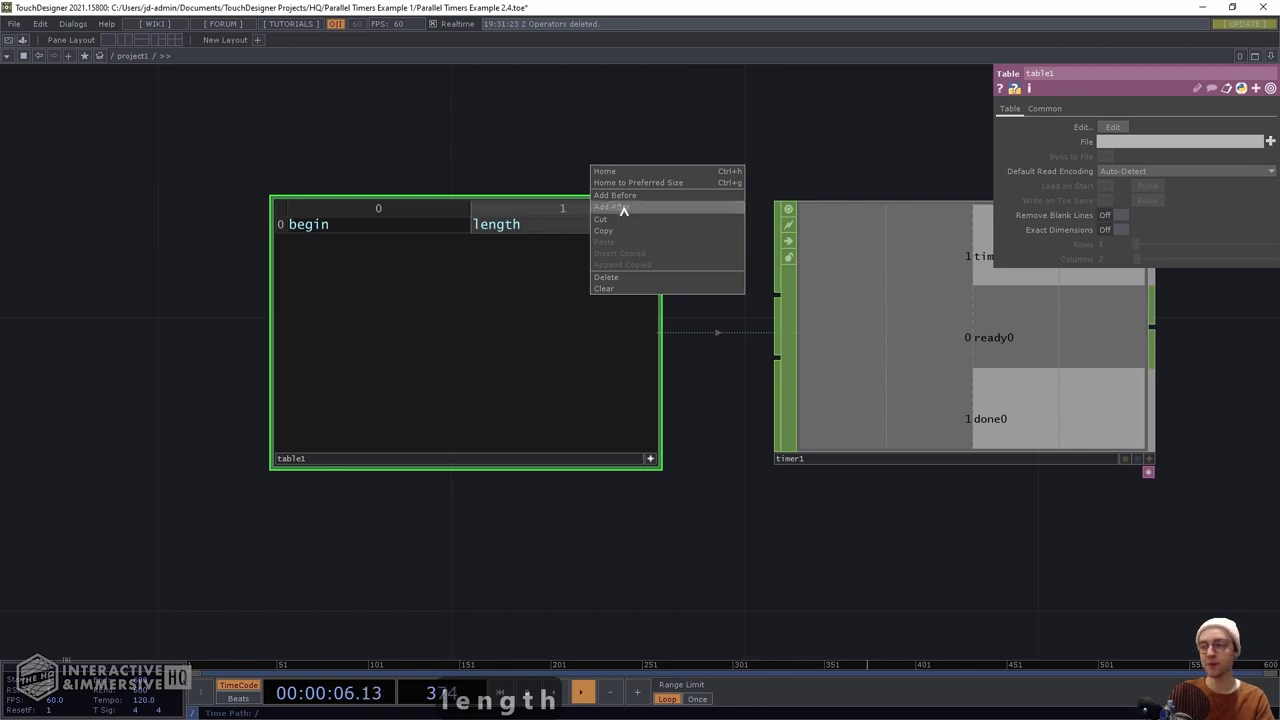
left_click(616, 206)
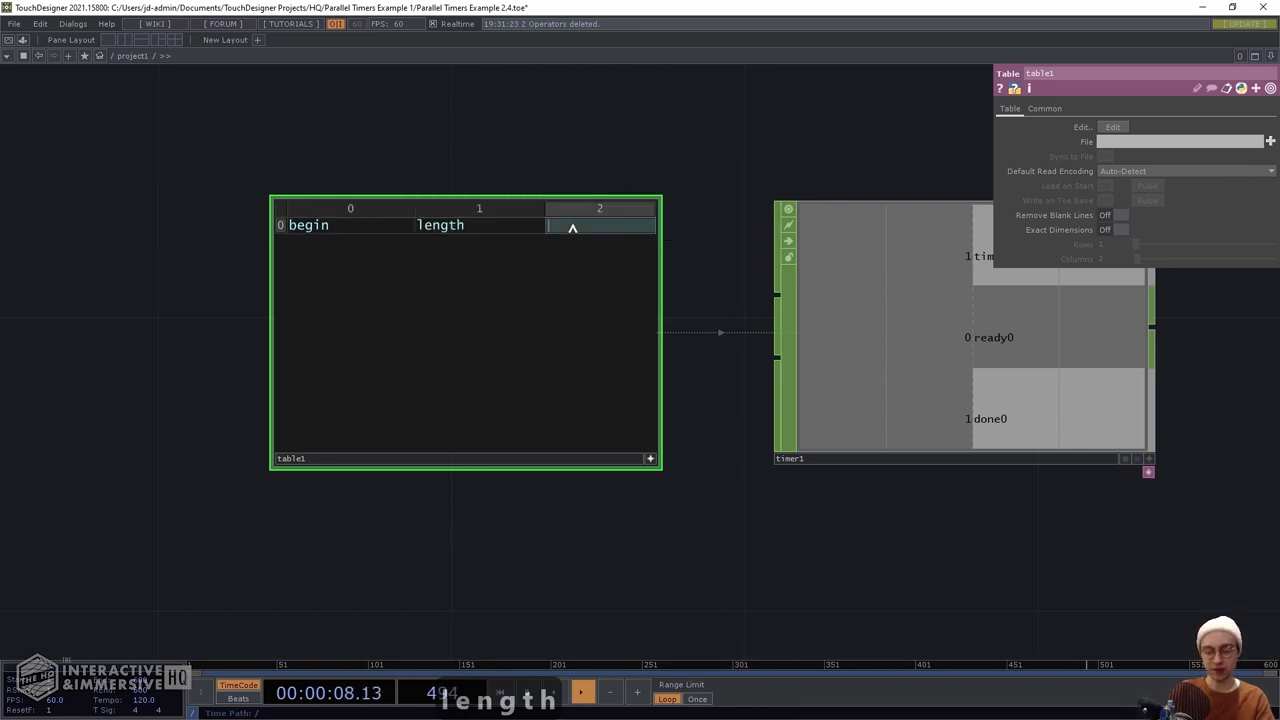
type("cycle")
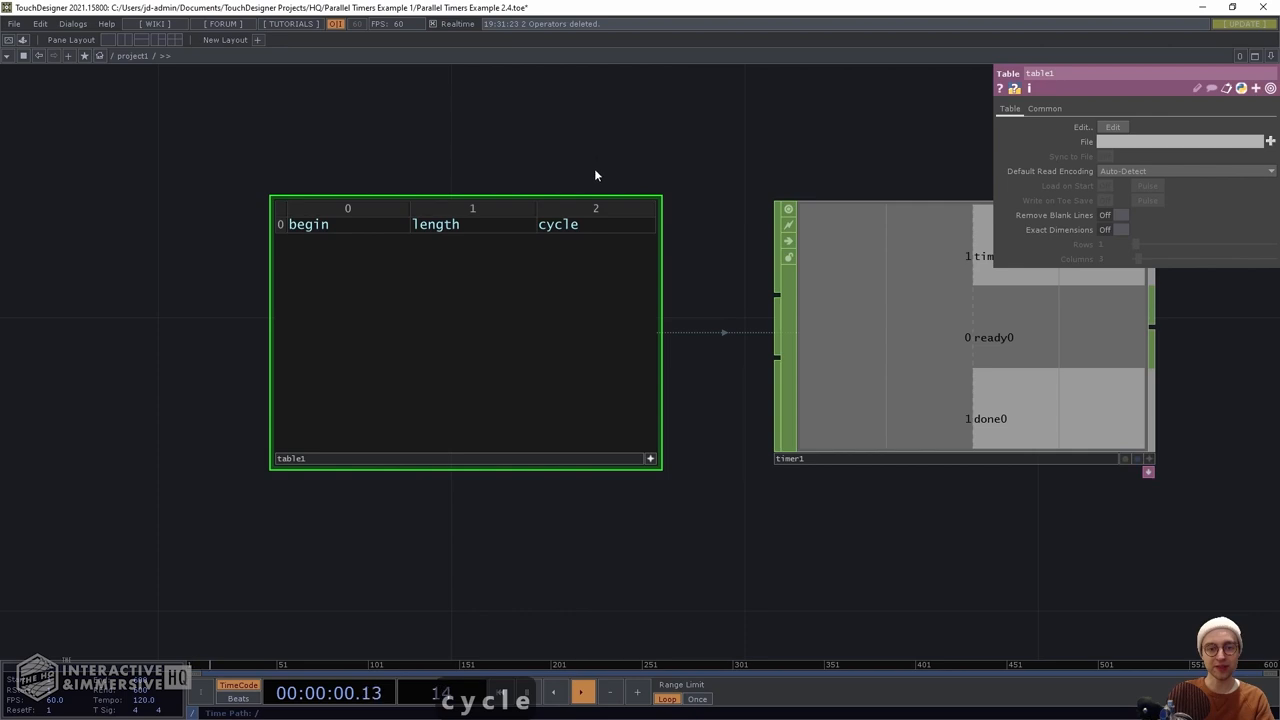
right_click(596, 224)
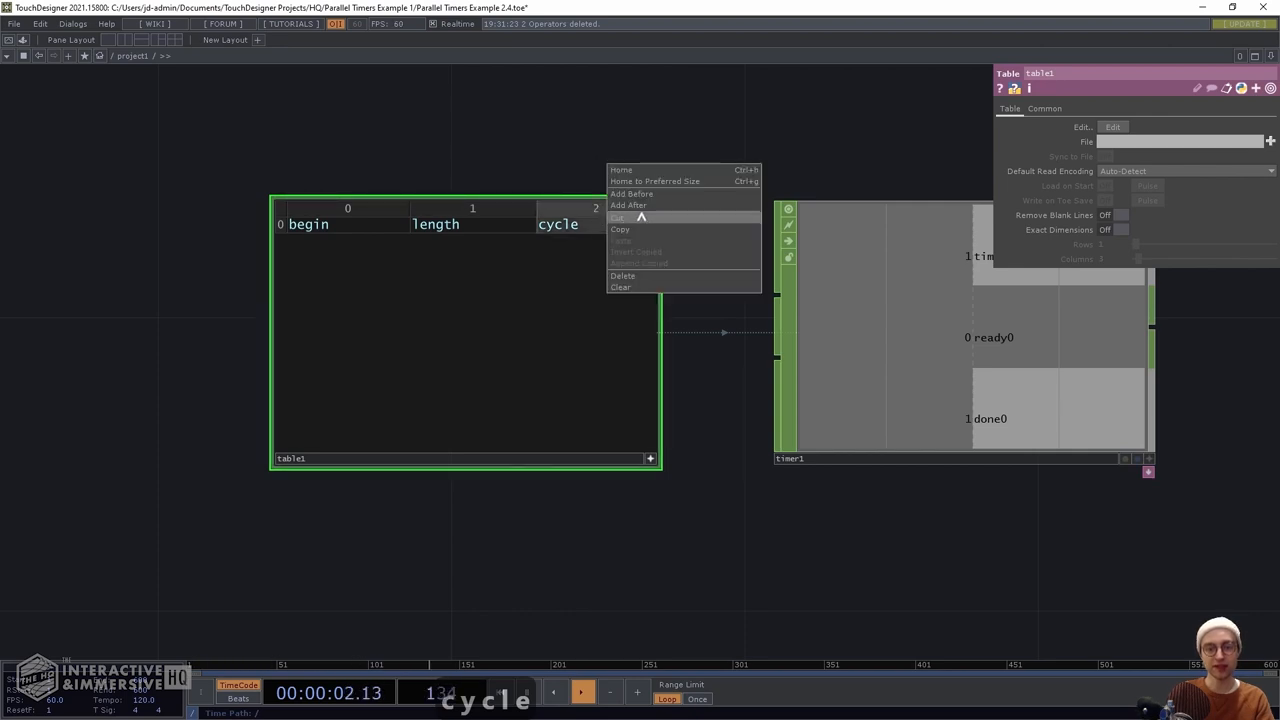
left_click(628, 204)
type("c")
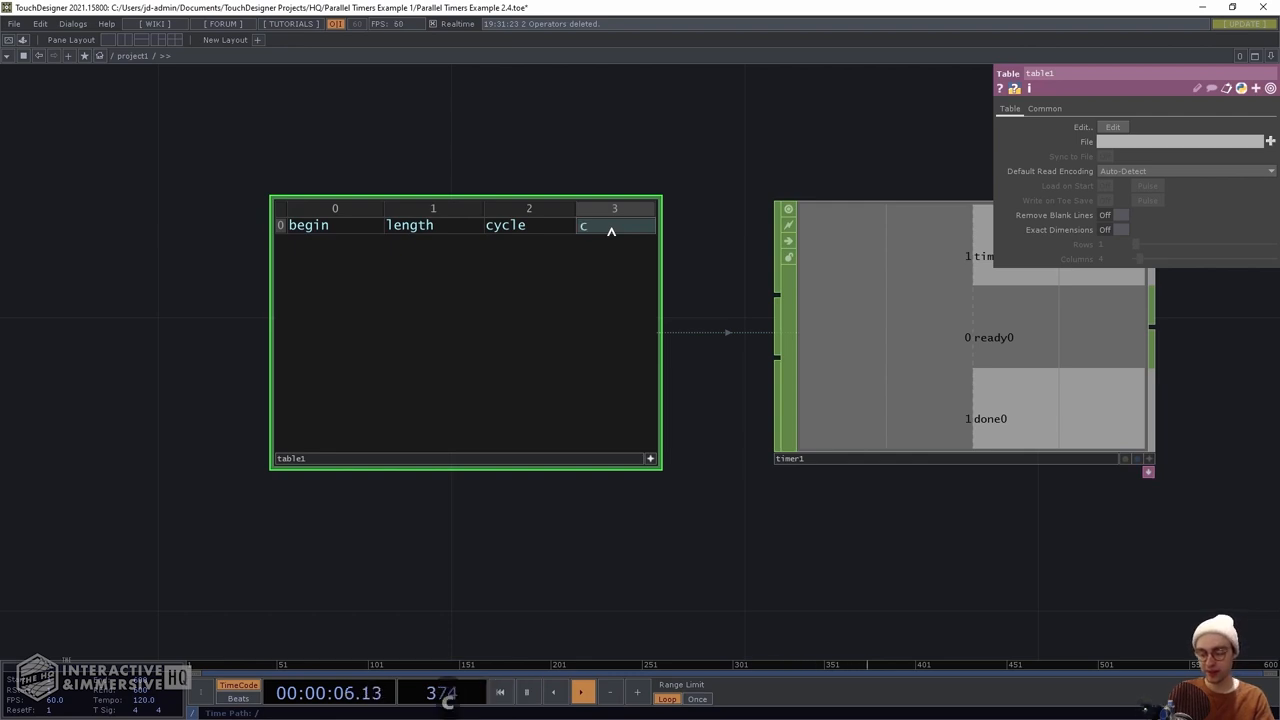
type("yclelimit")
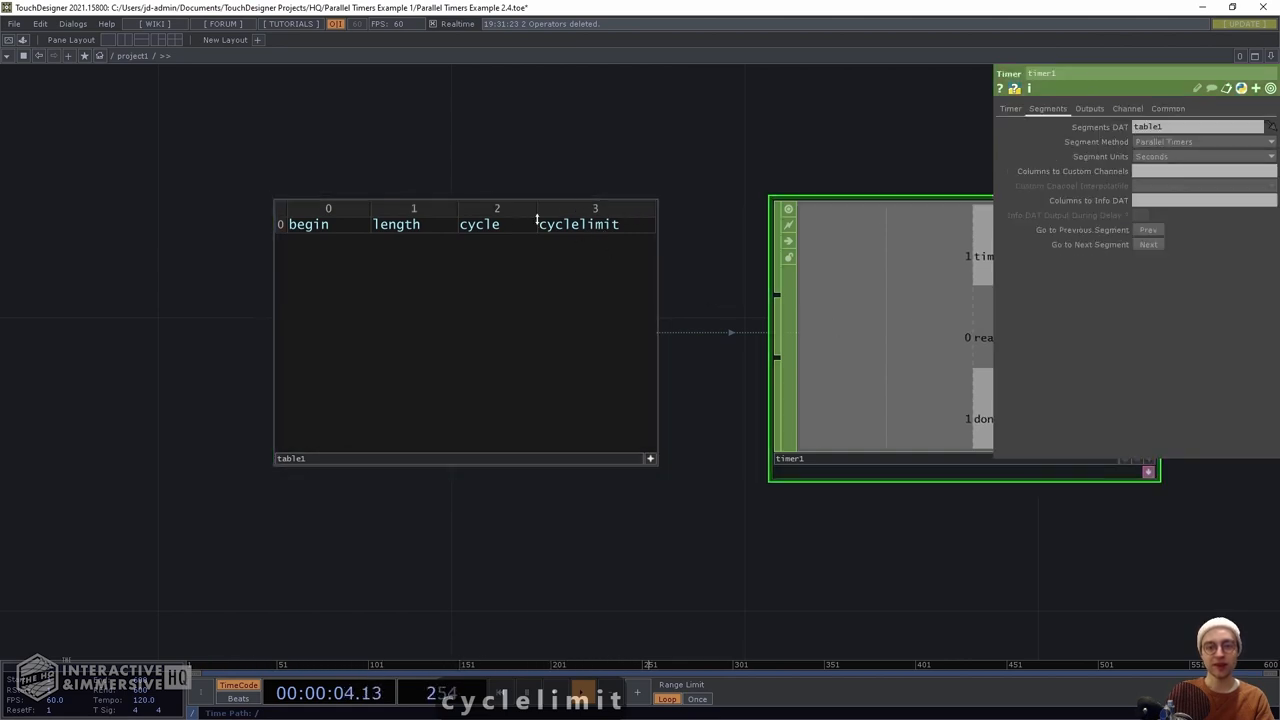
Check timer1's segment and timing pages, then add a maxcycles column after cyclelimit
left_click(1010, 108)
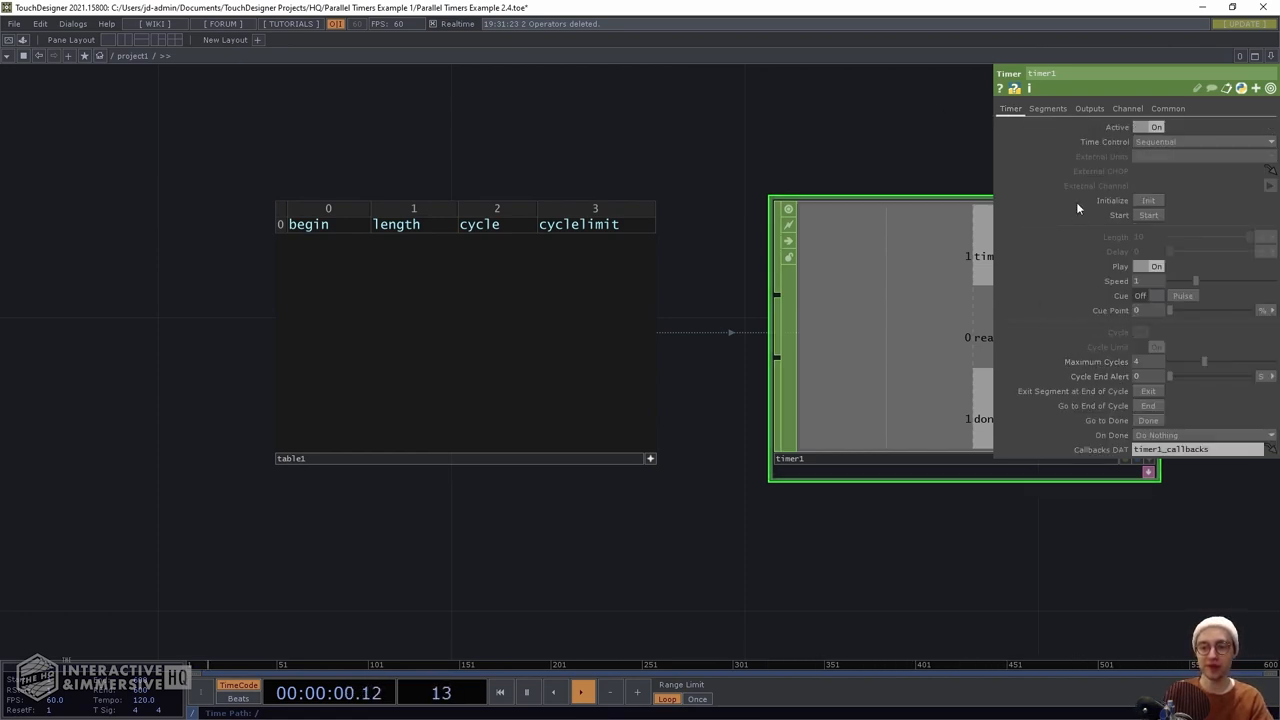
left_click(1048, 108)
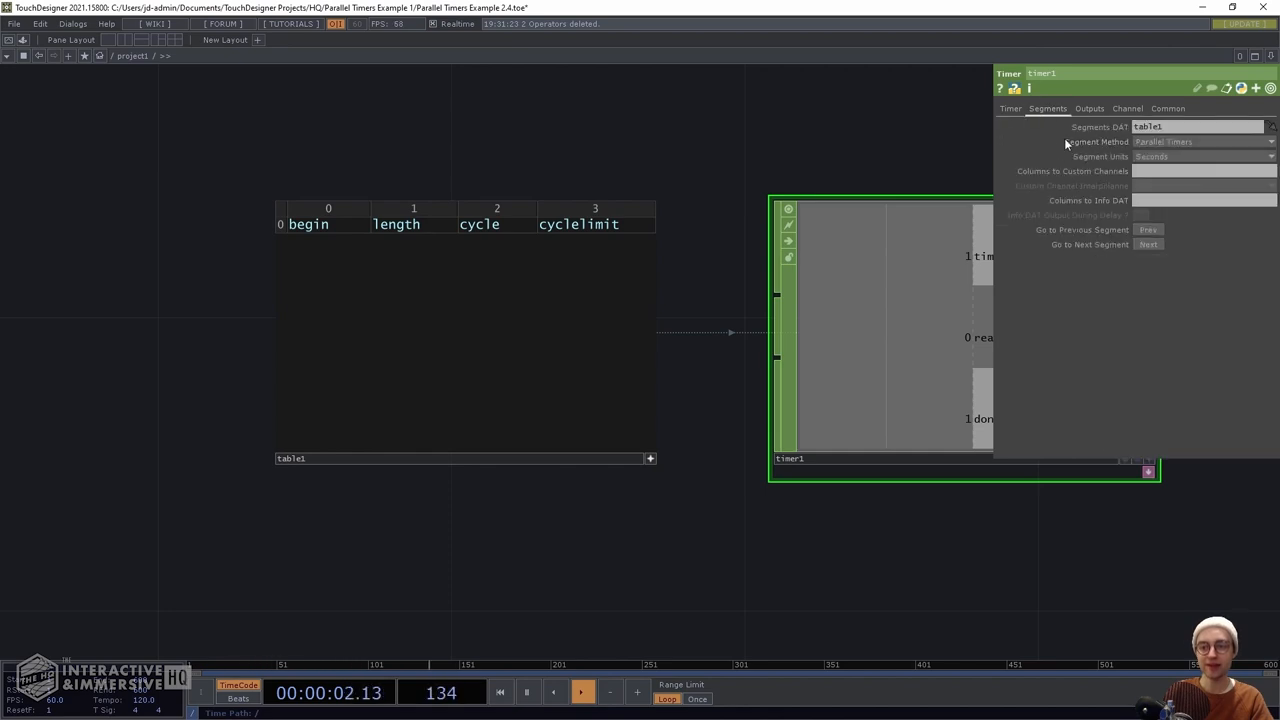
left_click(1010, 108)
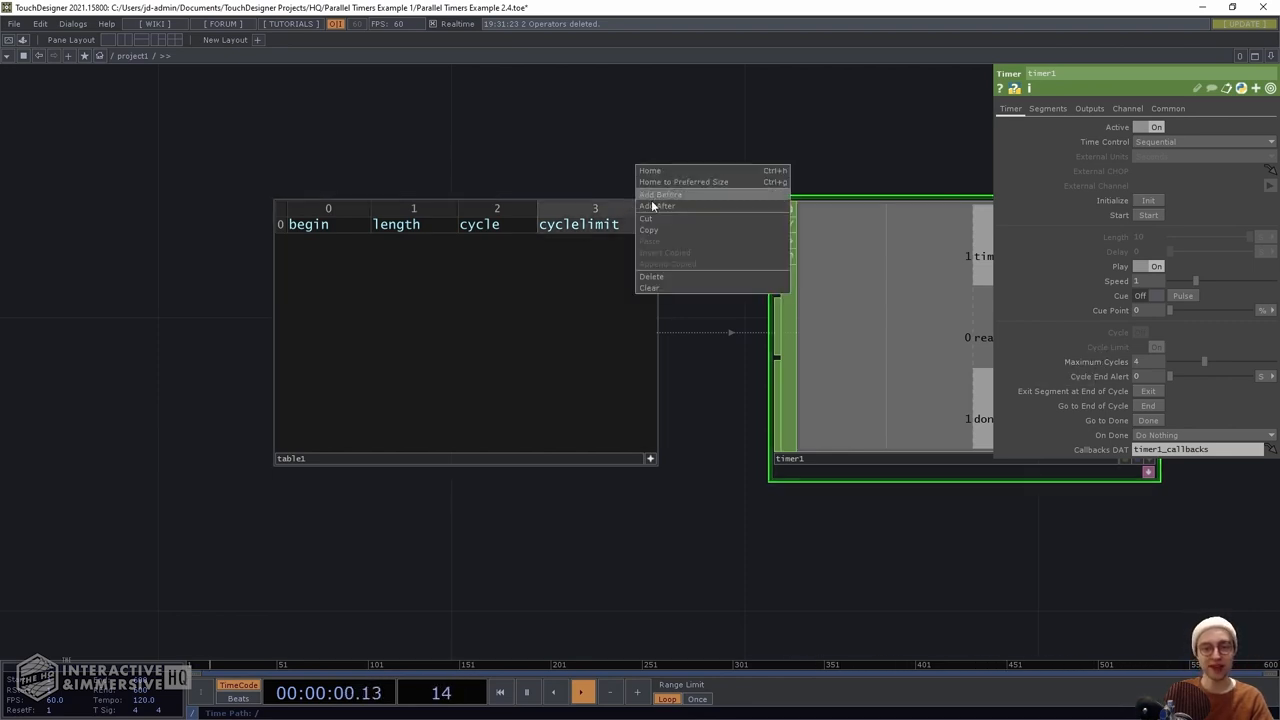
left_click(656, 204)
type("maxcycles")
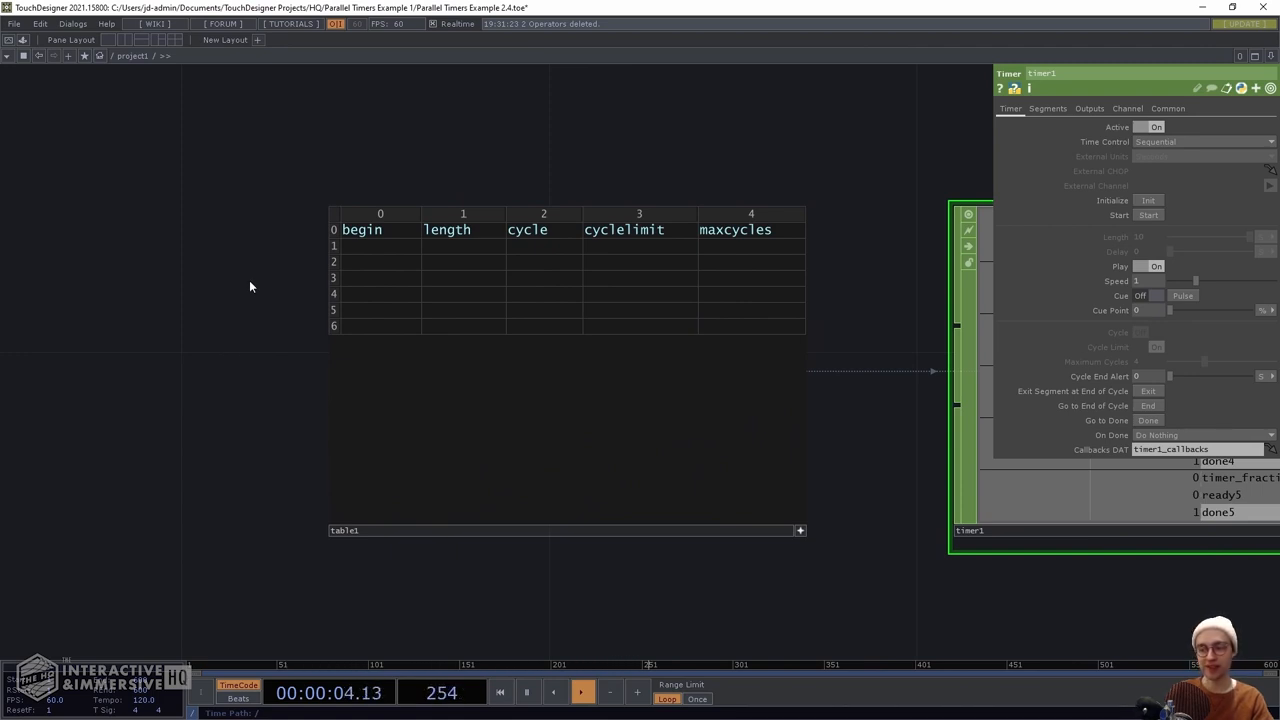
Set the first segment's length to 2 and start the six table-driven timers counting
left_click(464, 246)
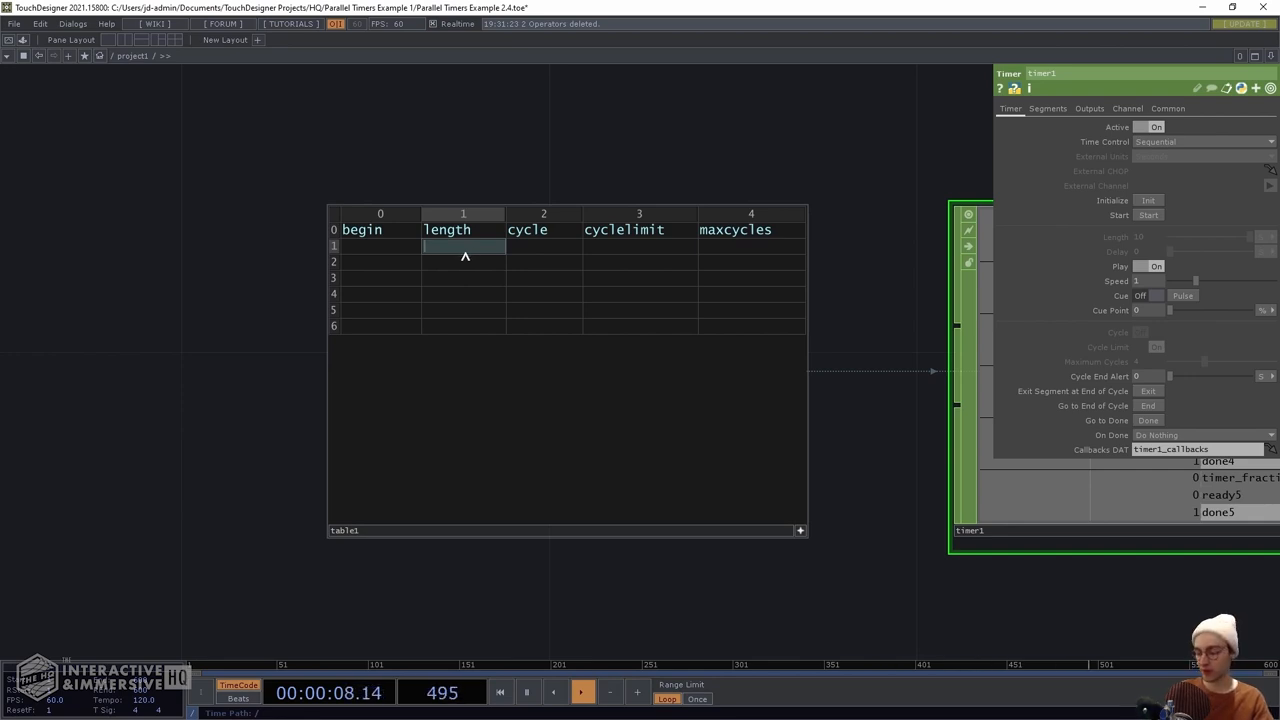
type("2")
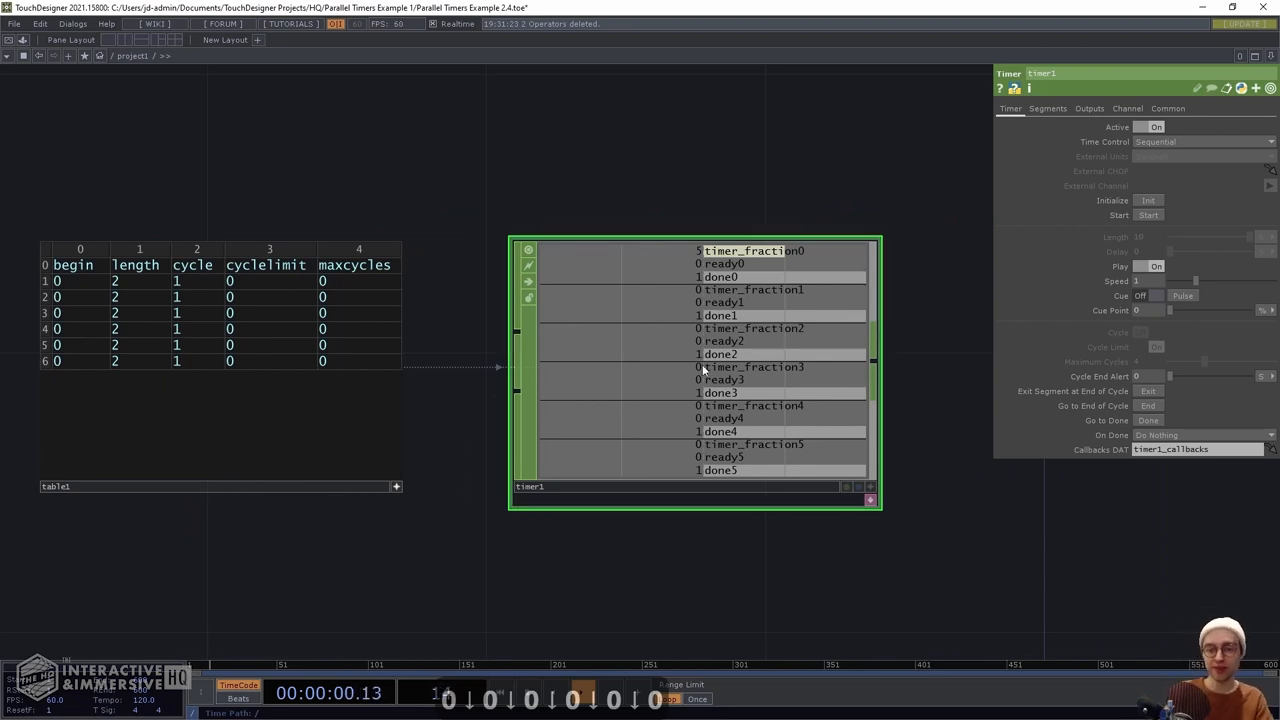
left_click(584, 692)
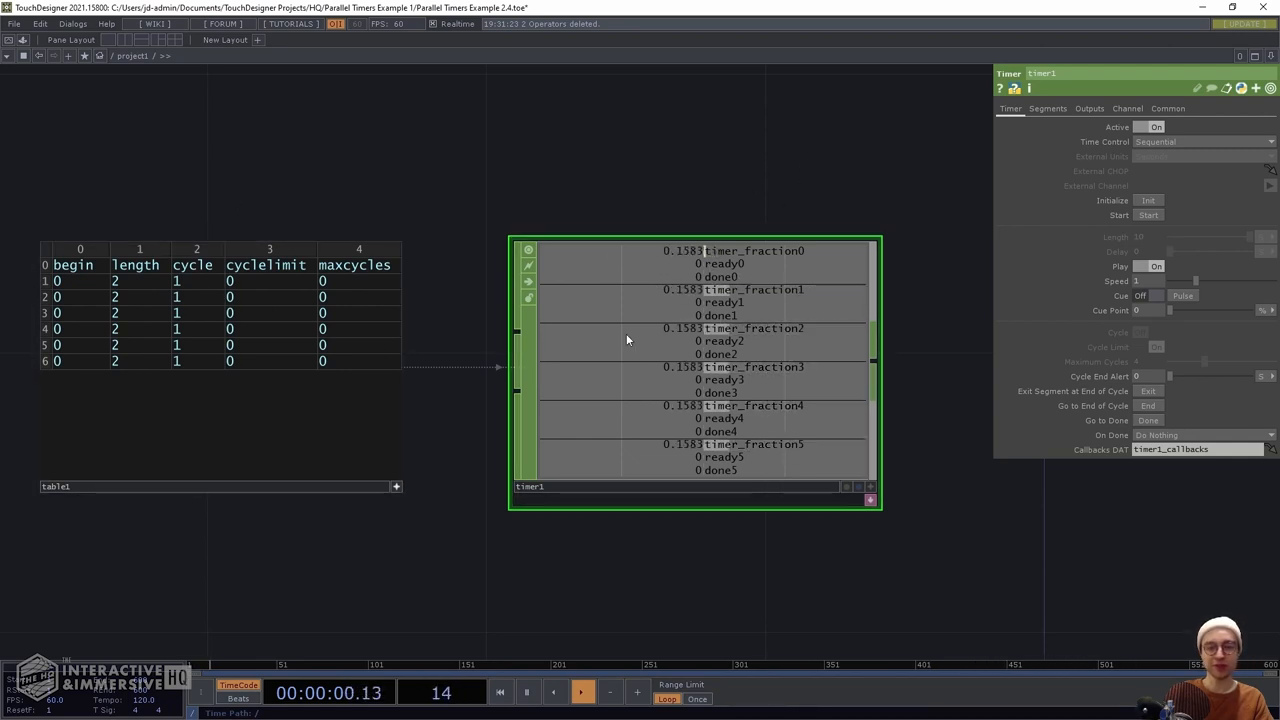
On timer1's Outputs page keep only Timer Fraction enabled, giving six fraction channels
left_click(1088, 108)
type("4")
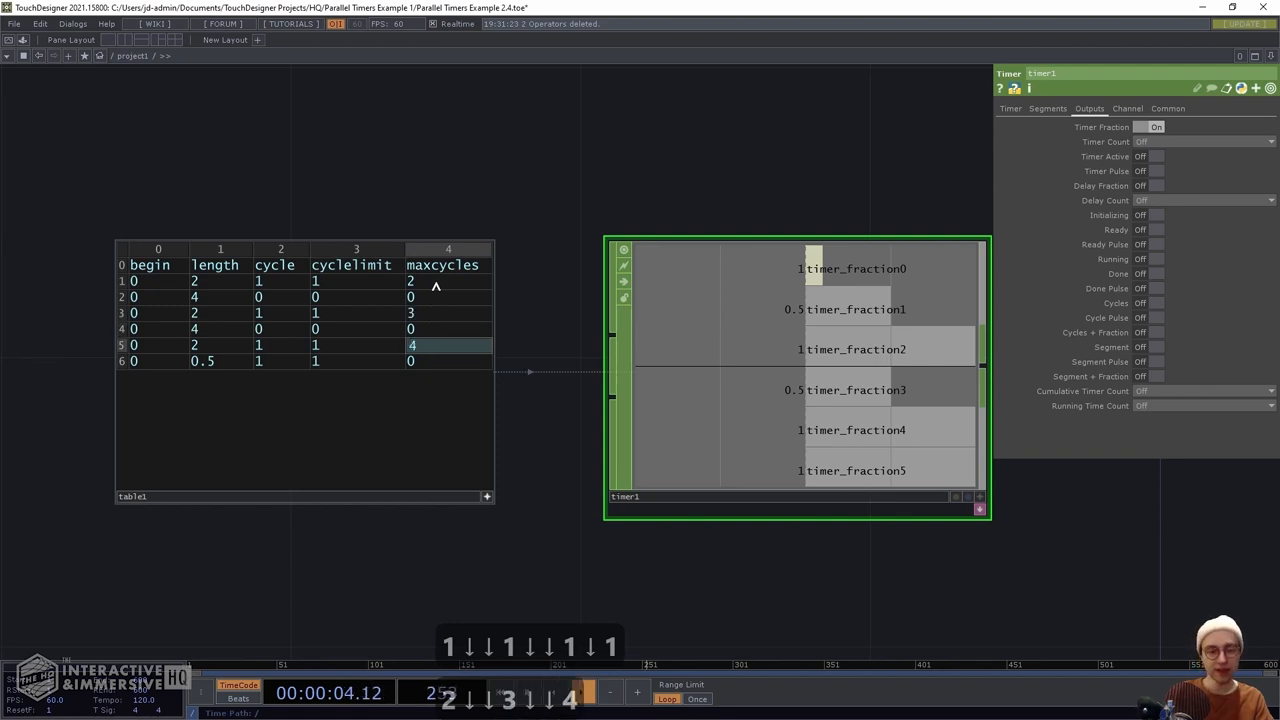
Stagger table1's begin values, set row 3 length to 3, then Initialize and Start timer1
left_click(448, 360)
type("3")
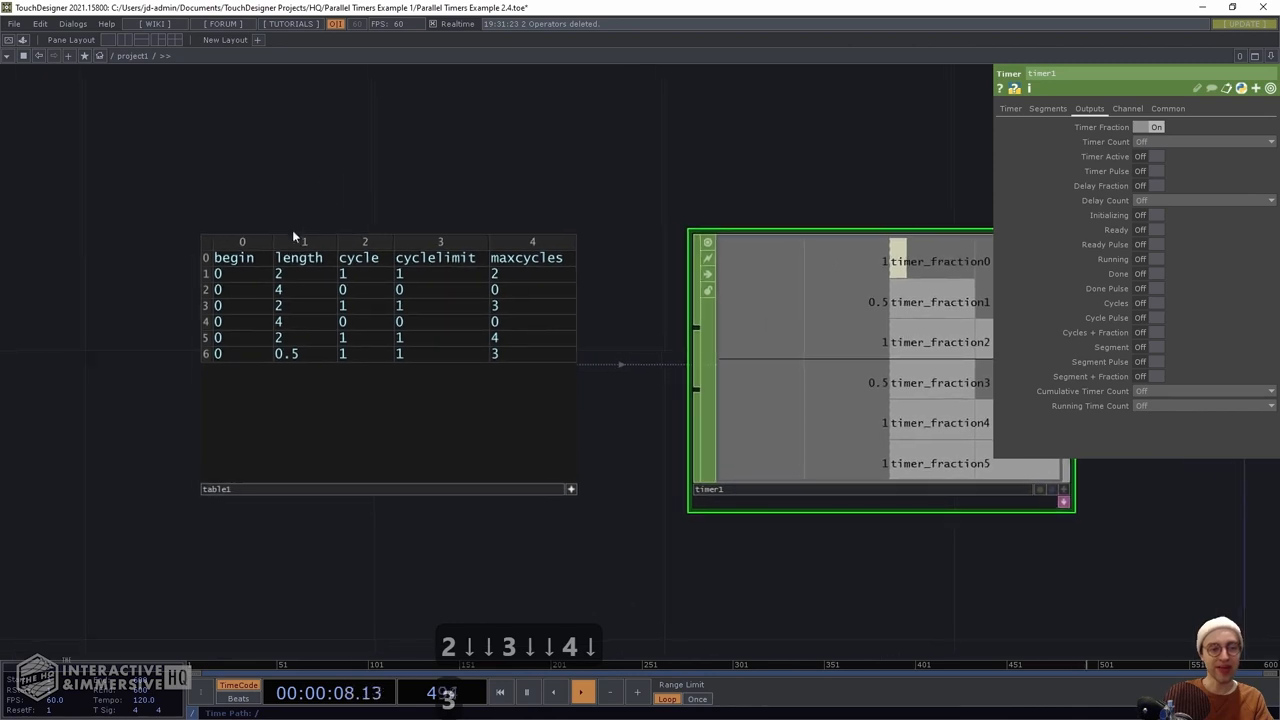
left_click(240, 290)
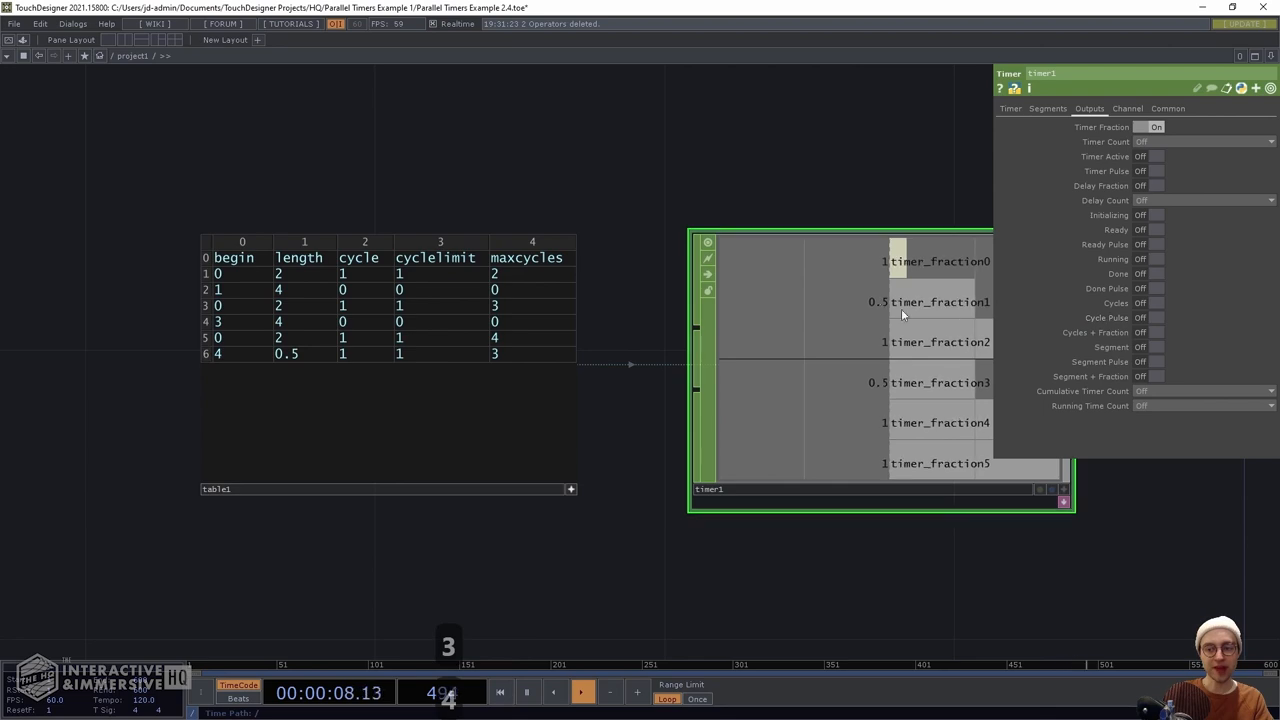
left_click(1010, 108)
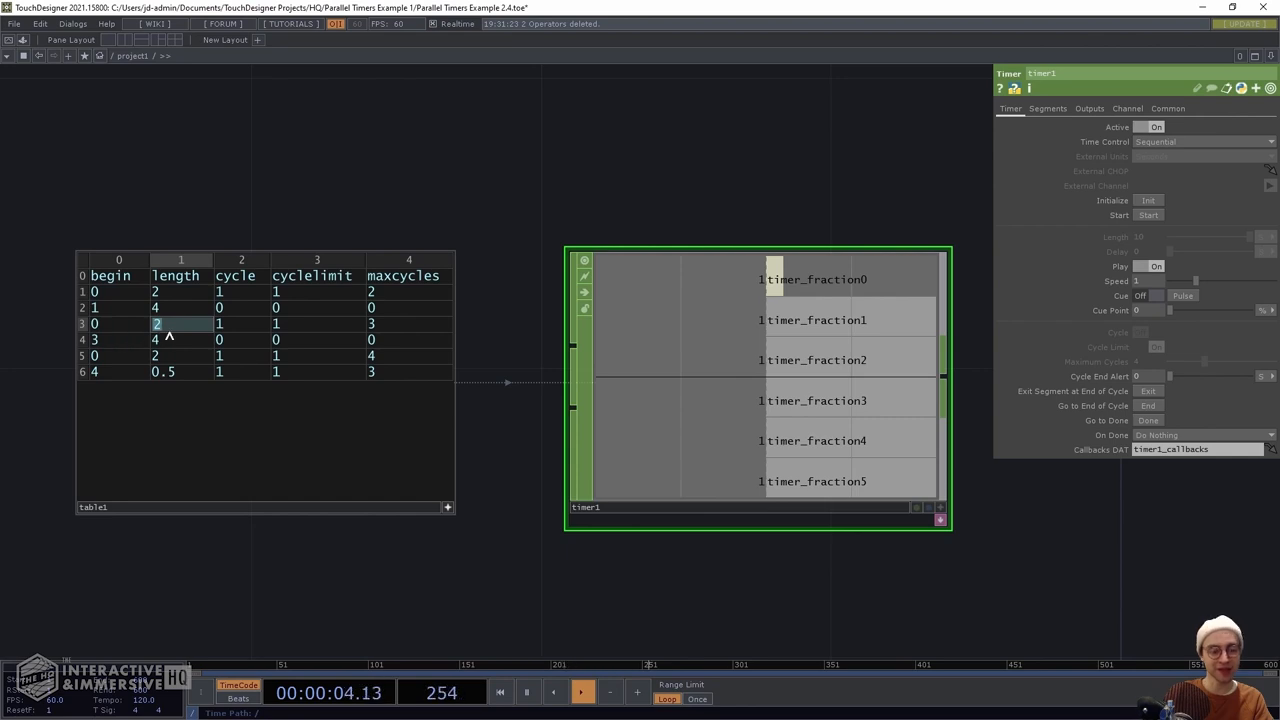
type("3")
left_click(118, 324)
type(".5")
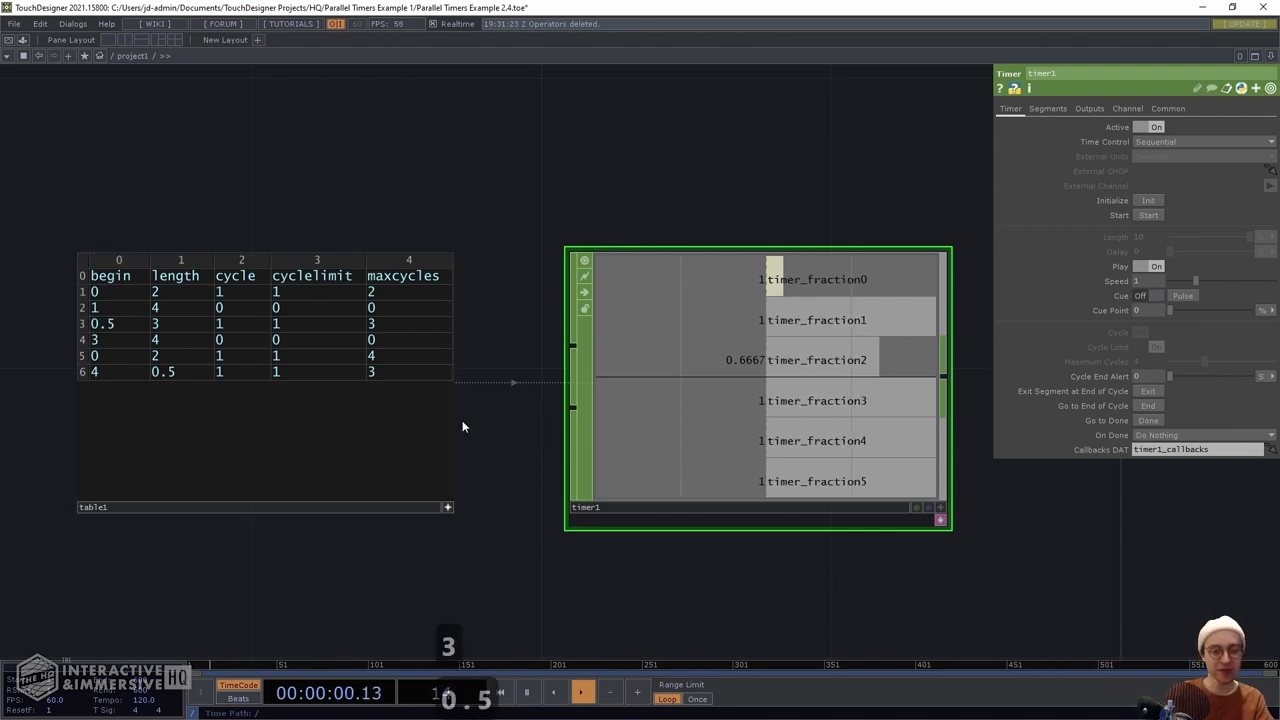
left_click(1148, 200)
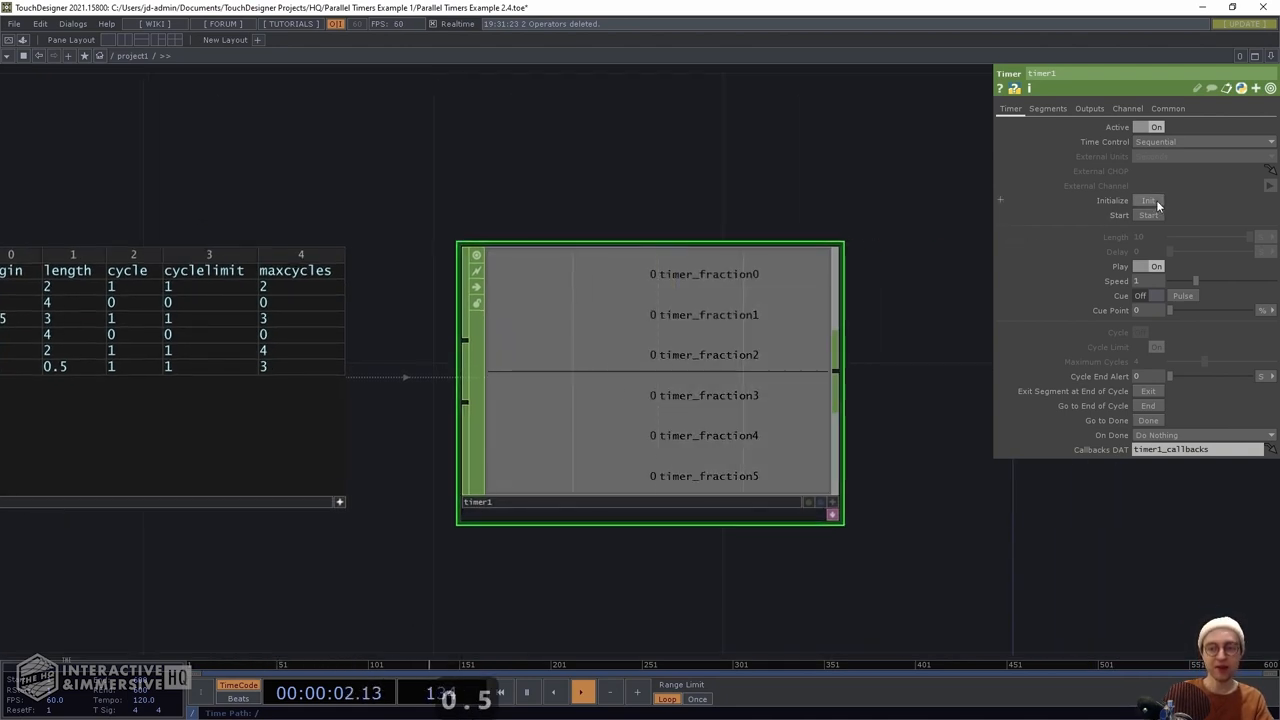
left_click(1148, 216)
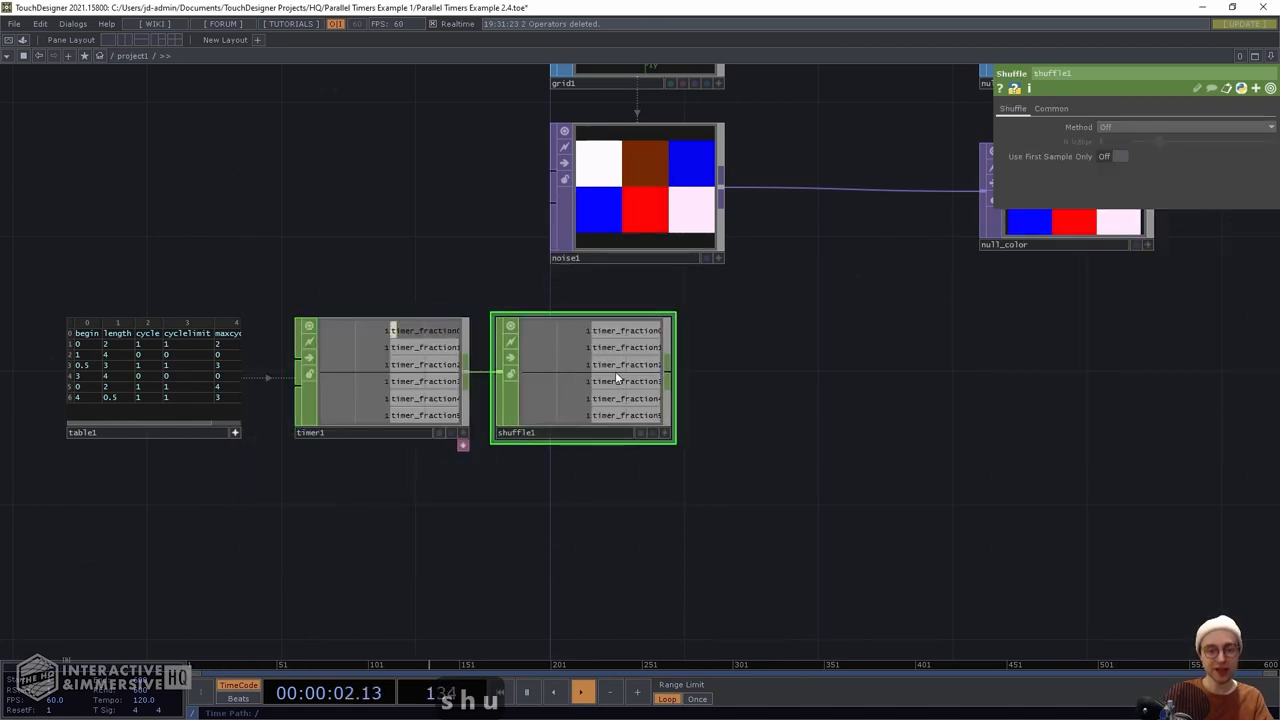
Set shuffle1 Method to Swap Channels and Samples with Use First Sample Data on
left_click(1184, 128)
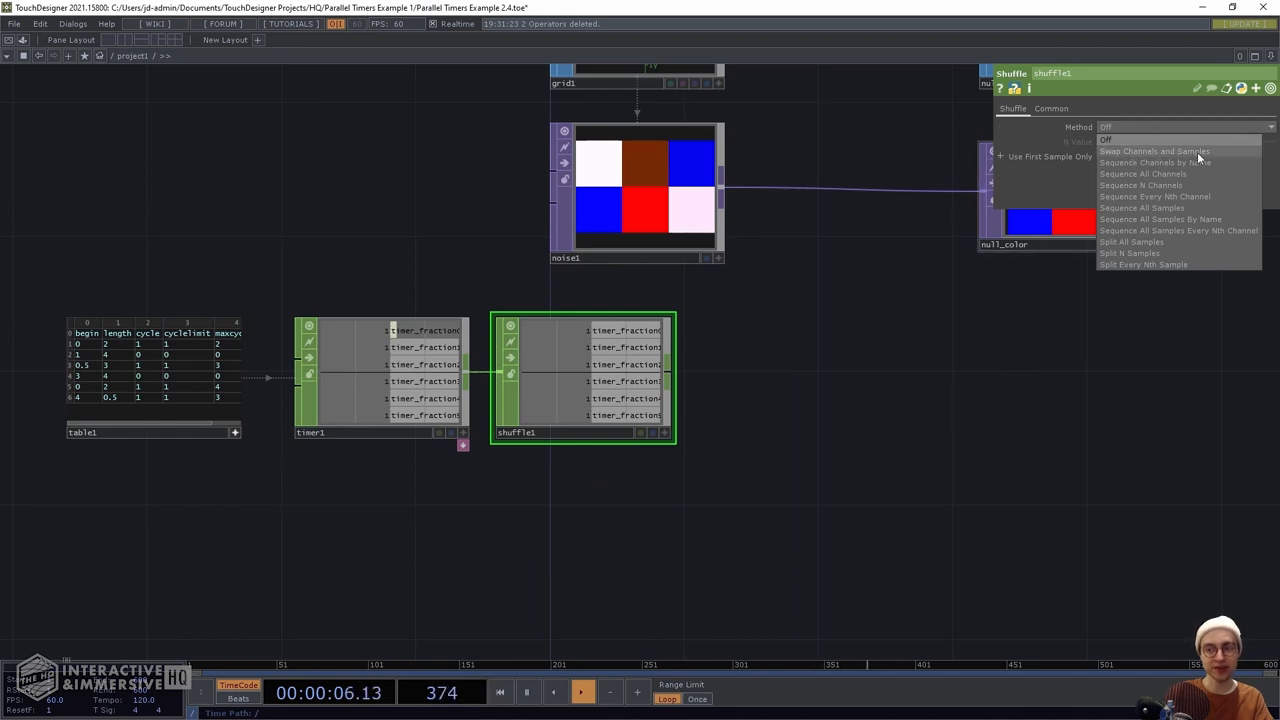
left_click(1156, 152)
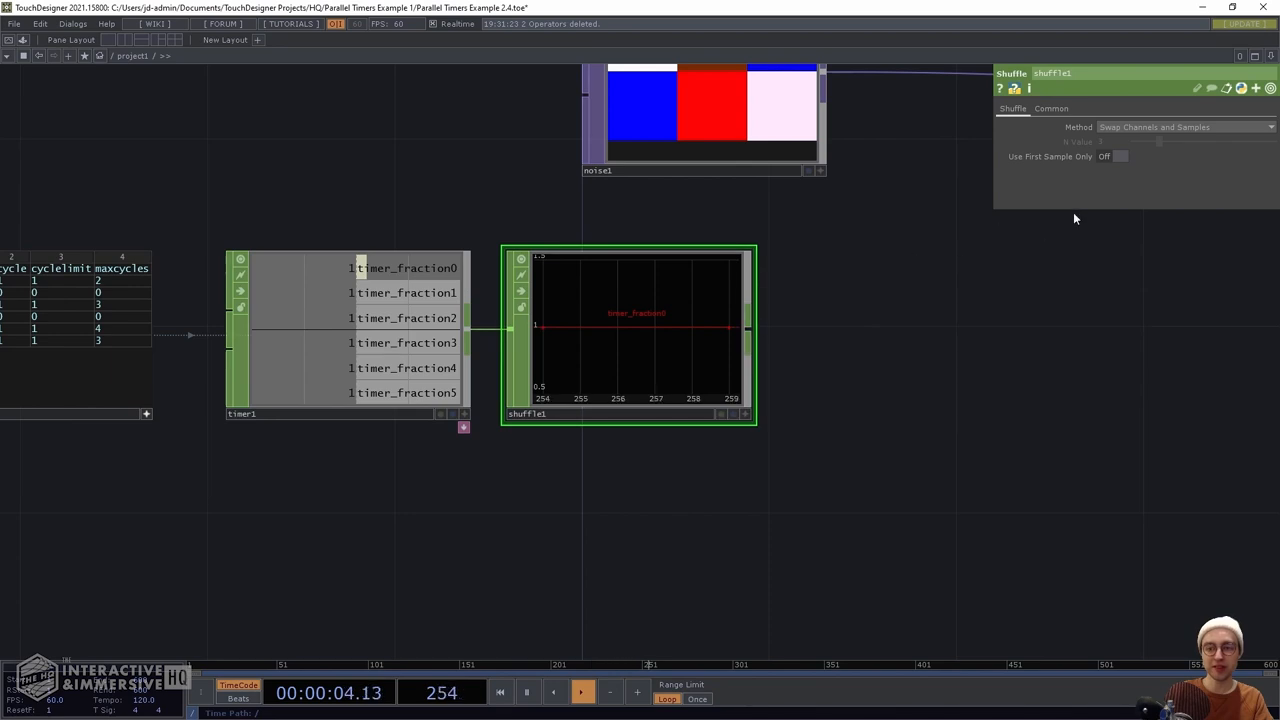
left_click(1116, 156)
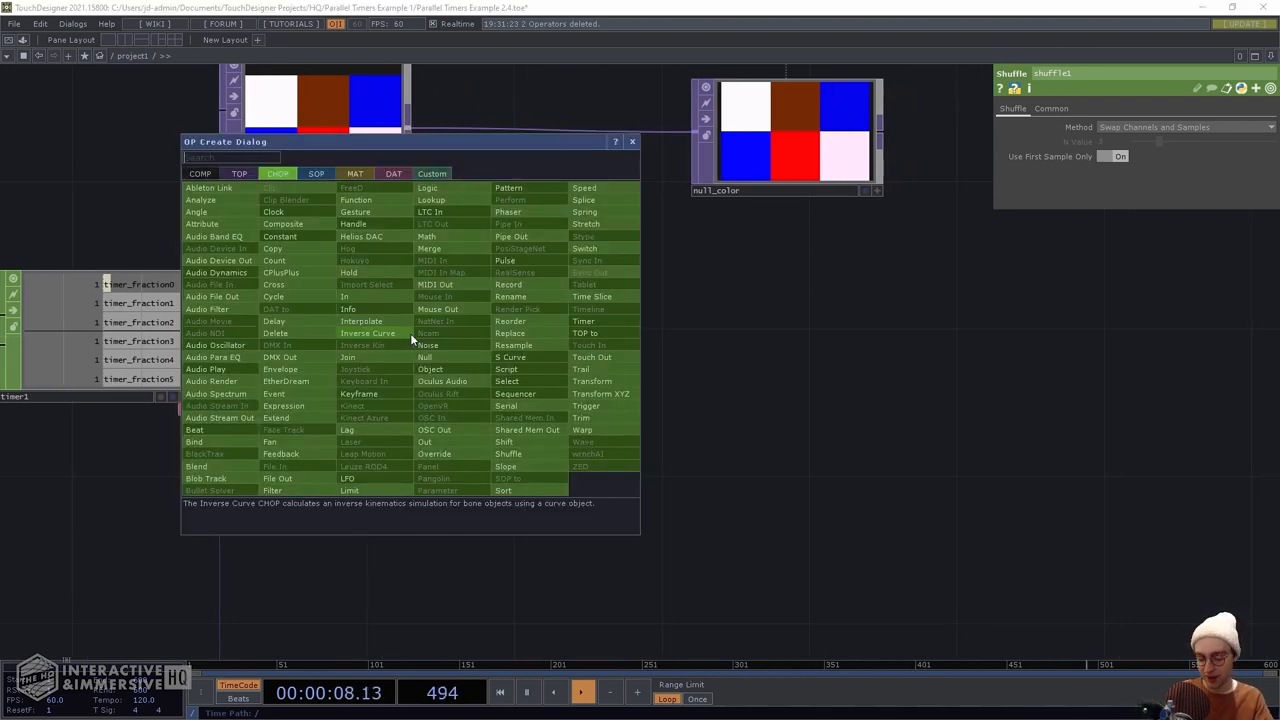
Add a Rename CHOP after shuffle1 renaming the merged channel to 'texture'
type("rename")
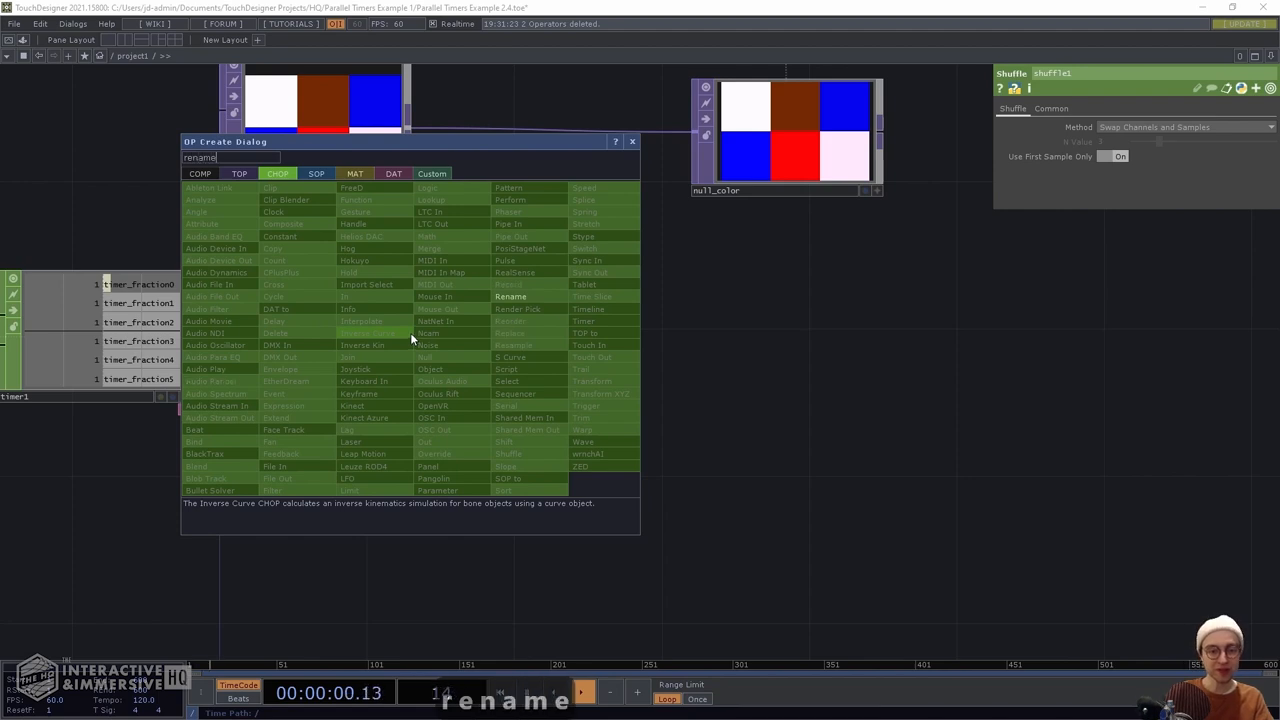
left_click(510, 296)
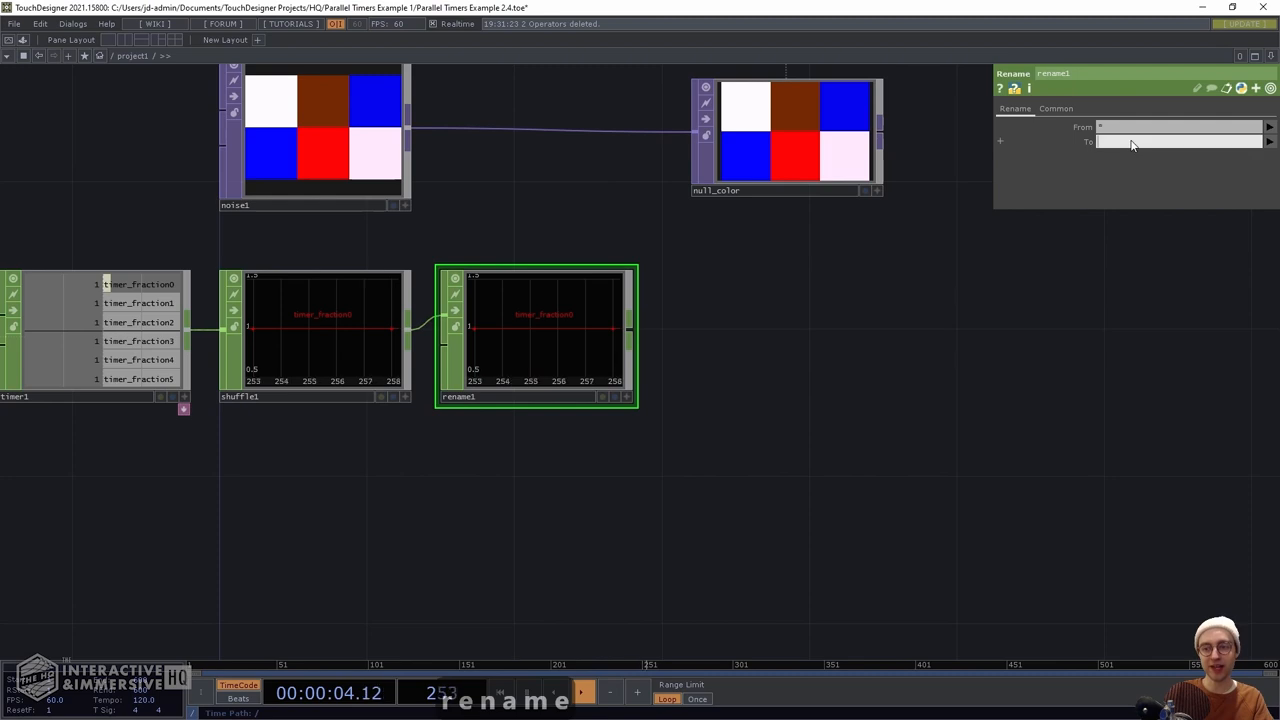
type("texturew")
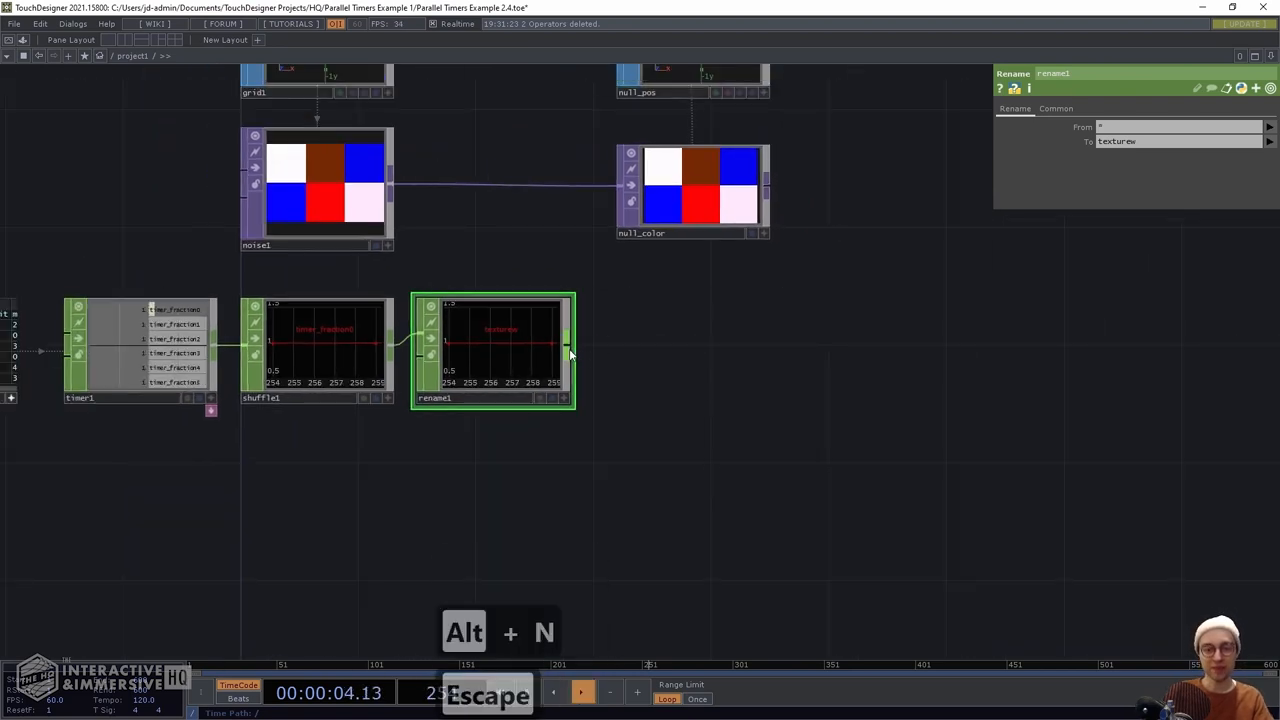
Add math1 and a Null named null_texture driving geo1's Instance 2 texture coordinates from channel texture
key("Return")
type("null_textur")
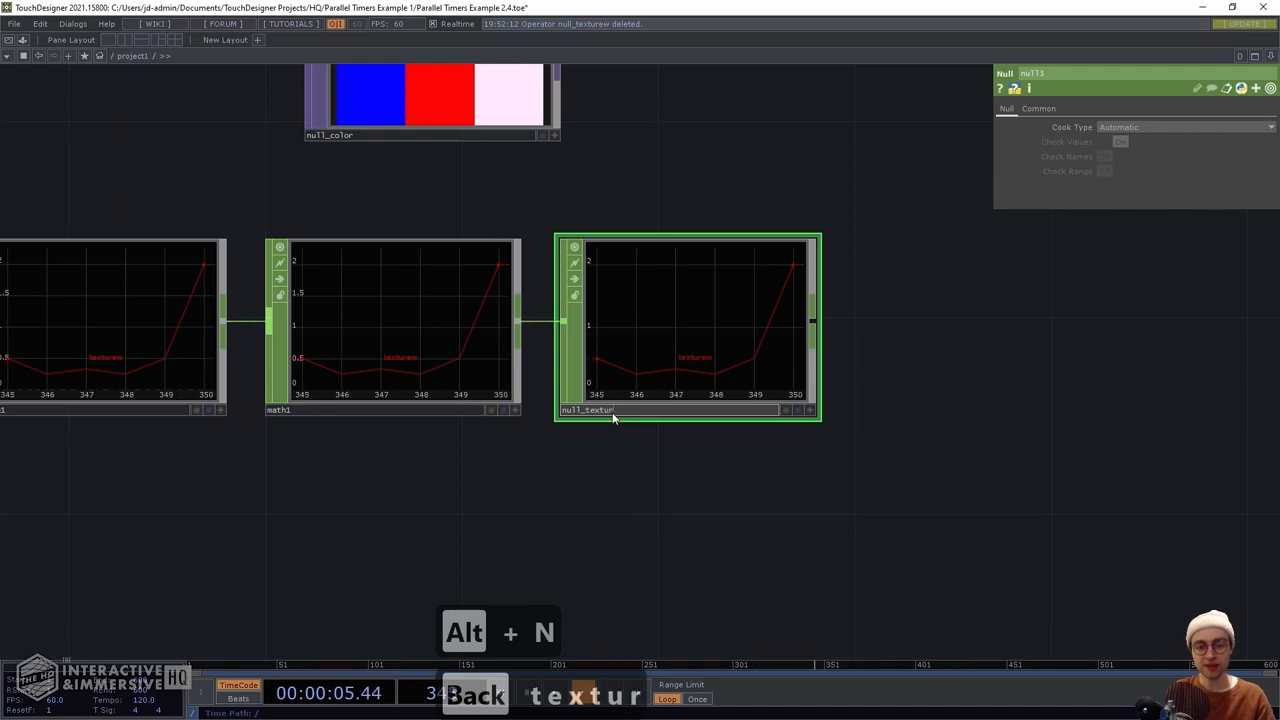
key("Return")
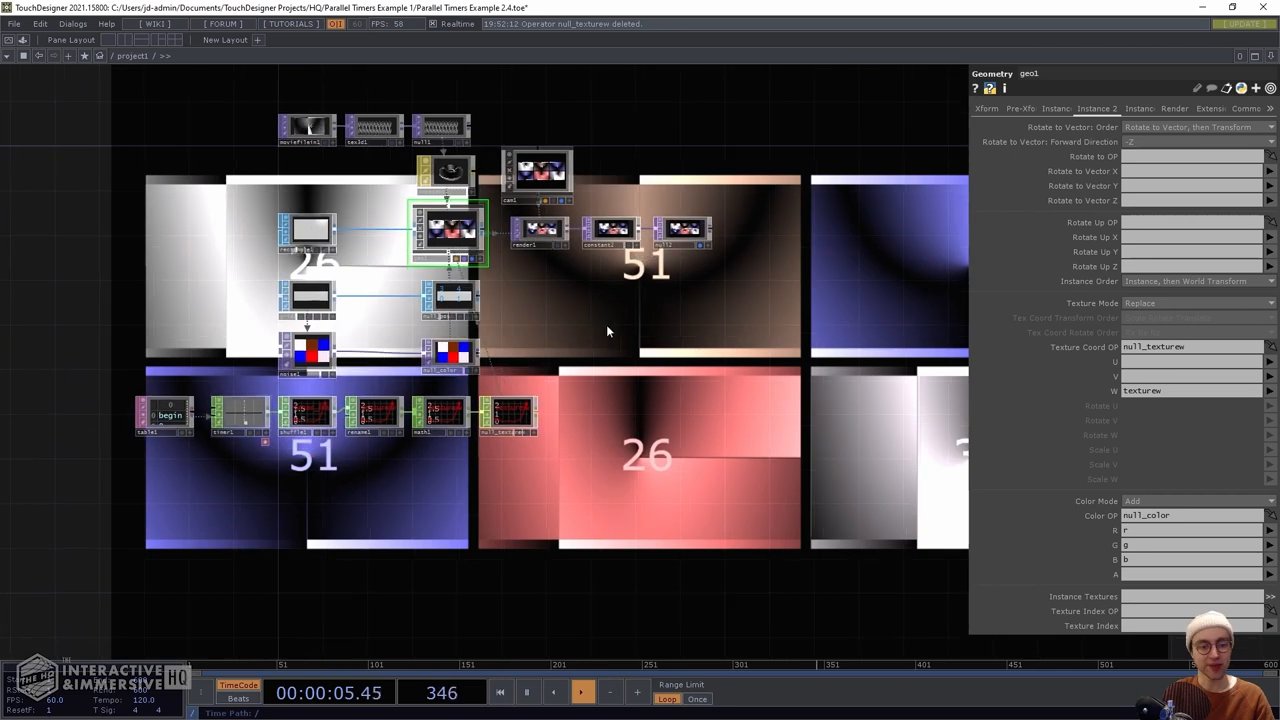
Initialize timer1 so every instanced count panel returns to frame 1
left_click(240, 418)
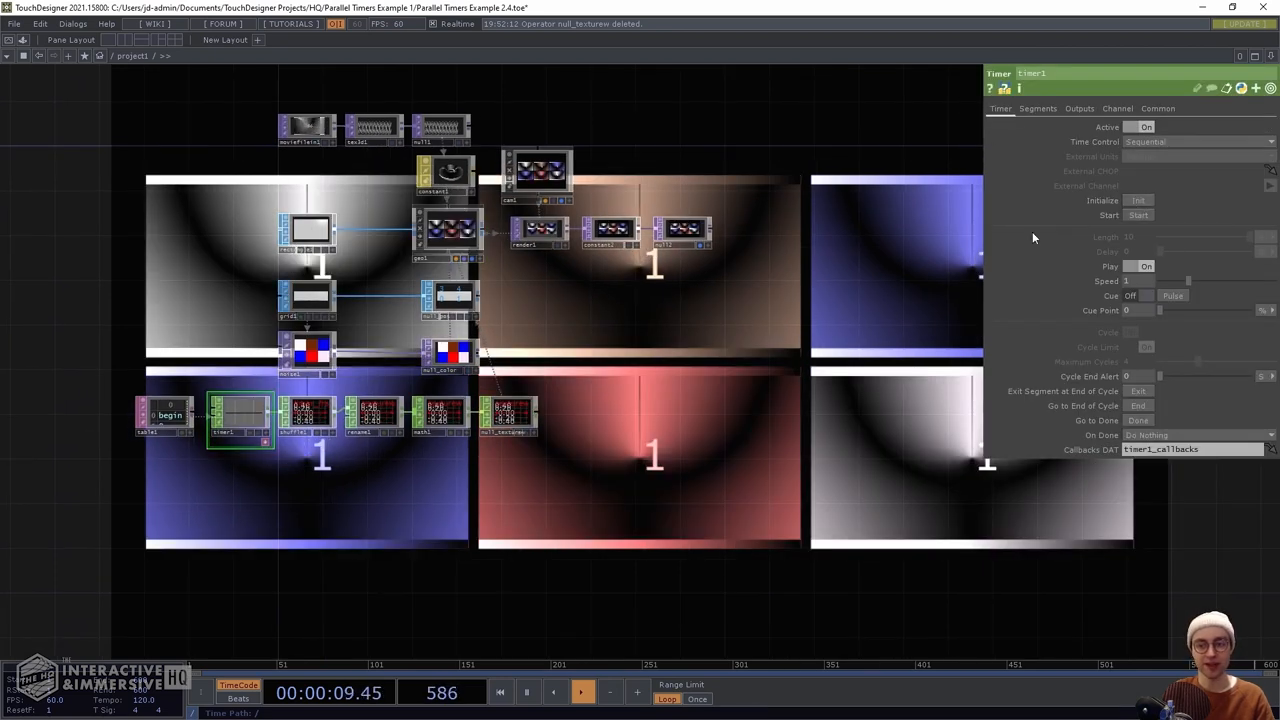
left_click(1138, 216)
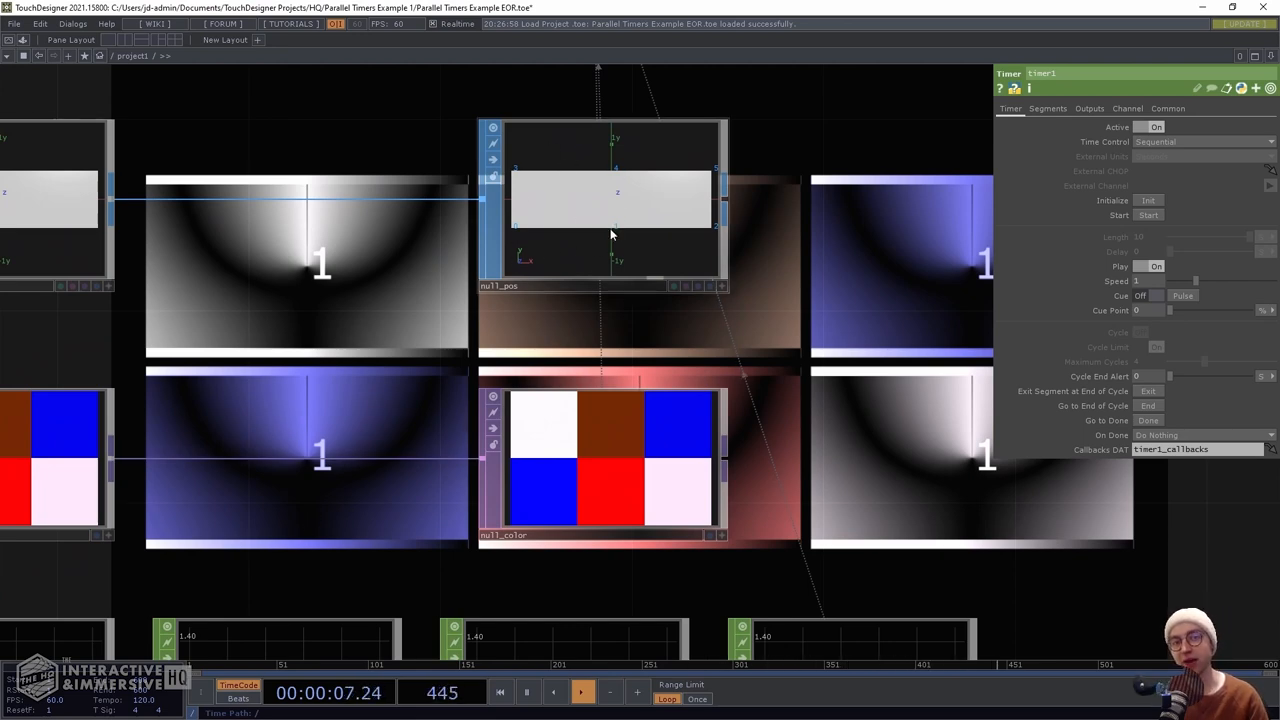
mouse_move(576, 326)
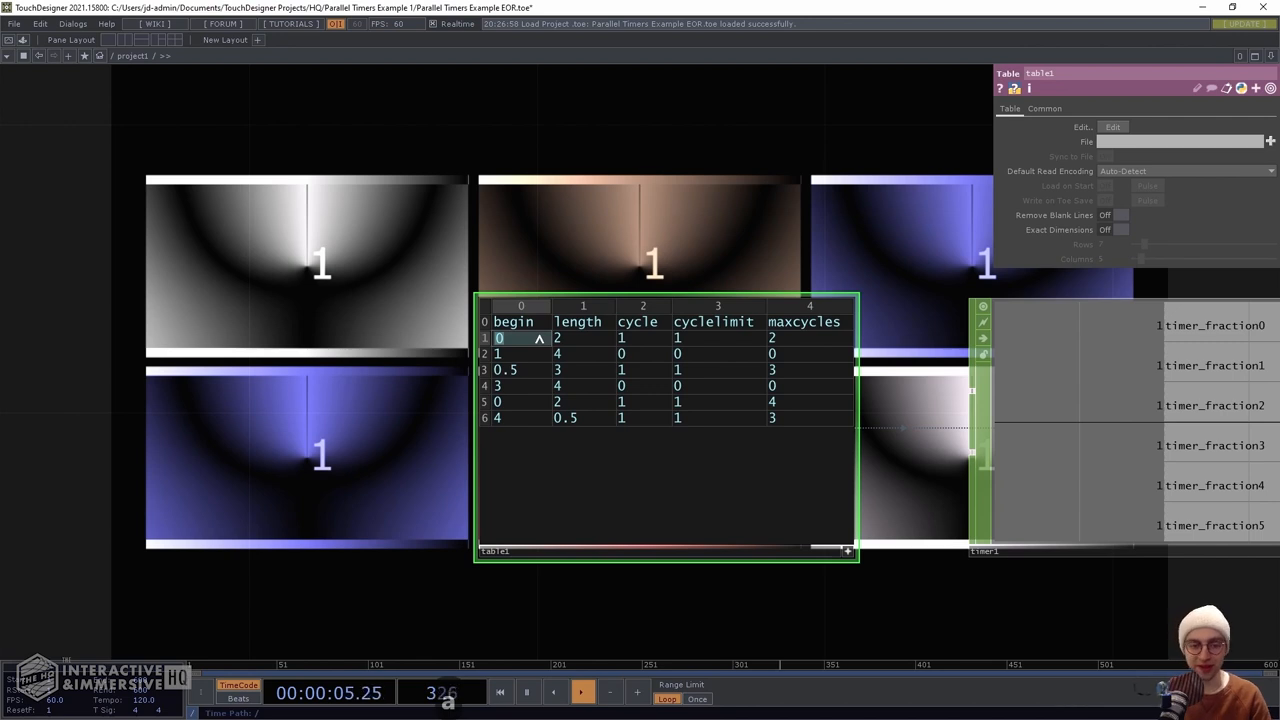
In table1 set the first timer's begin to 1 and its length to 10
type("1")
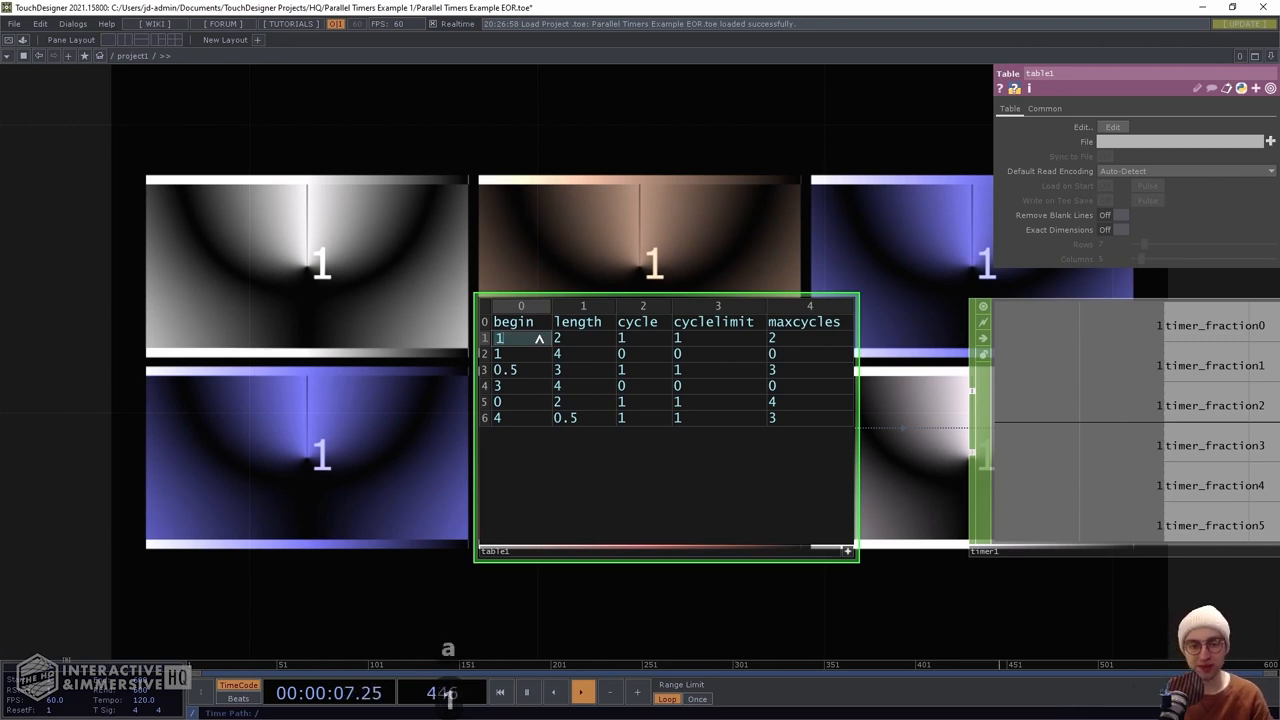
left_click(558, 336)
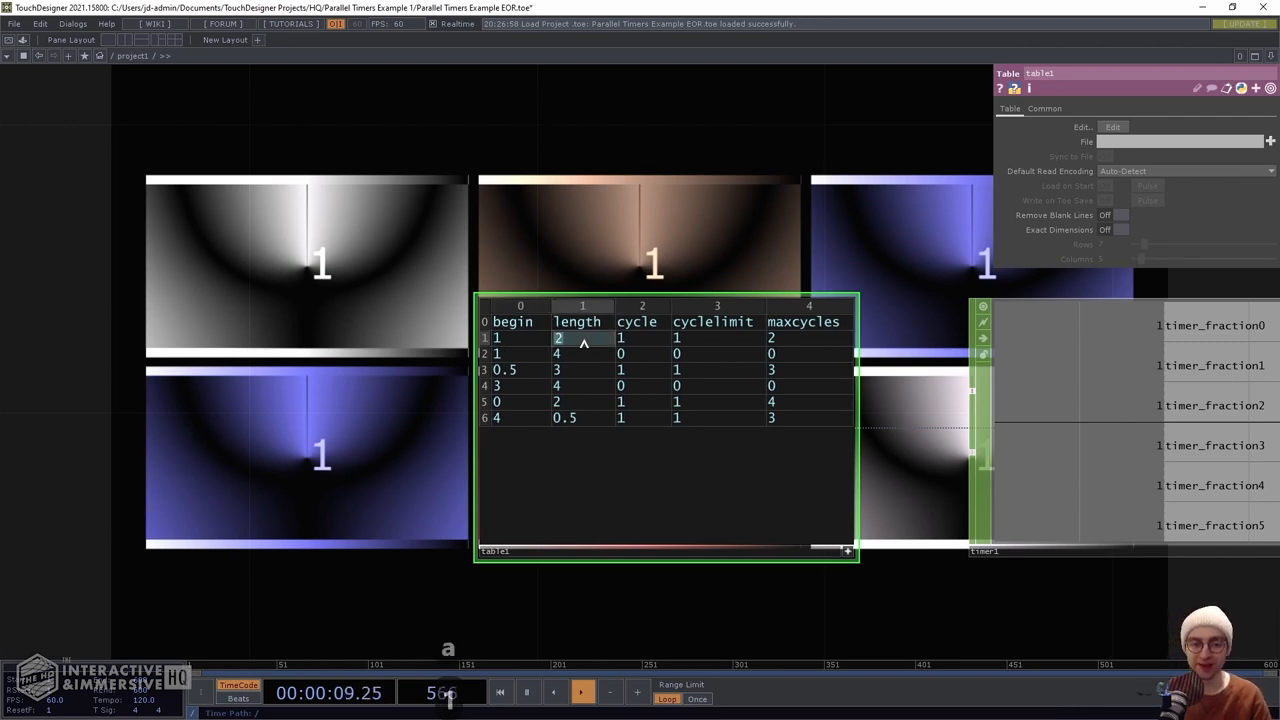
type("10")
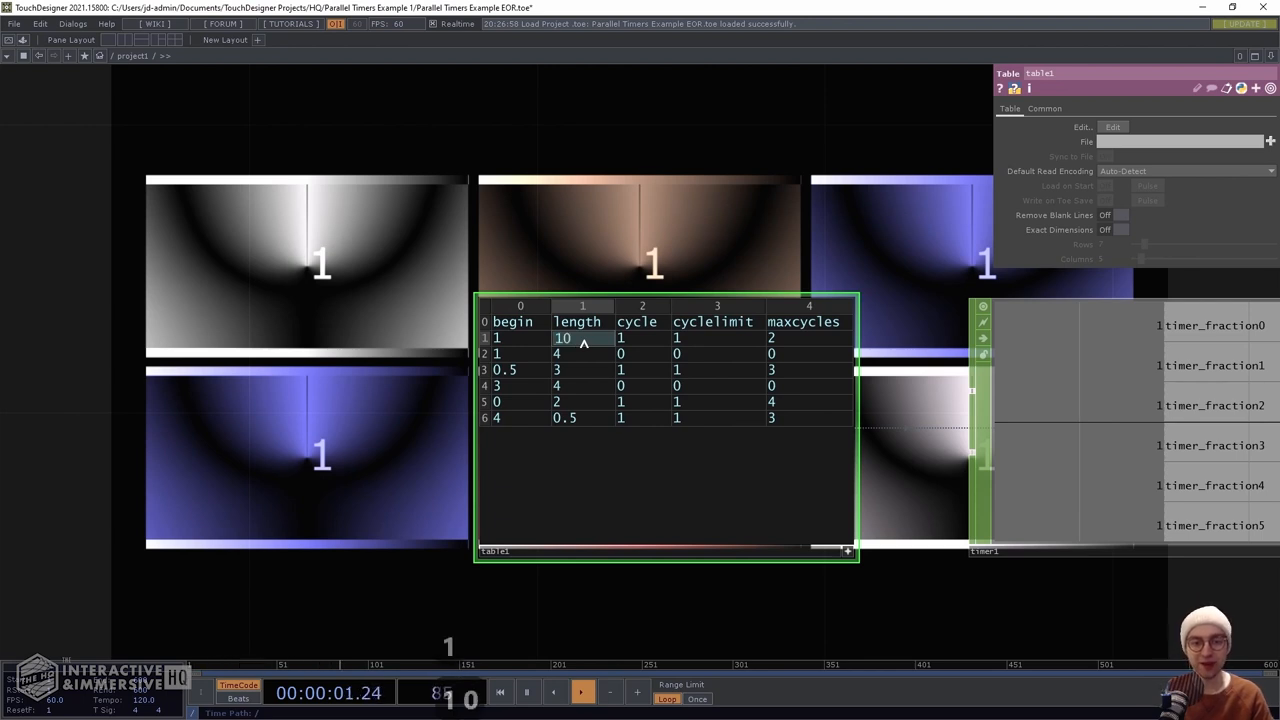